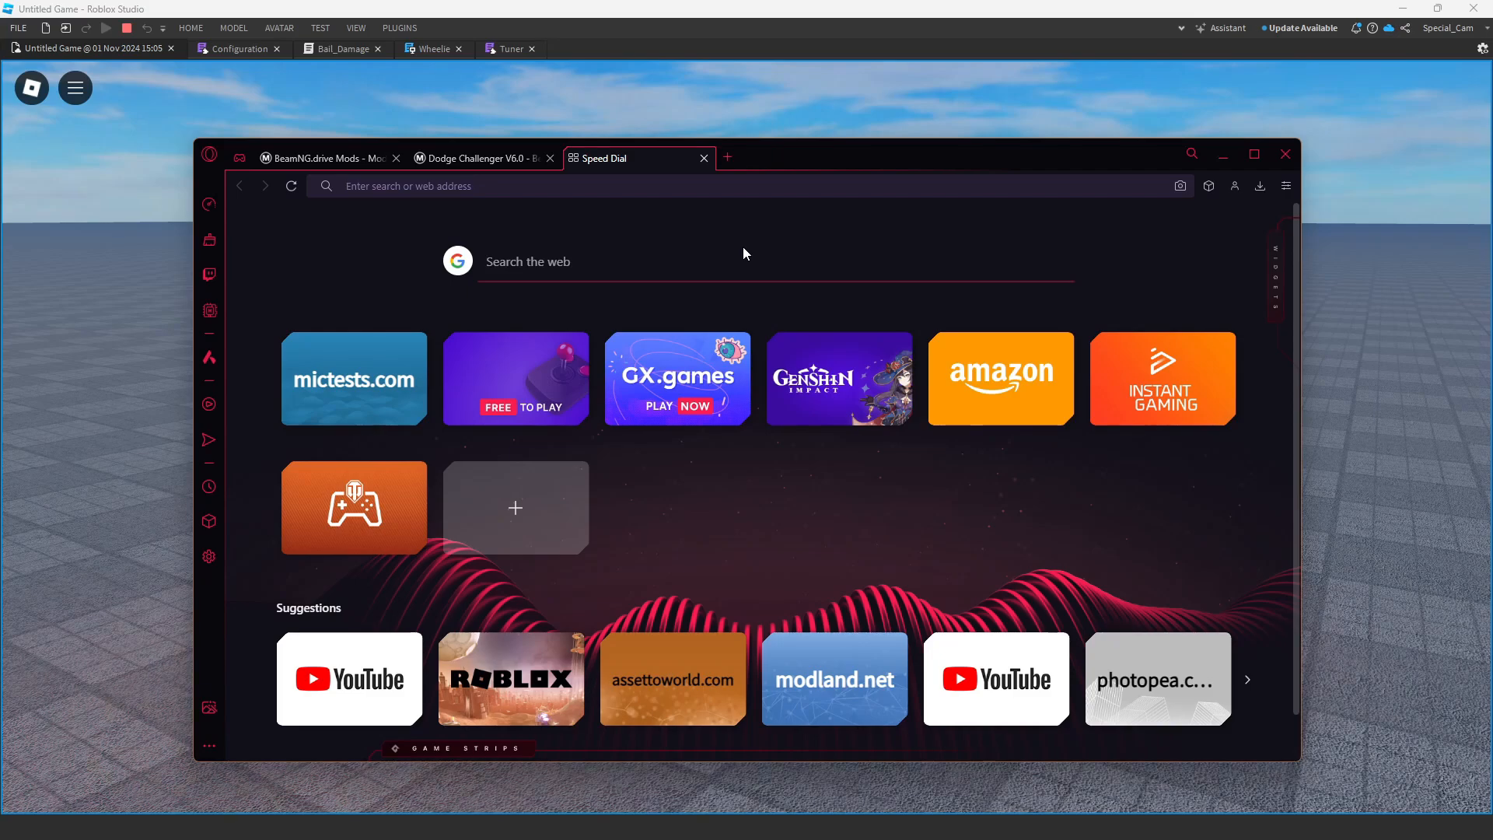
# - Search Google for 'beamng', visit BeamNG.drive's official site, then return to the Dodge Challenger mod tab
pyautogui.write('beamng')
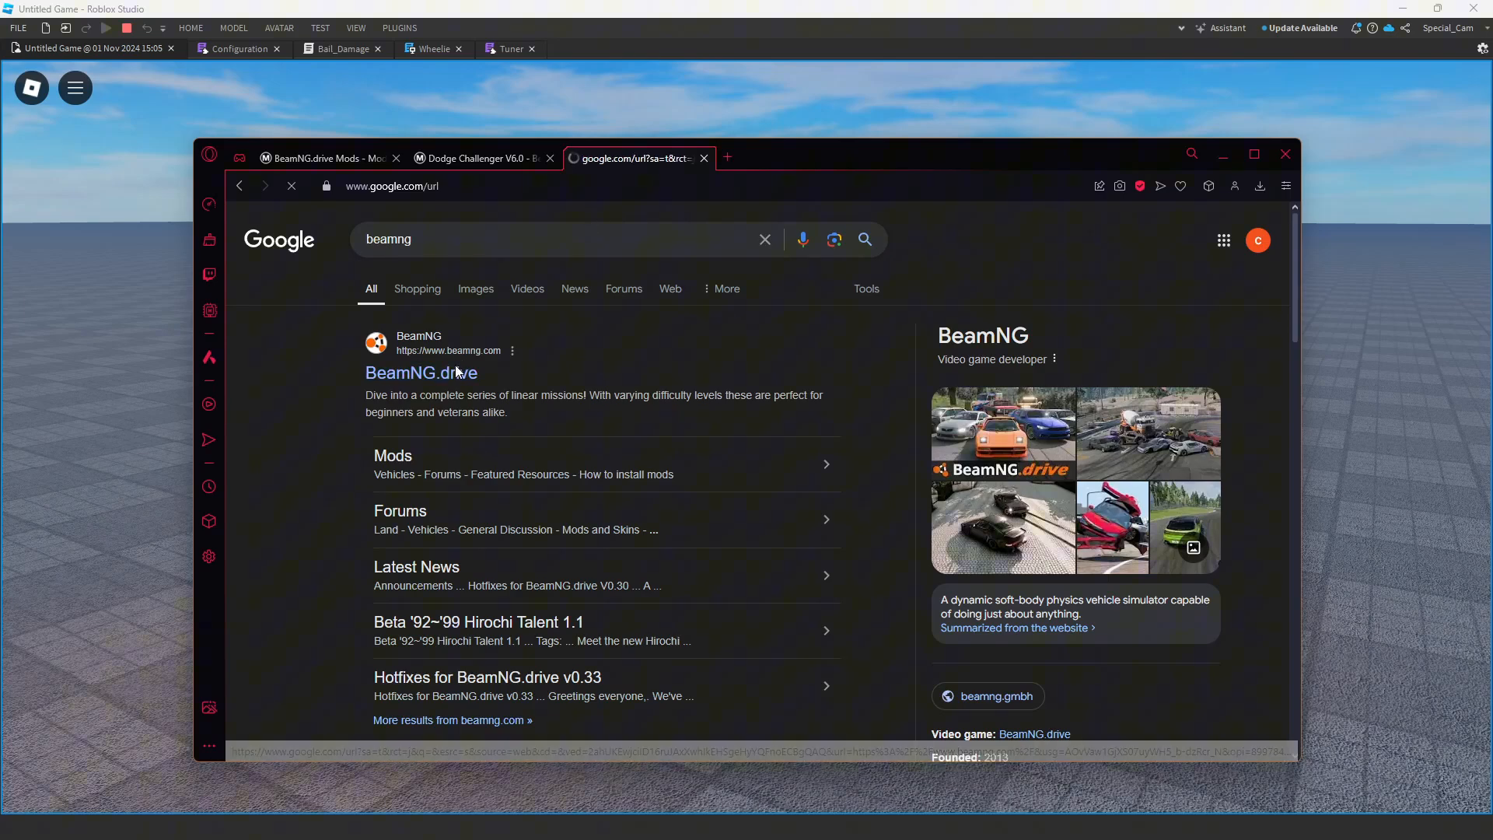
pyautogui.click(421, 373)
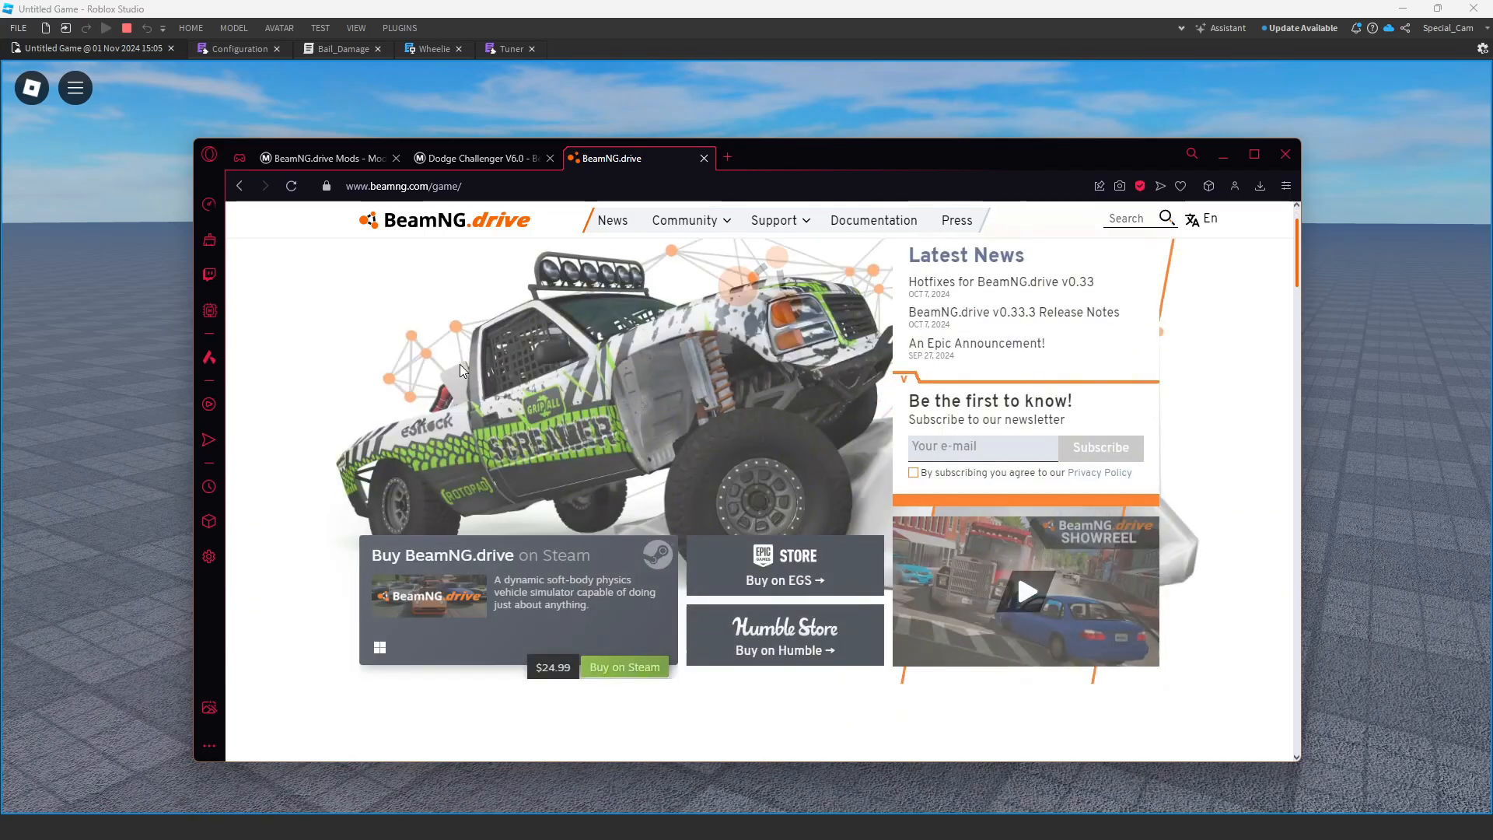
pyautogui.scroll(-3)
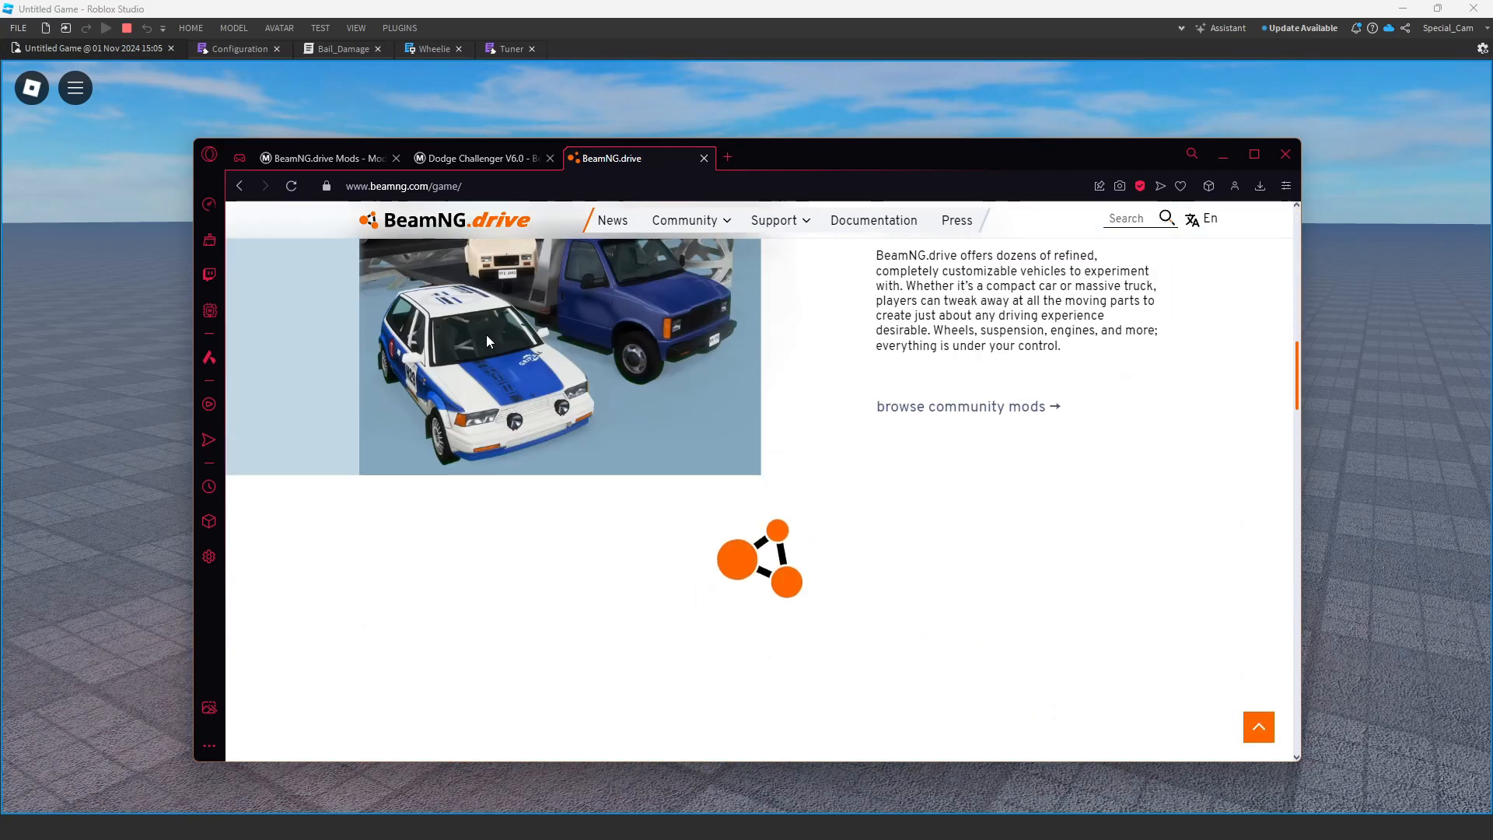
pyautogui.scroll(-3)
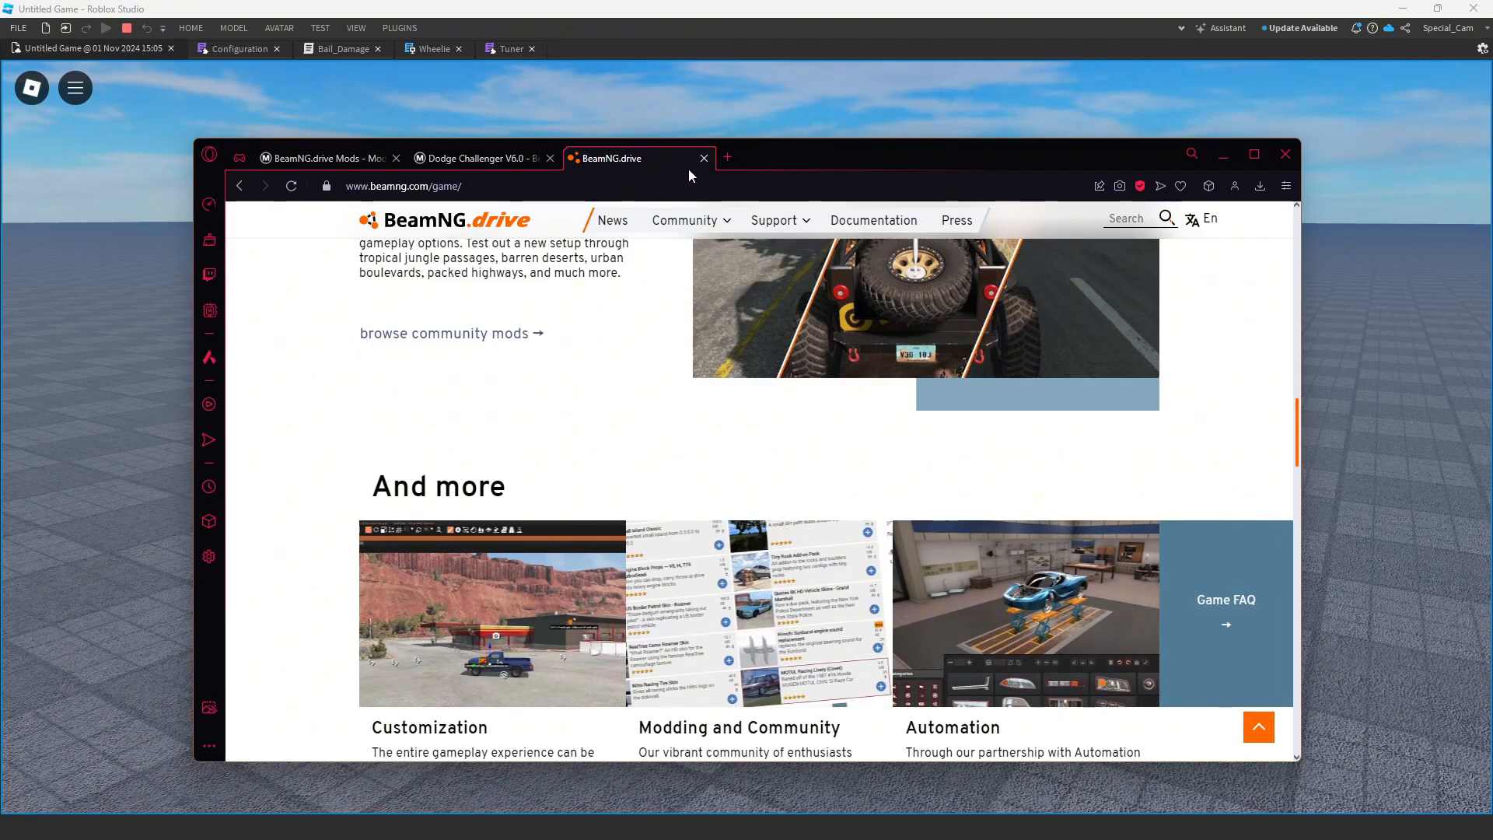
pyautogui.click(481, 158)
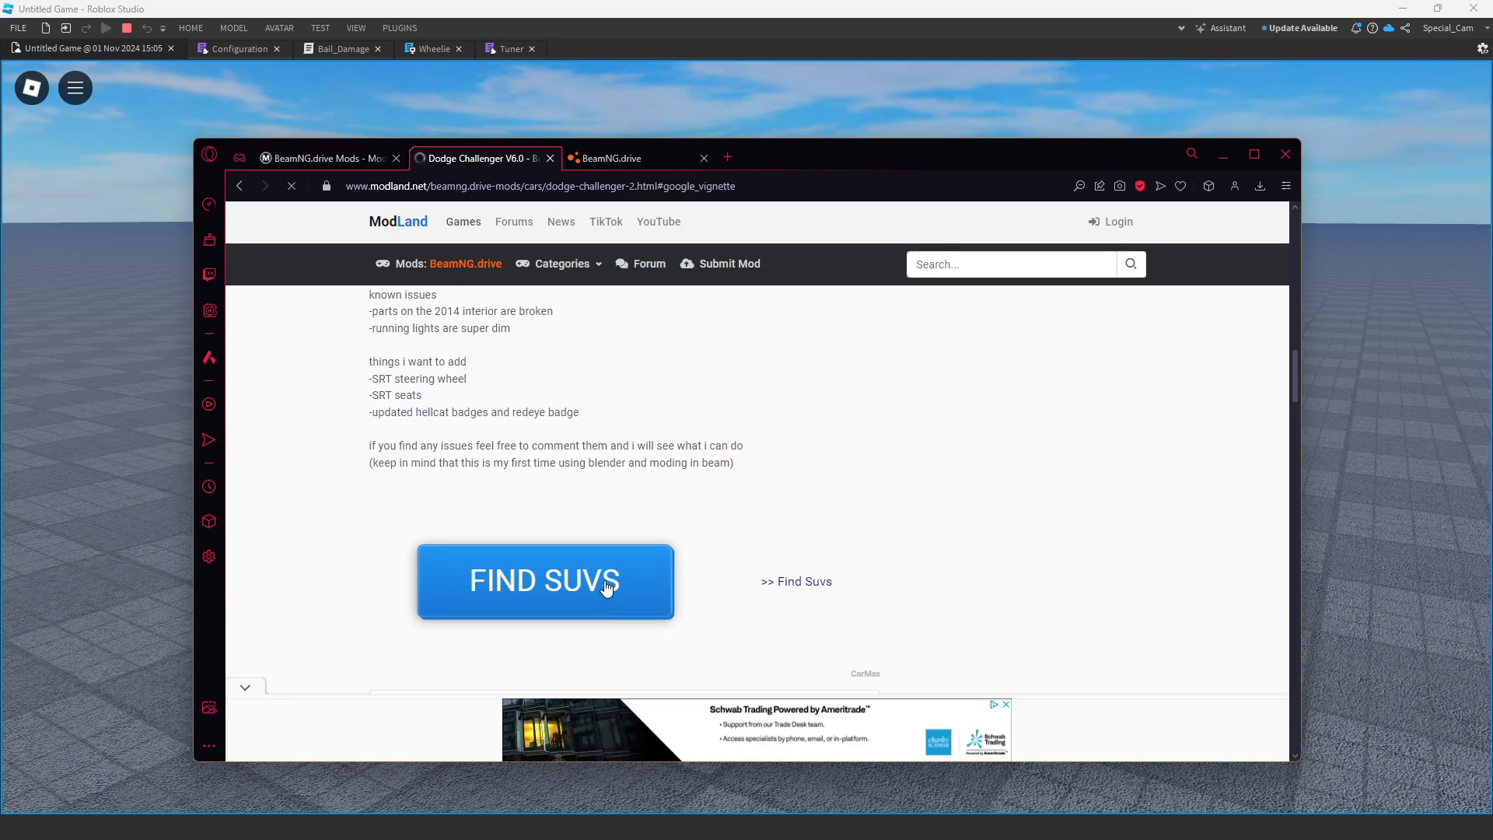
# - Navigate ModLand to the BeamNG.drive Cars category and maximize the browser window
pyautogui.click(544, 581)
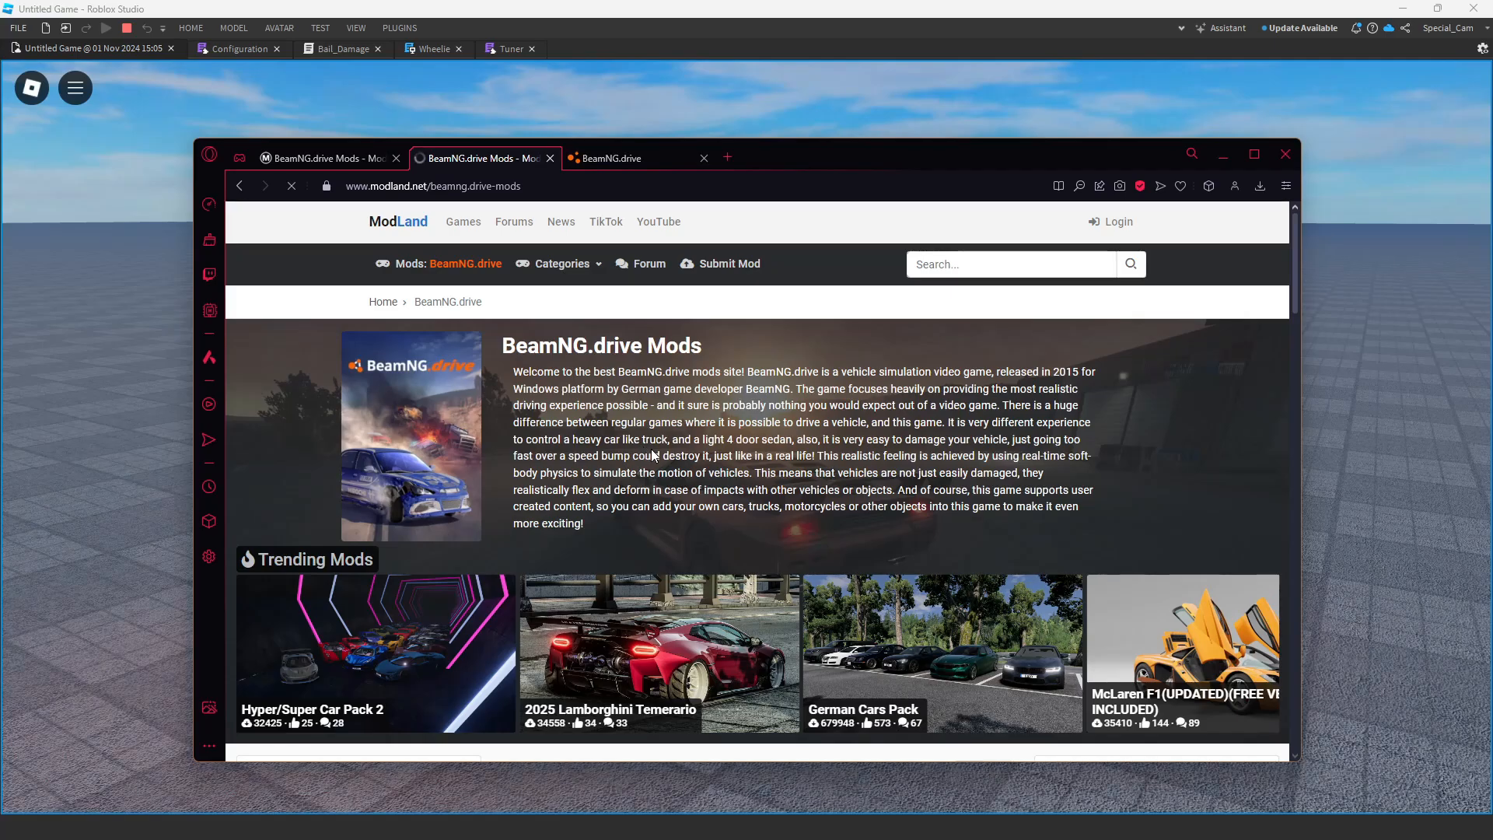
pyautogui.scroll(-3)
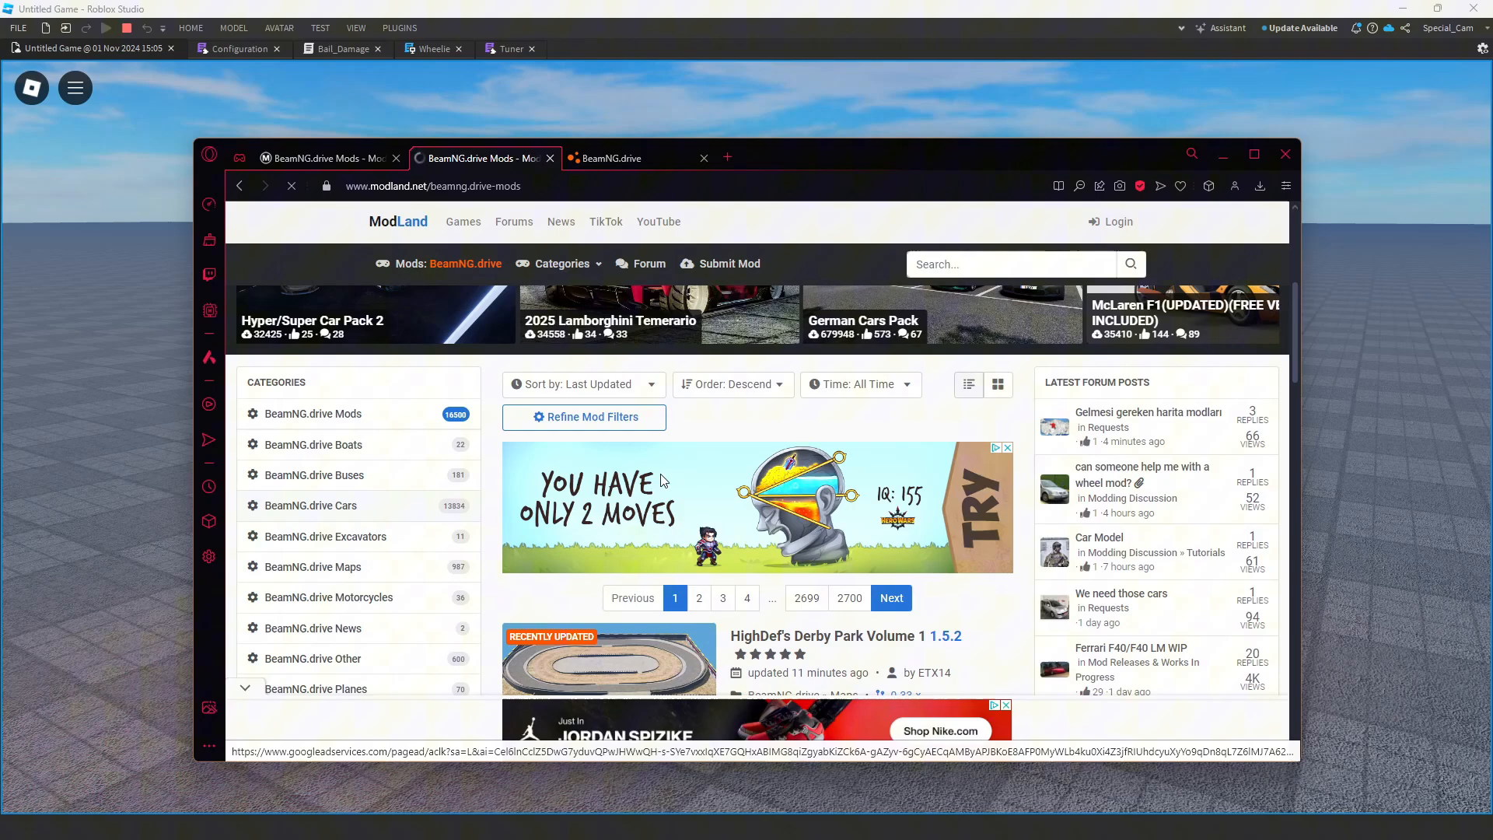
pyautogui.click(310, 506)
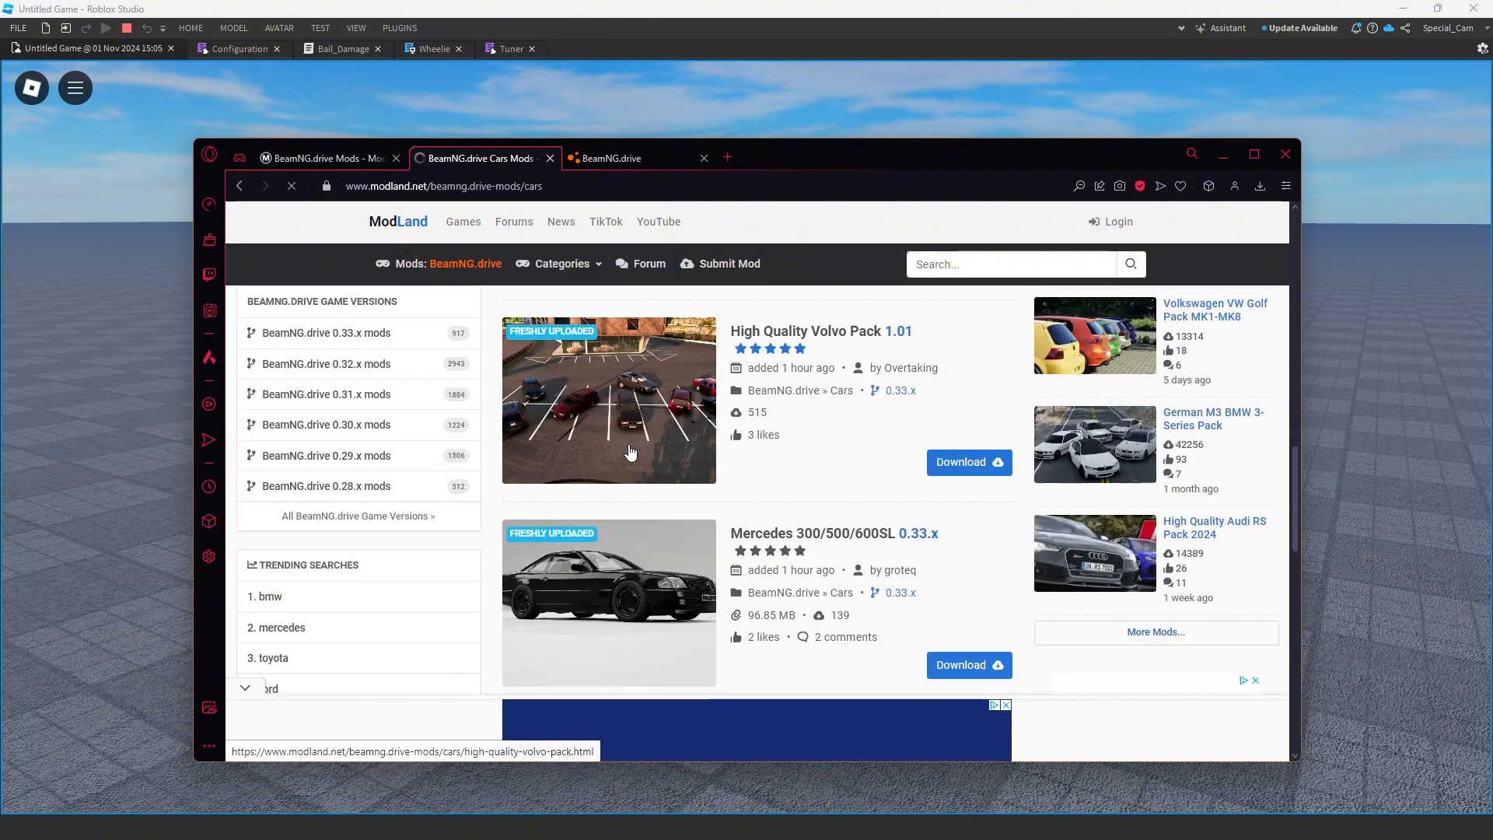
pyautogui.scroll(-3)
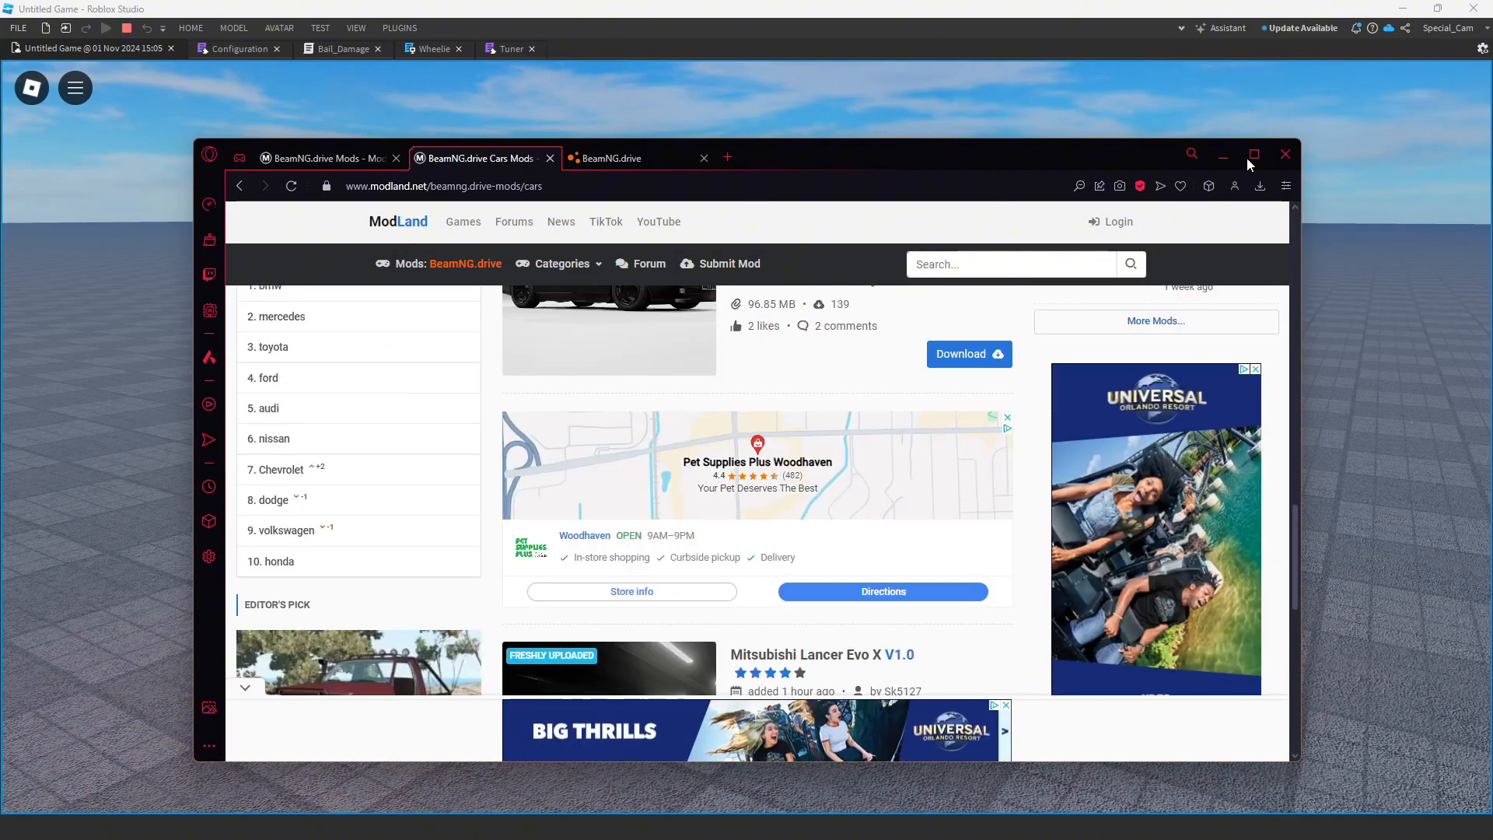
pyautogui.click(1253, 154)
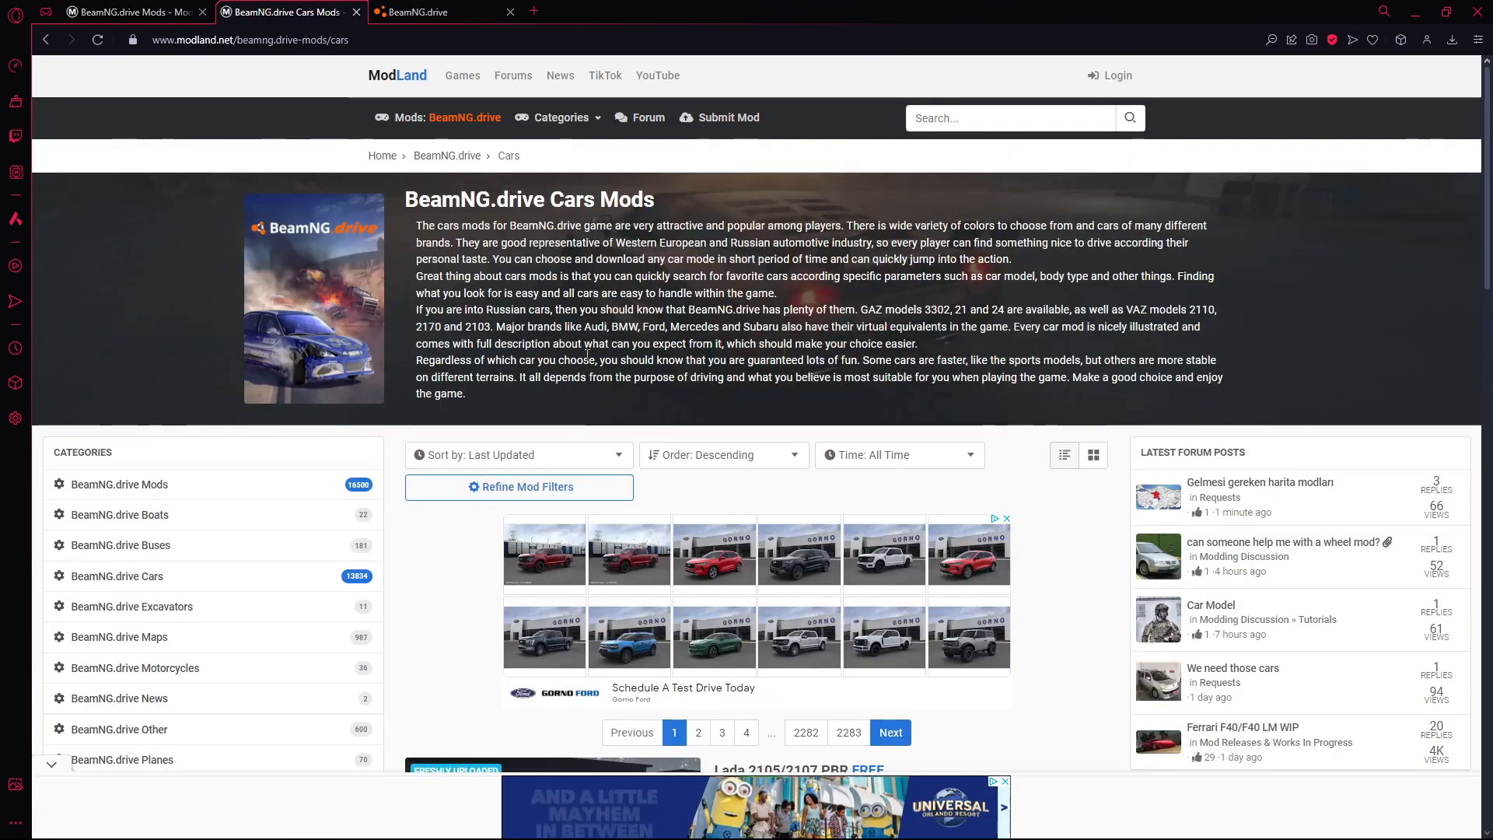
# - Sort the BeamNG.drive car mods by Downloads and browse the list
pyautogui.click(517, 454)
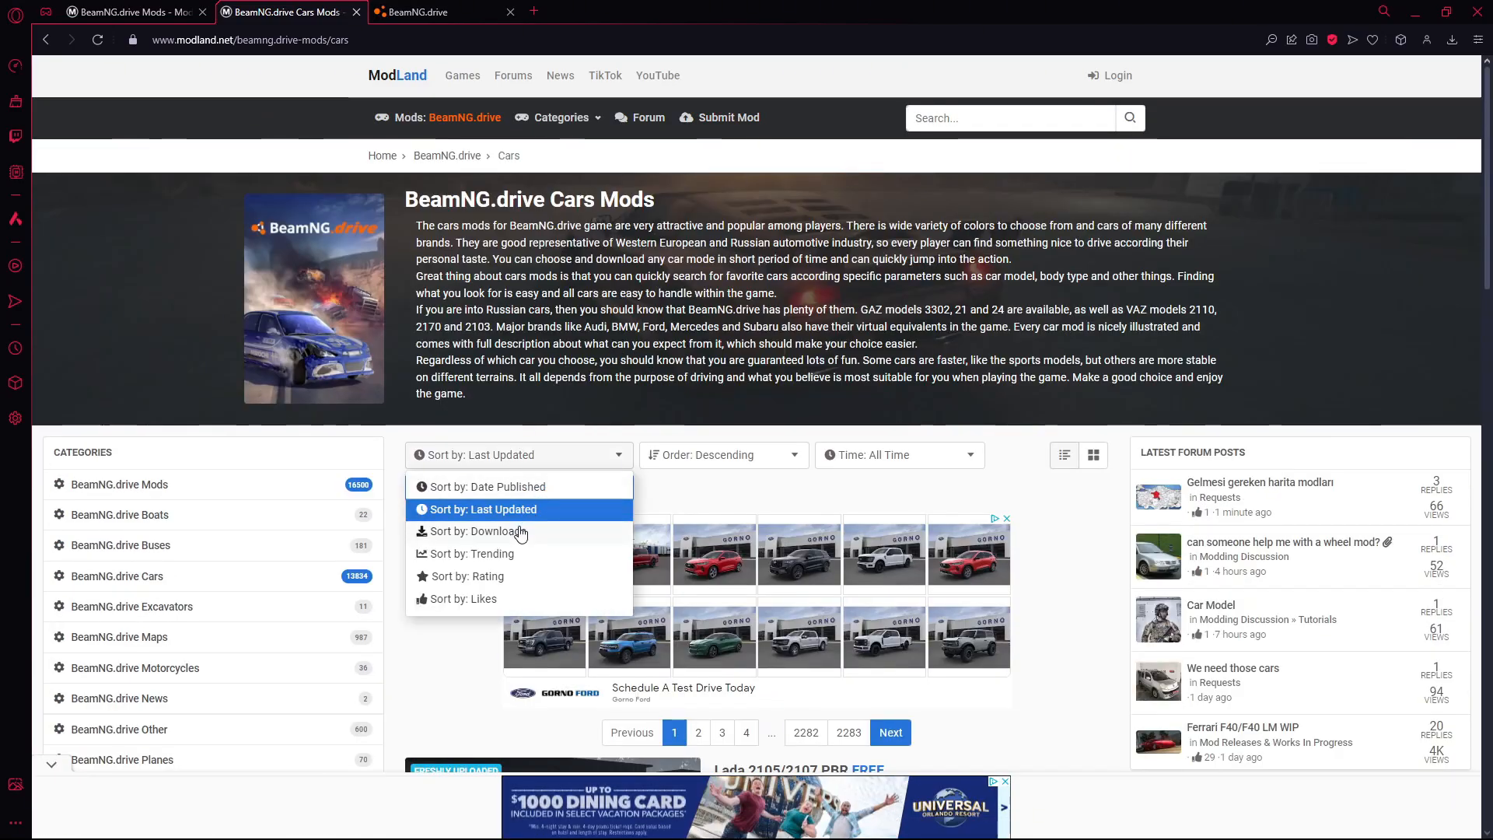
pyautogui.click(472, 531)
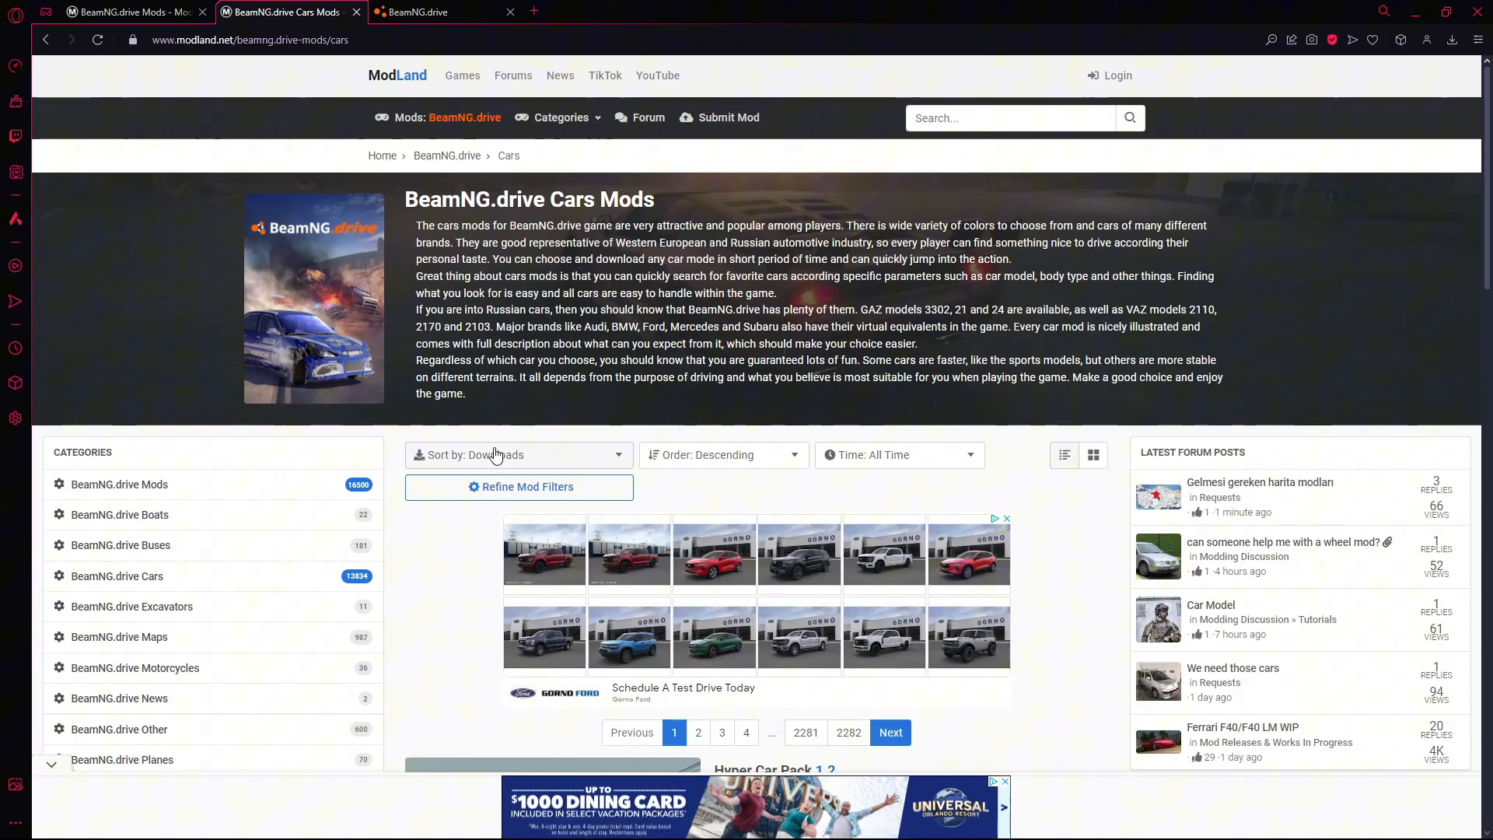
pyautogui.scroll(-3)
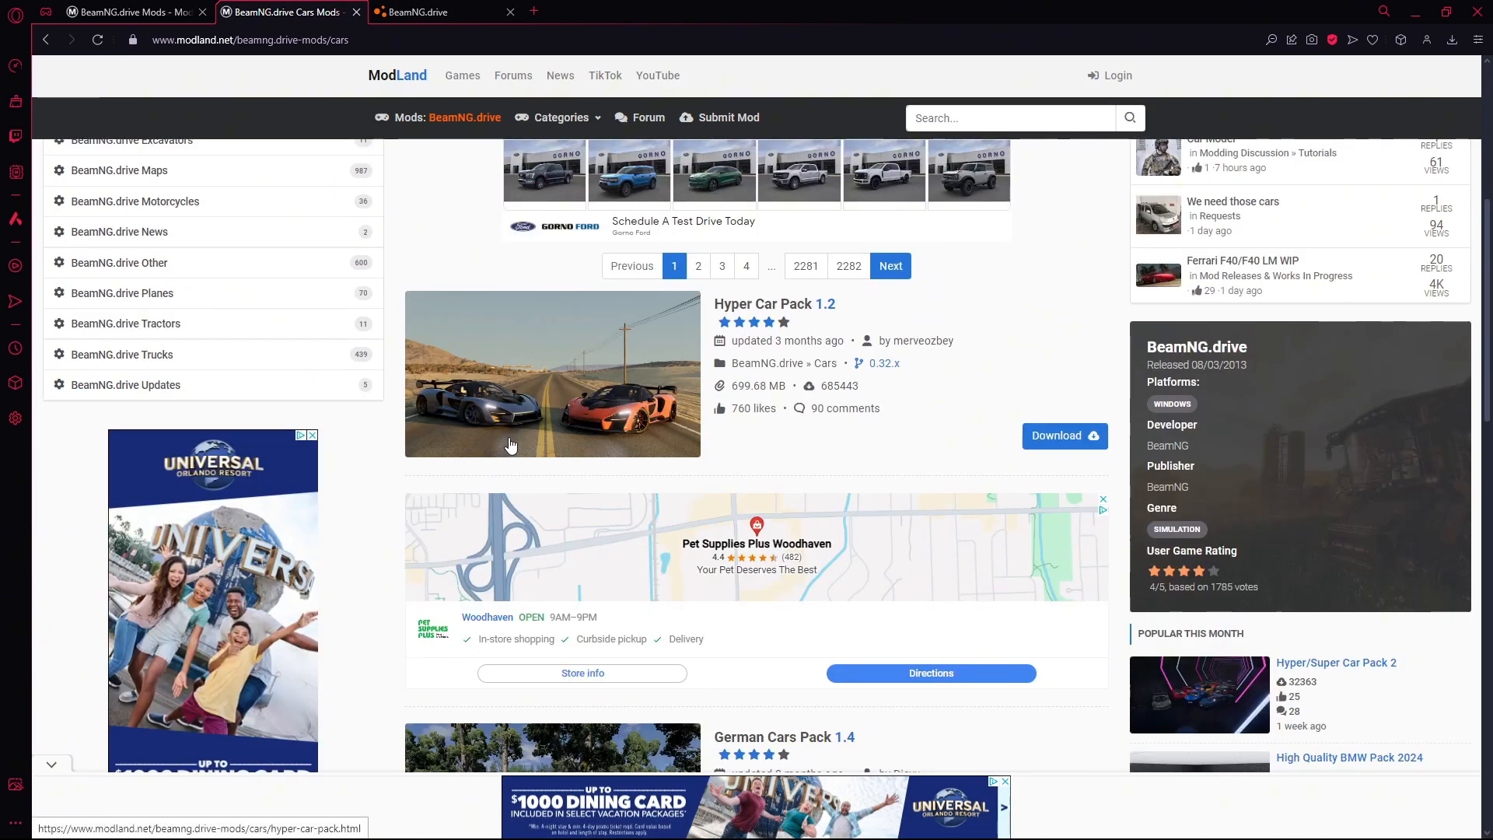
pyautogui.scroll(-3)
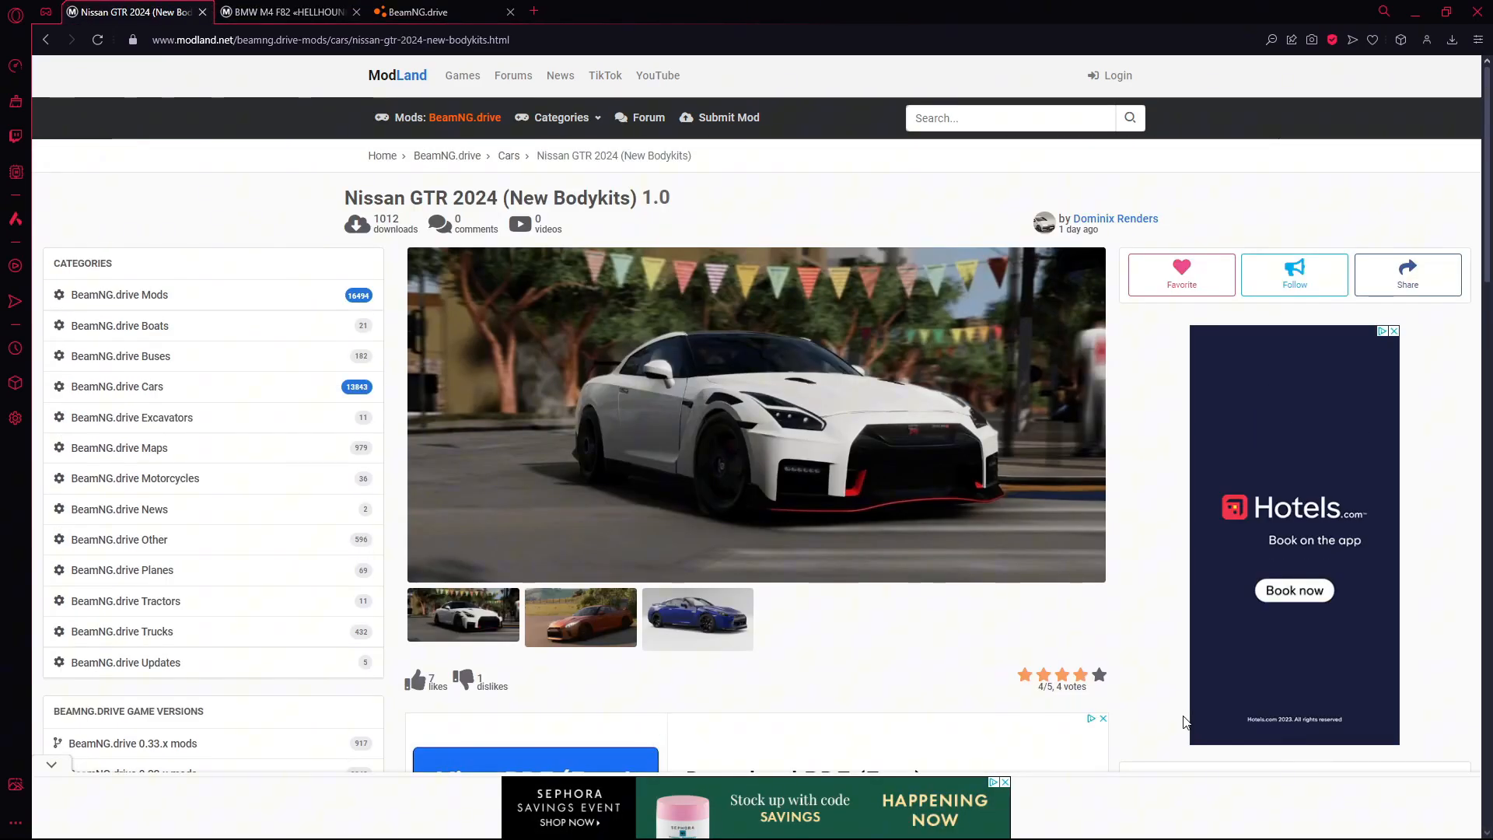
# - Follow the modsfire.com link, generate the download link and start downloading r35.zip (62.61 MB)
pyautogui.scroll(-3)
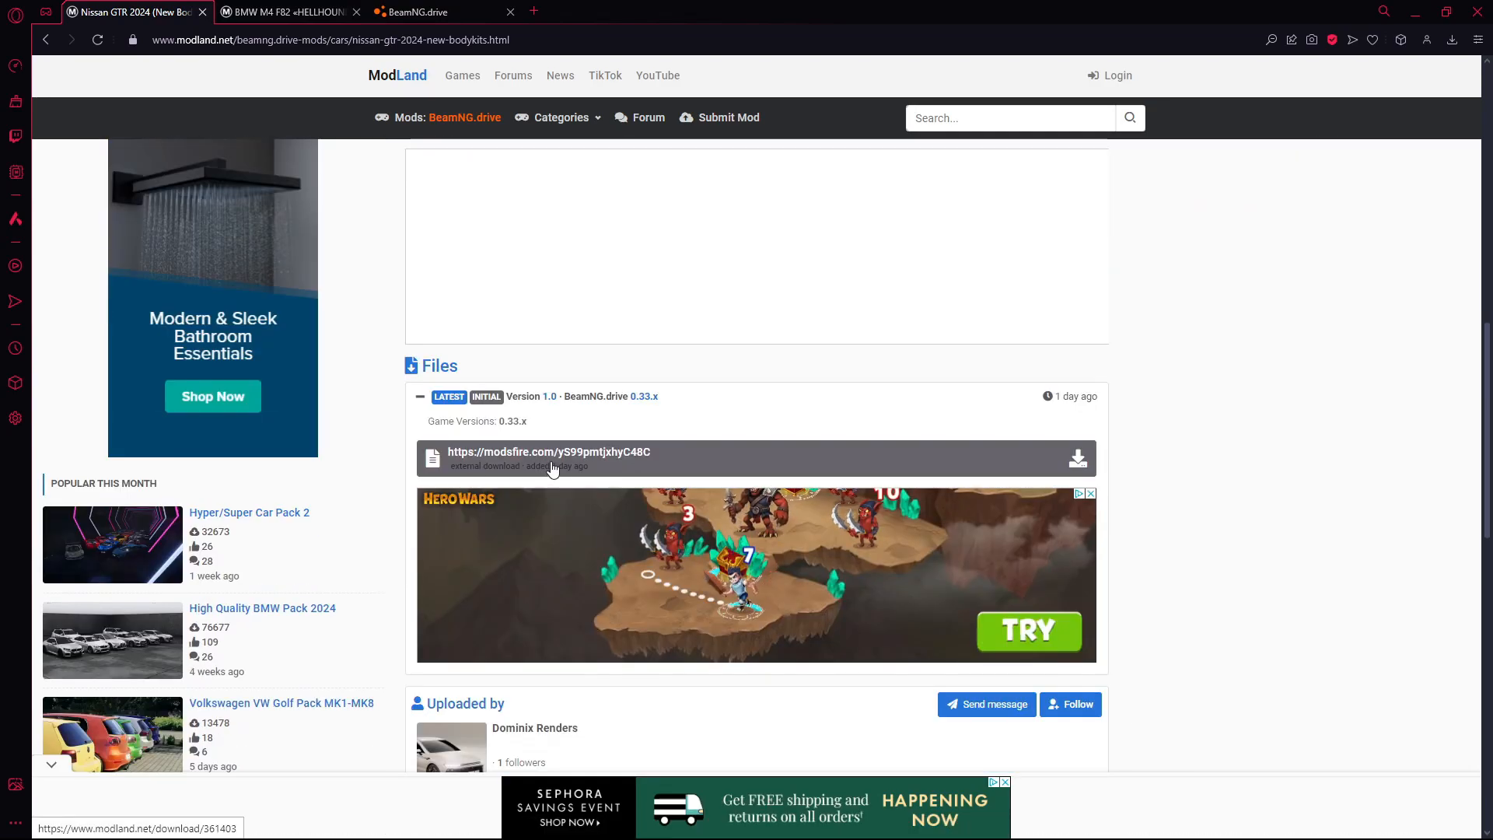
pyautogui.click(548, 451)
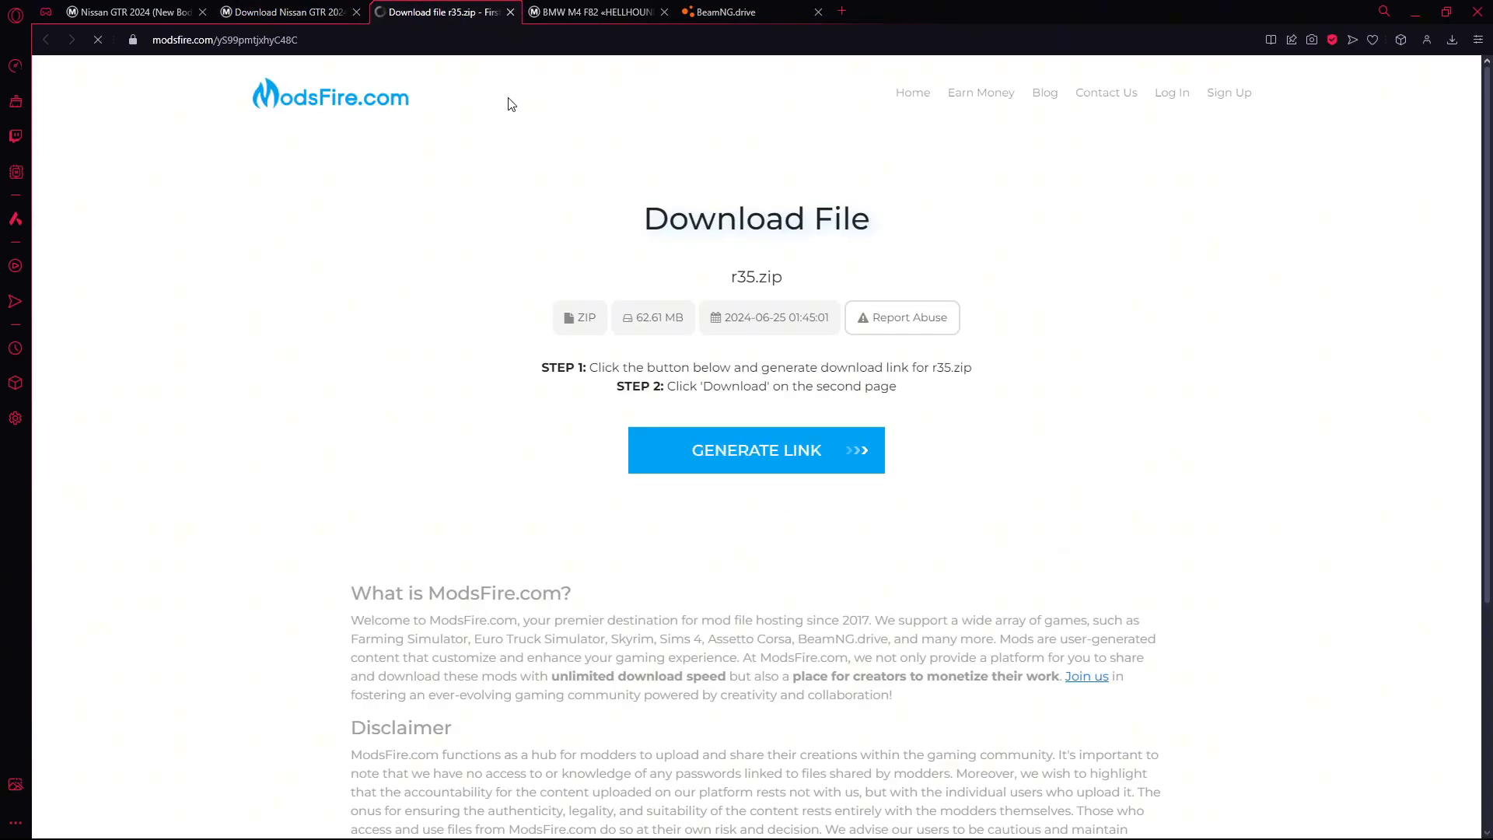
pyautogui.click(755, 449)
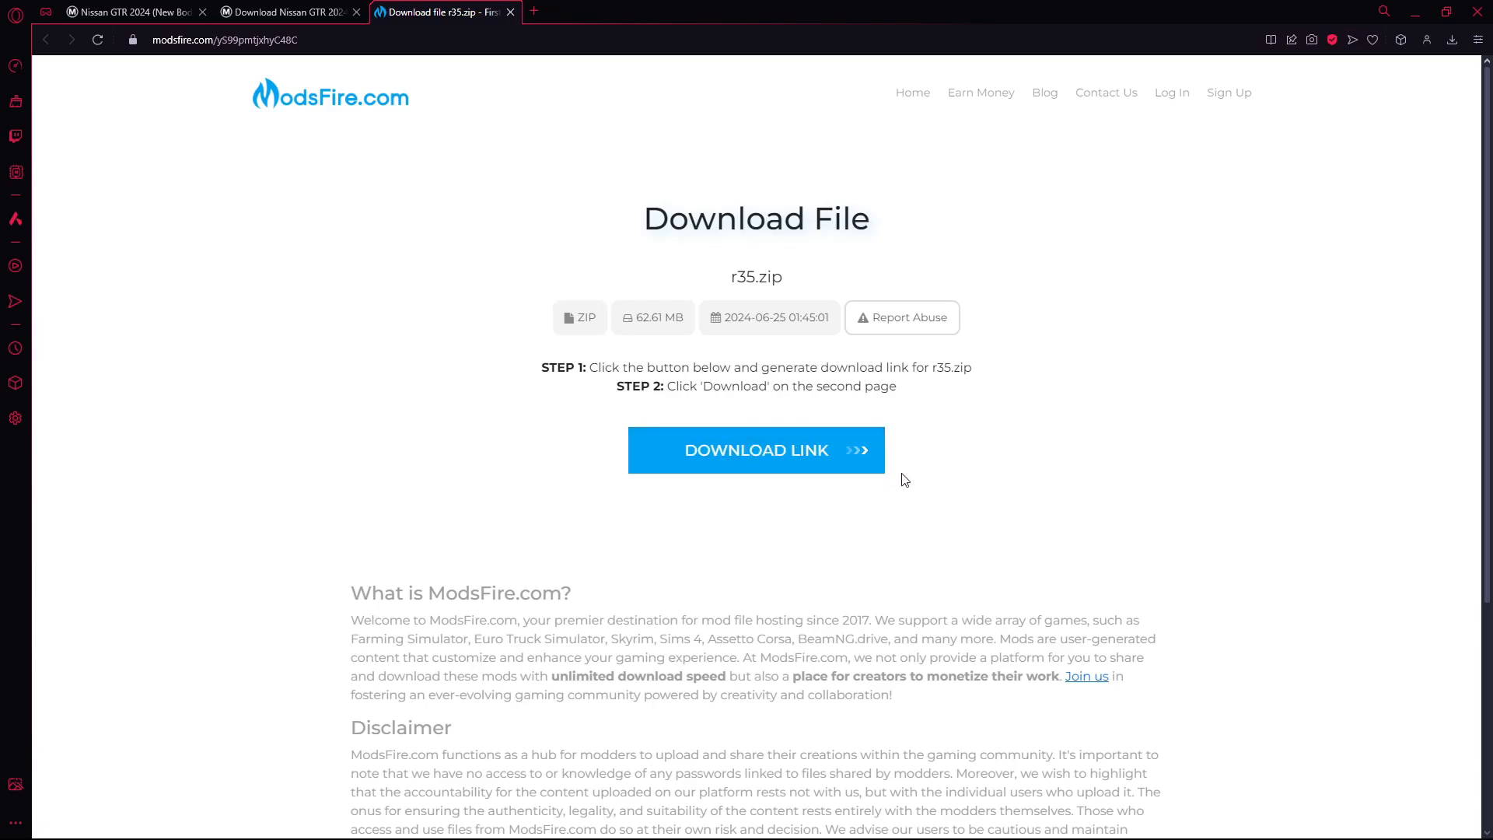
pyautogui.click(755, 449)
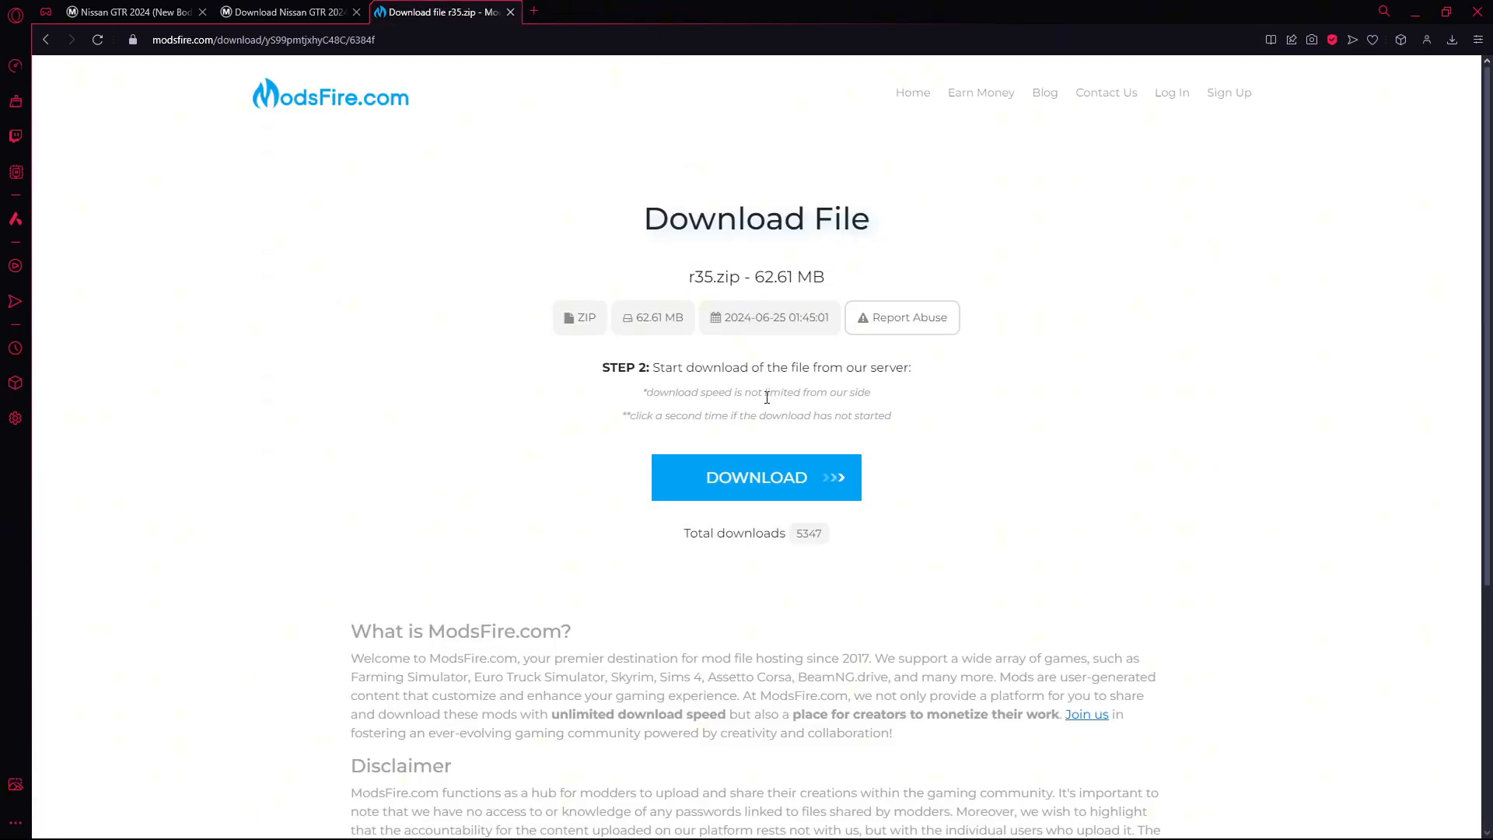
pyautogui.click(755, 477)
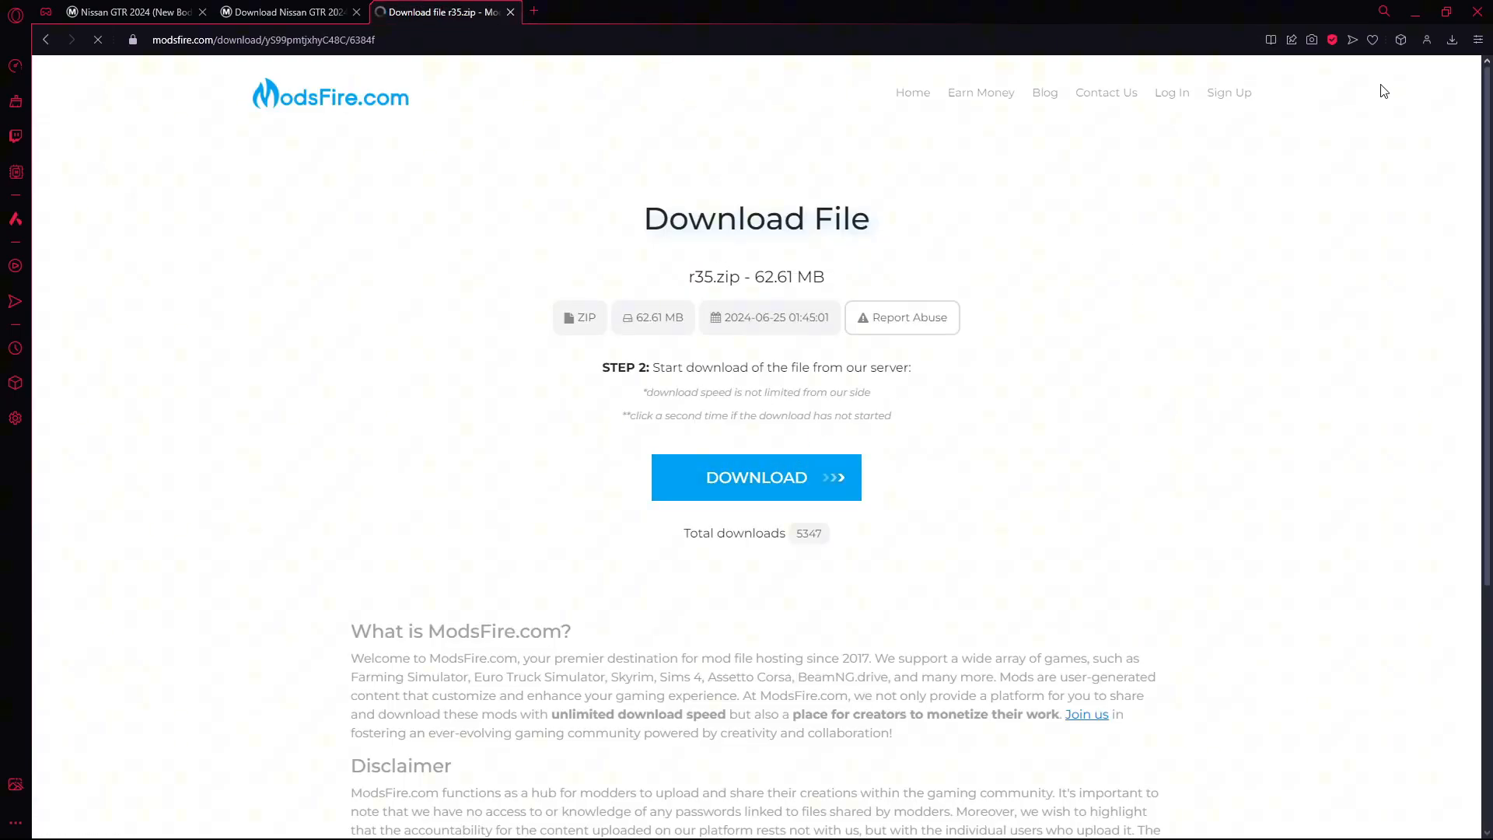
pyautogui.click(756, 477)
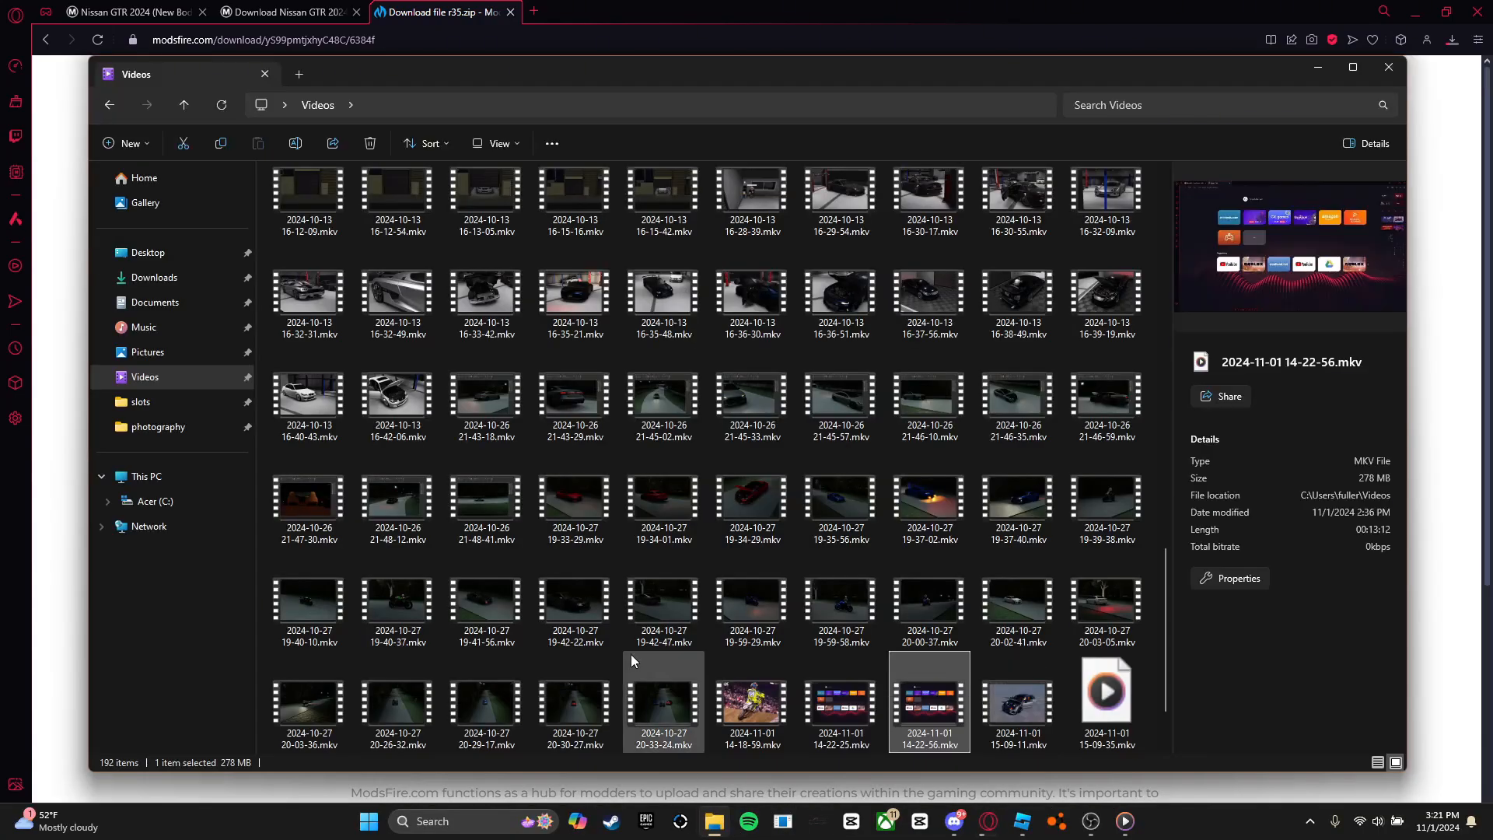
# - Go to the Desktop and bring up the SLOT WORKSPACE folder's context menu to pin it to Quick access
pyautogui.click(148, 251)
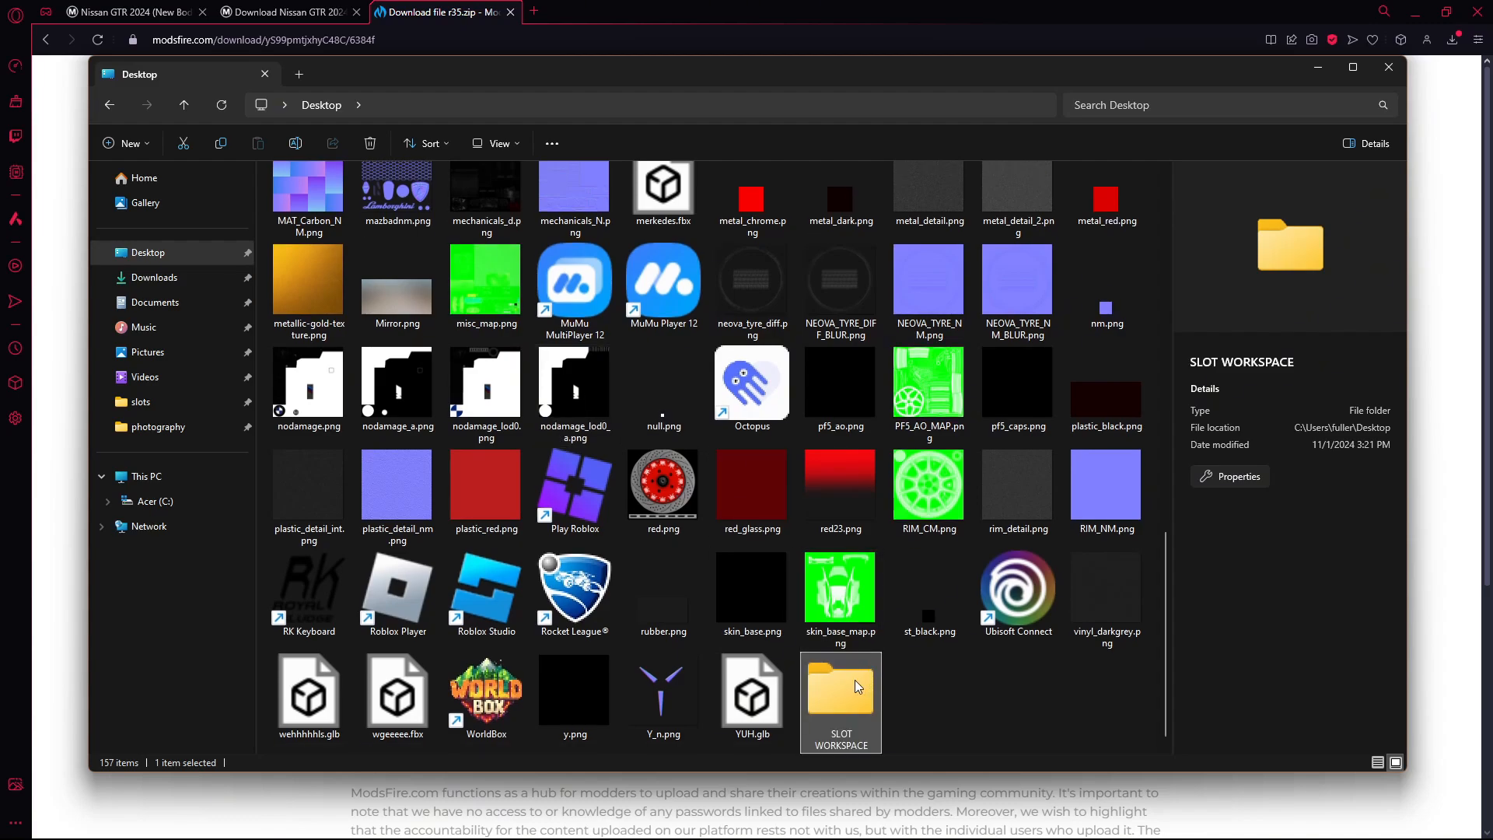
pyautogui.rightClick(840, 701)
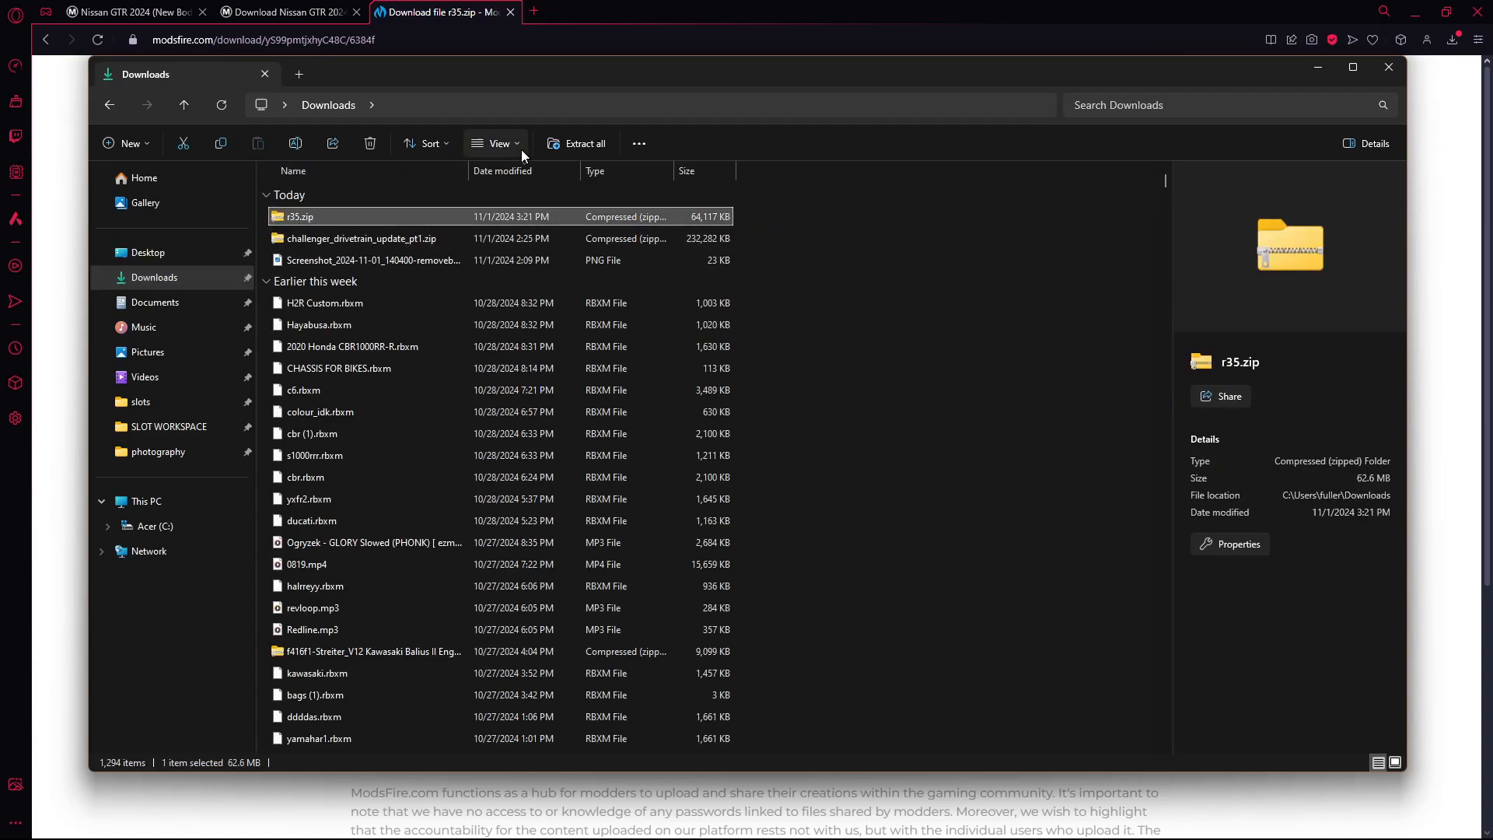
# - Extract r35.zip into the SLOT WORKSPACE folder on the Desktop
pyautogui.click(582, 144)
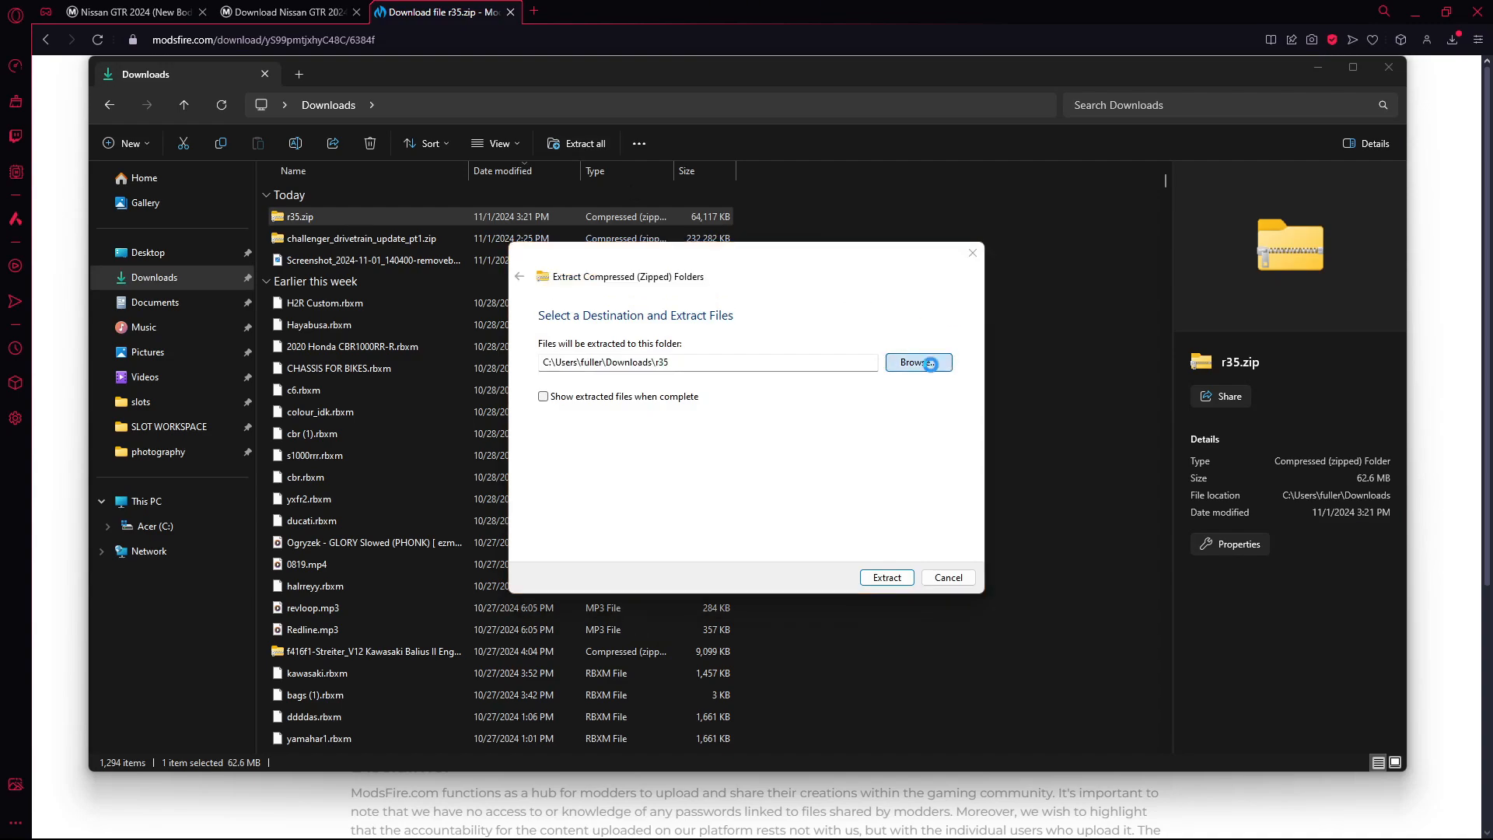
pyautogui.click(917, 361)
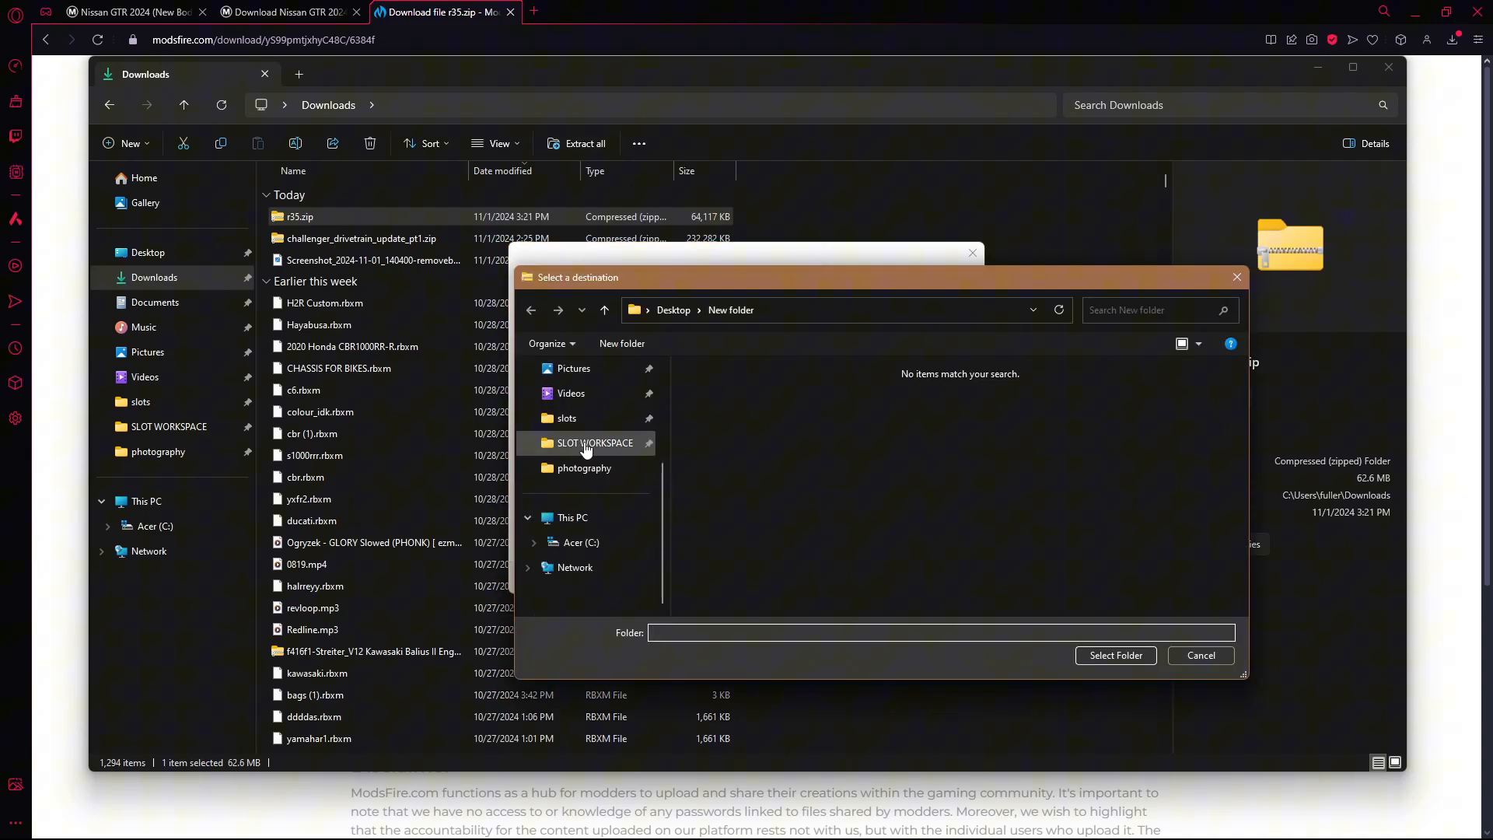
pyautogui.click(594, 442)
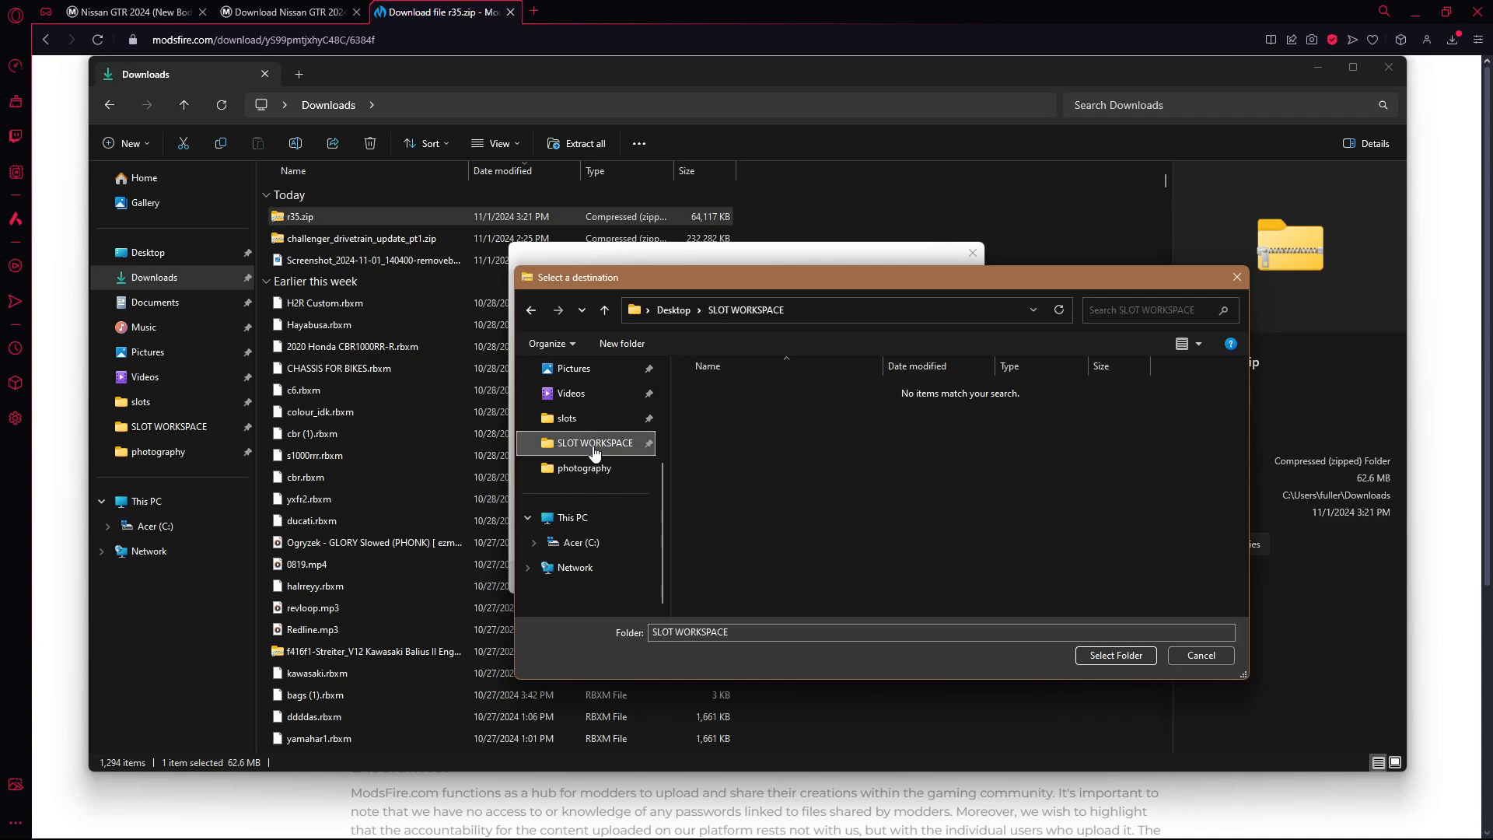
pyautogui.click(1115, 655)
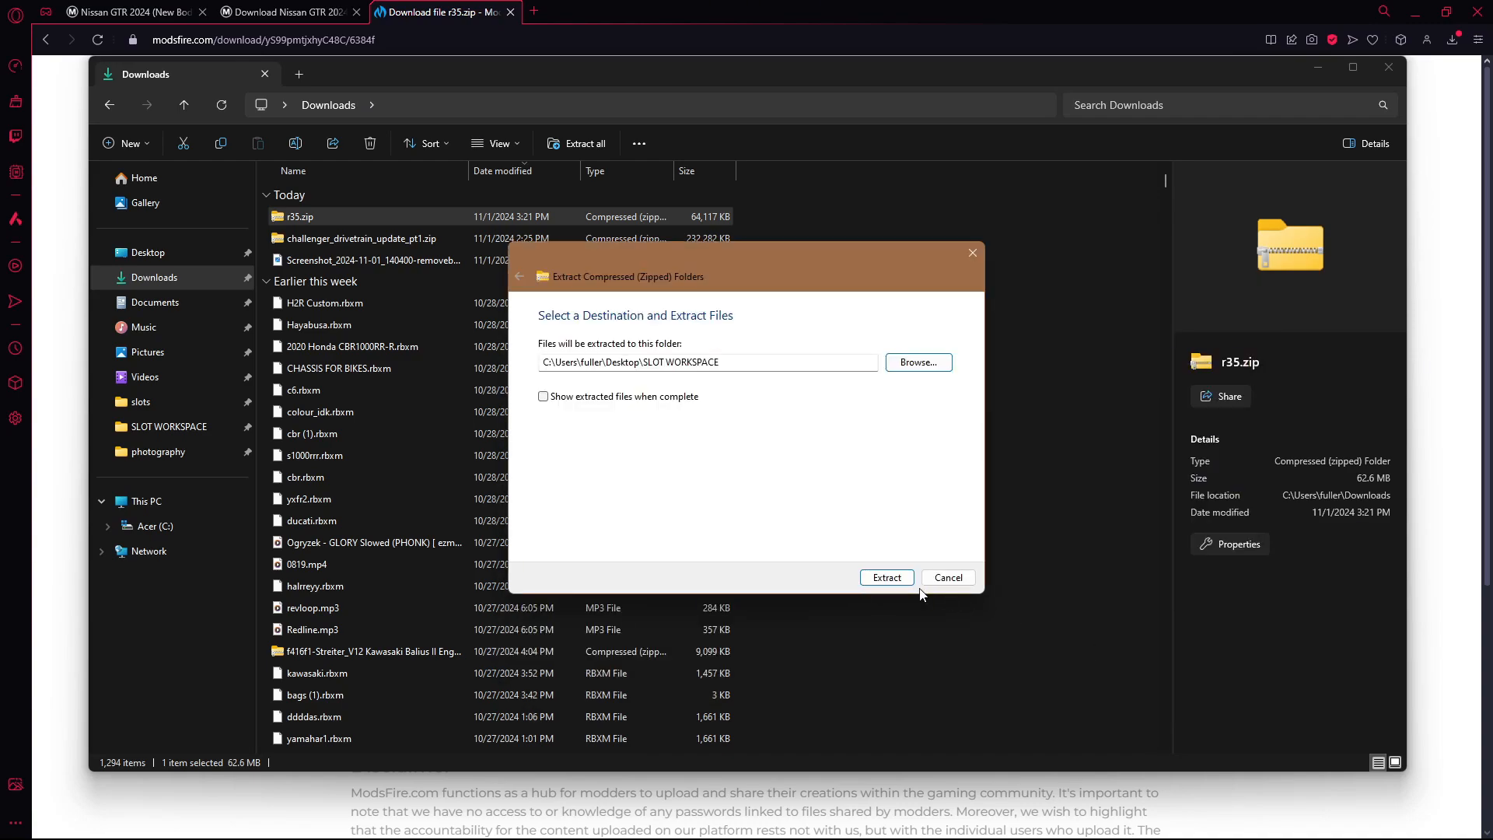
pyautogui.click(885, 577)
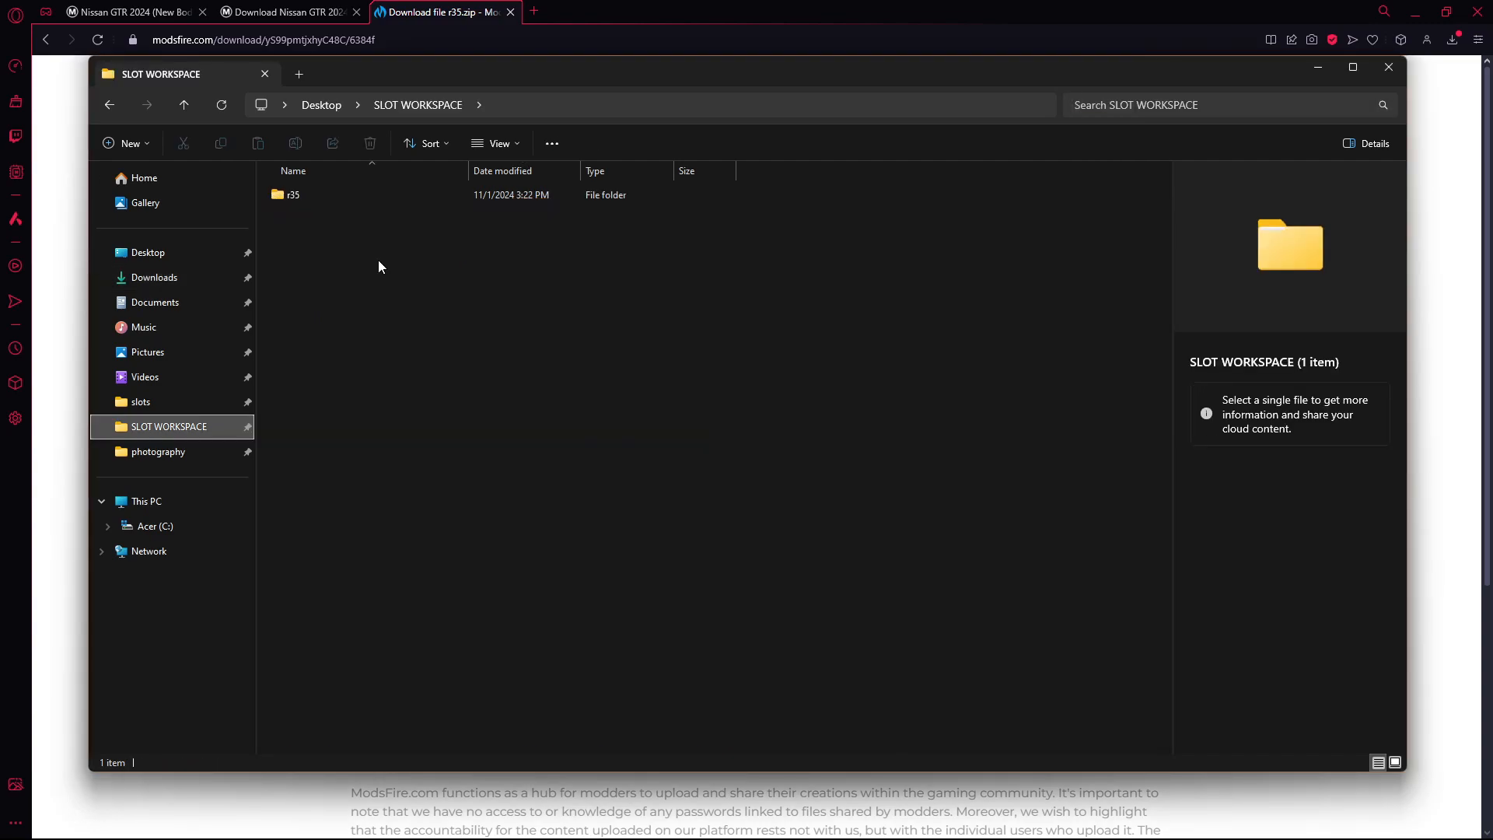
# - Drill into the nested r35 folders, search for 'dae' and select the large gtr.dae model
pyautogui.doubleClick(292, 194)
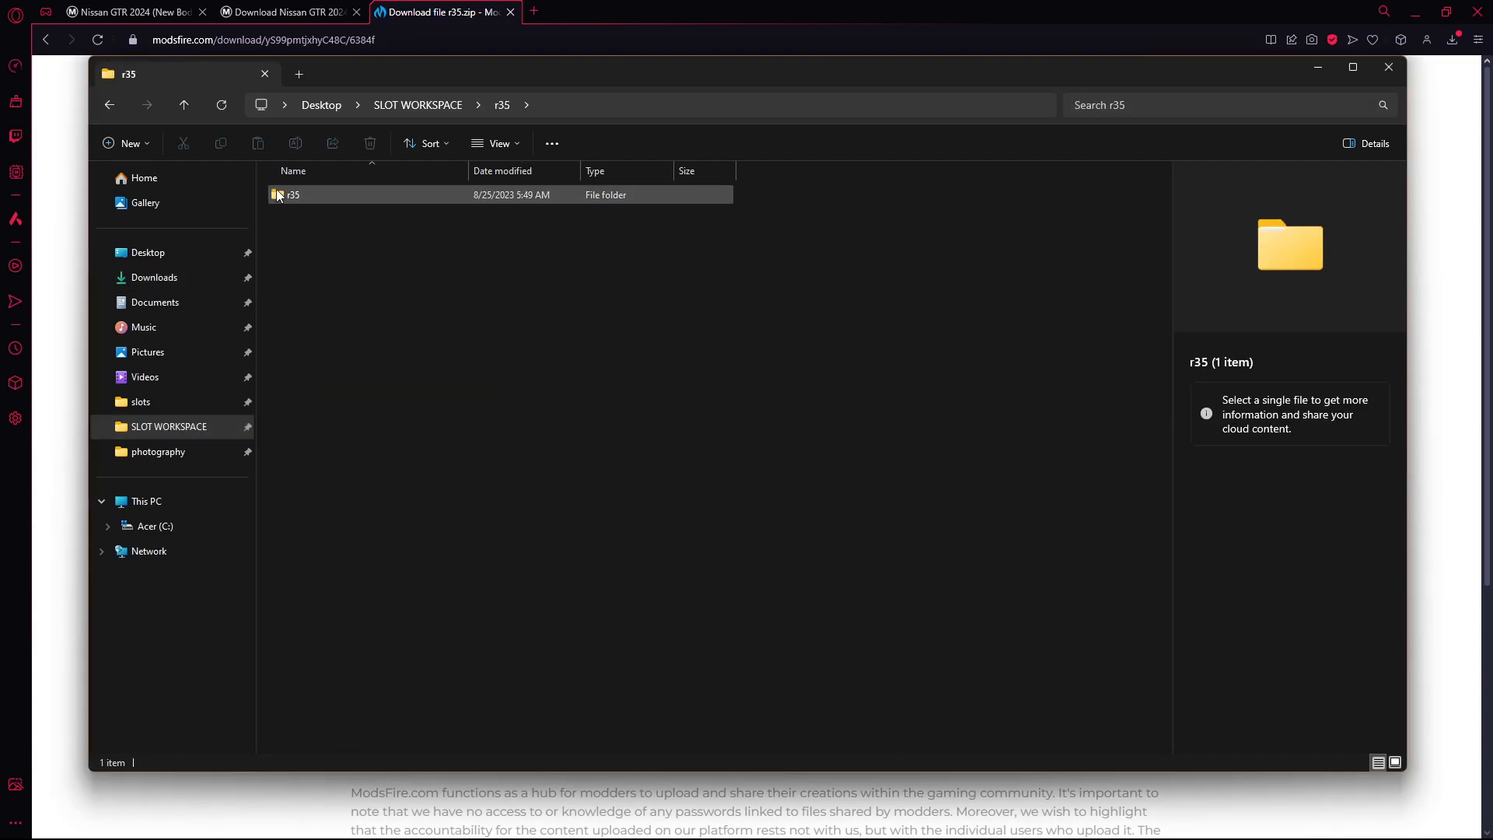
pyautogui.doubleClick(292, 194)
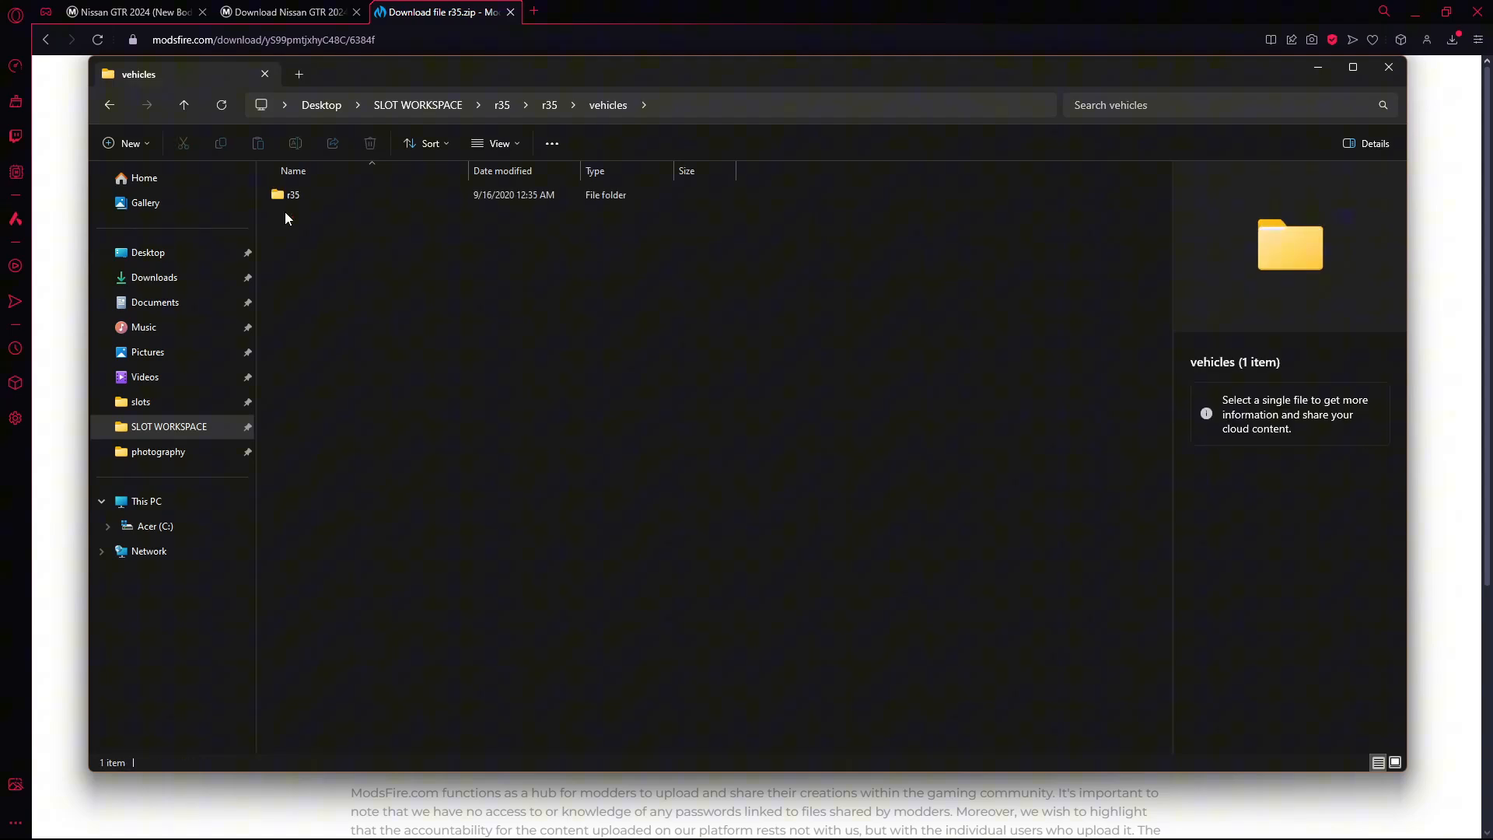
pyautogui.doubleClick(292, 195)
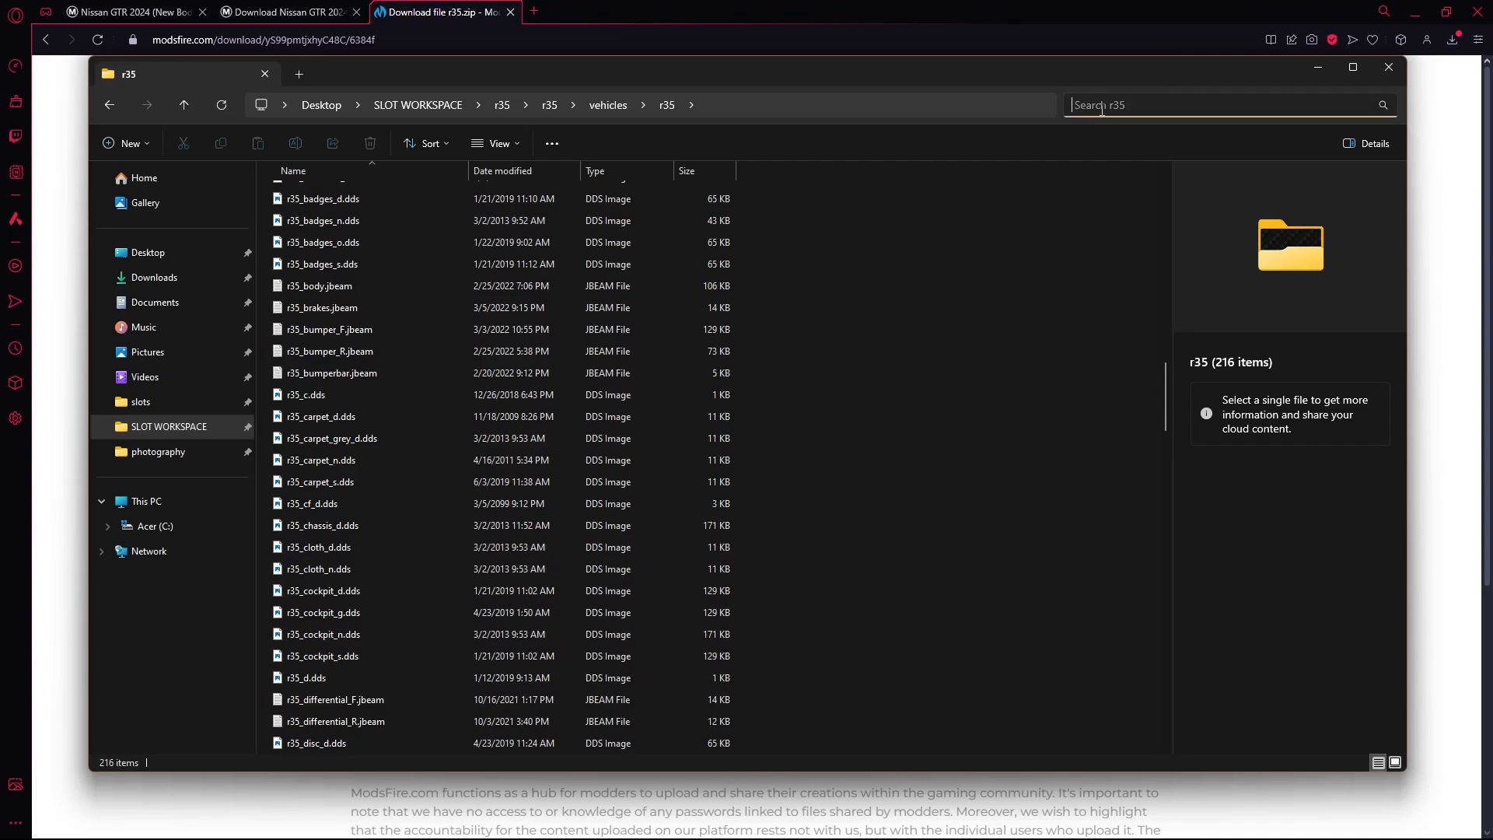
pyautogui.write('dae')
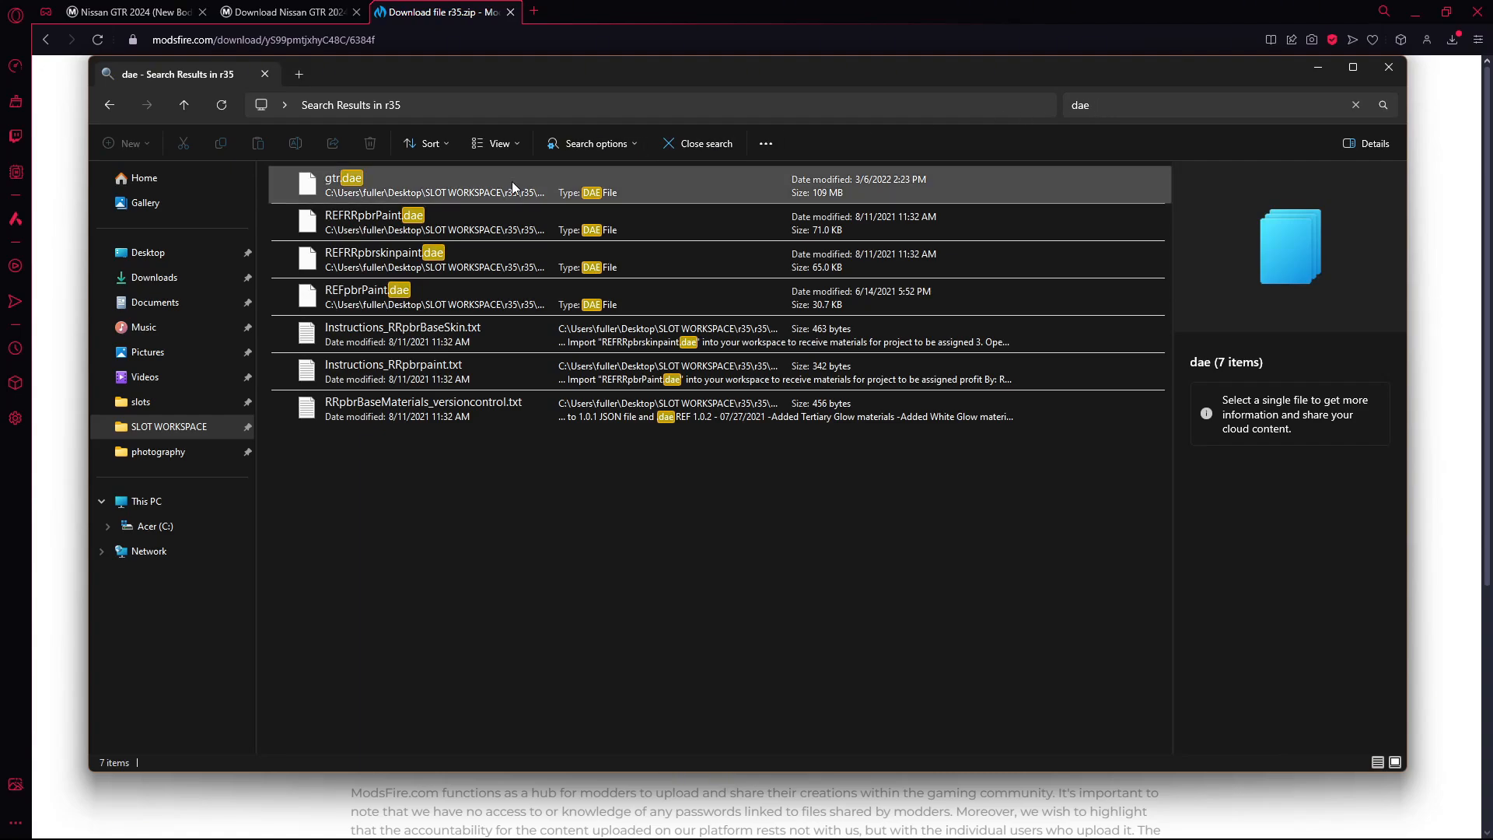
pyautogui.moveTo(805, 203)
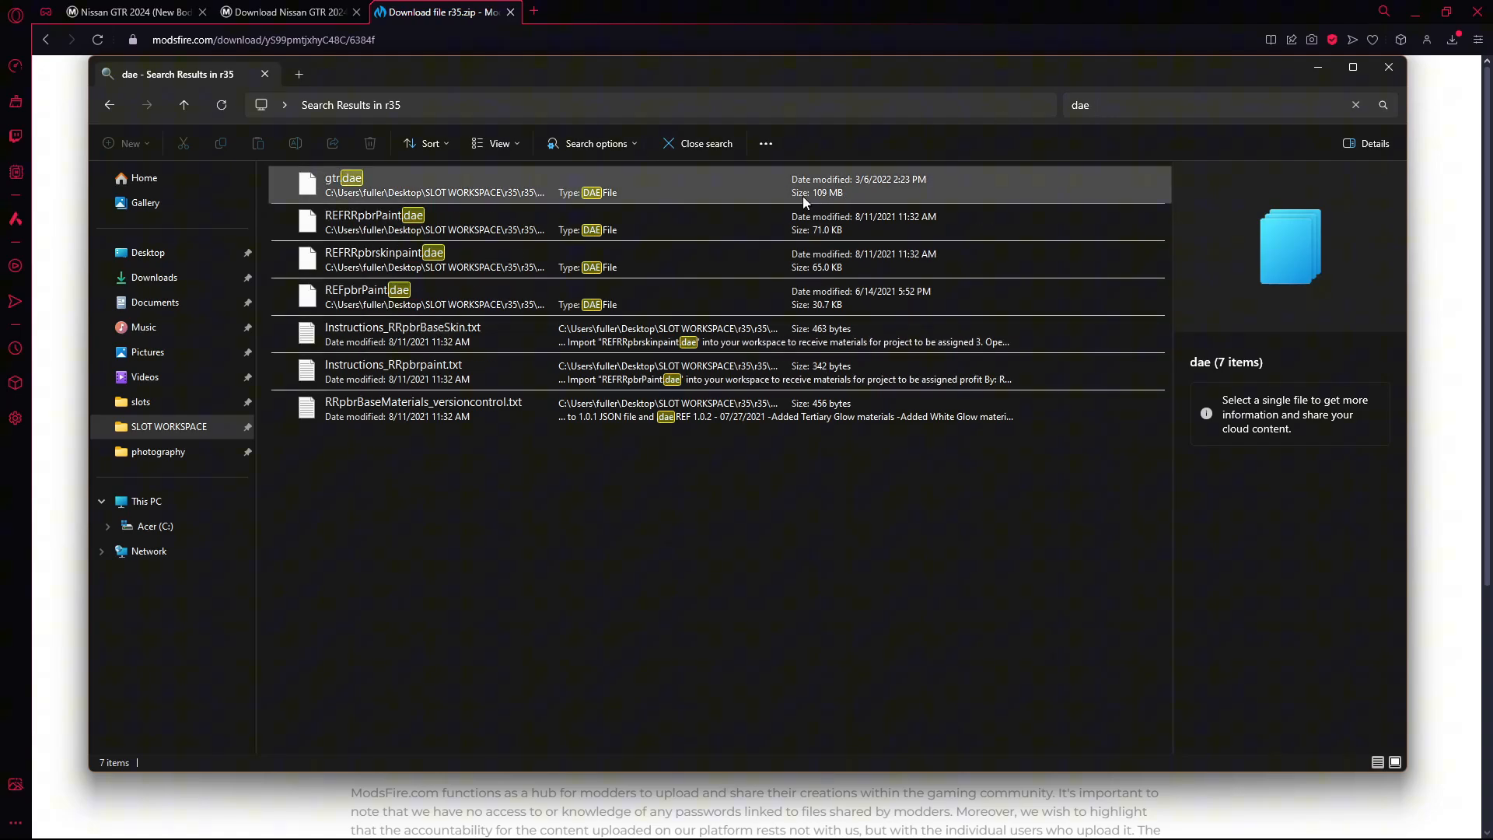
pyautogui.click(343, 186)
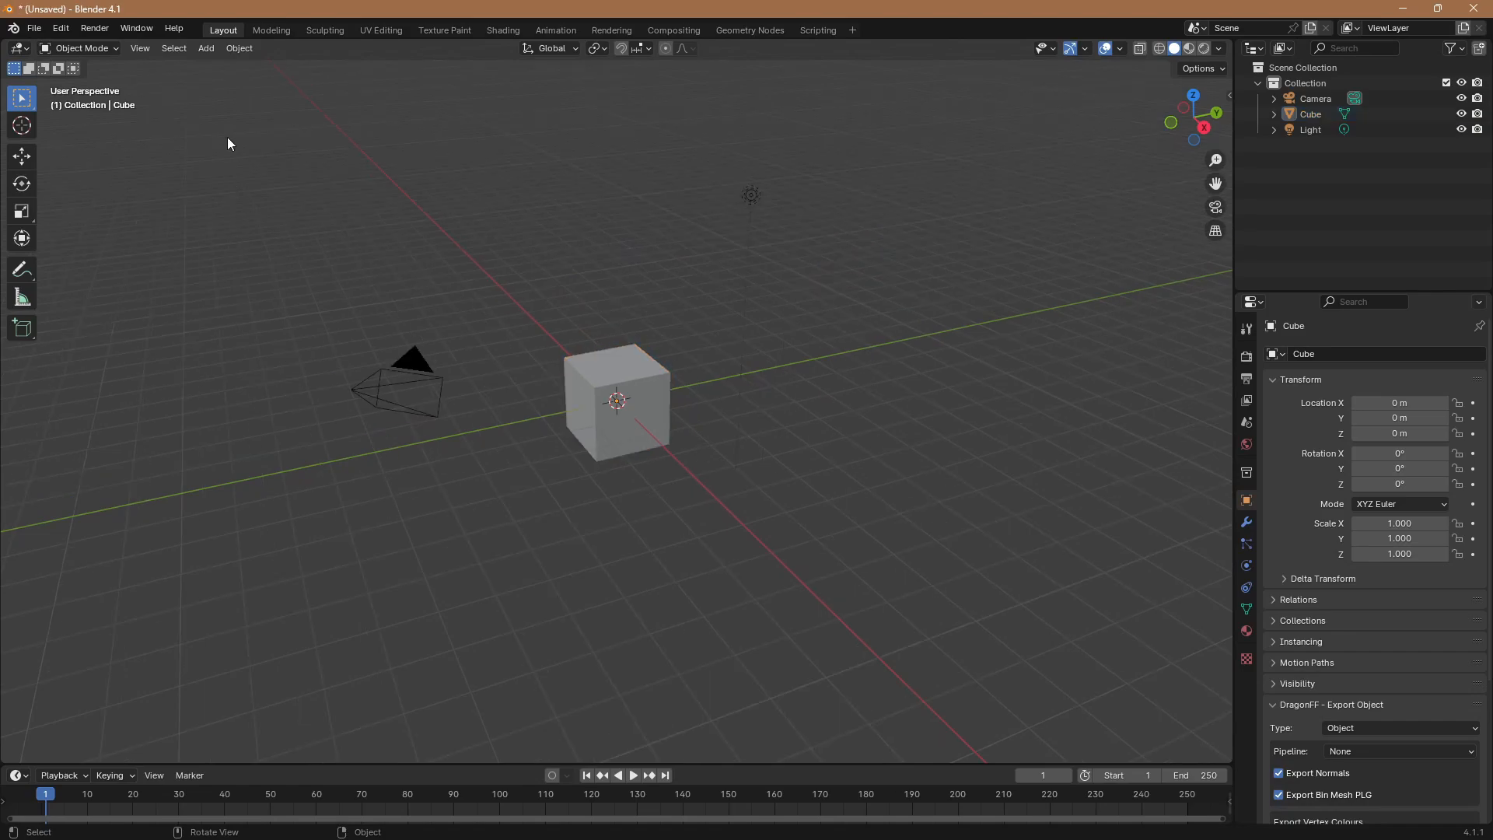
# - Delete Blender's default cube, camera and light from the scene
pyautogui.rightClick(615, 400)
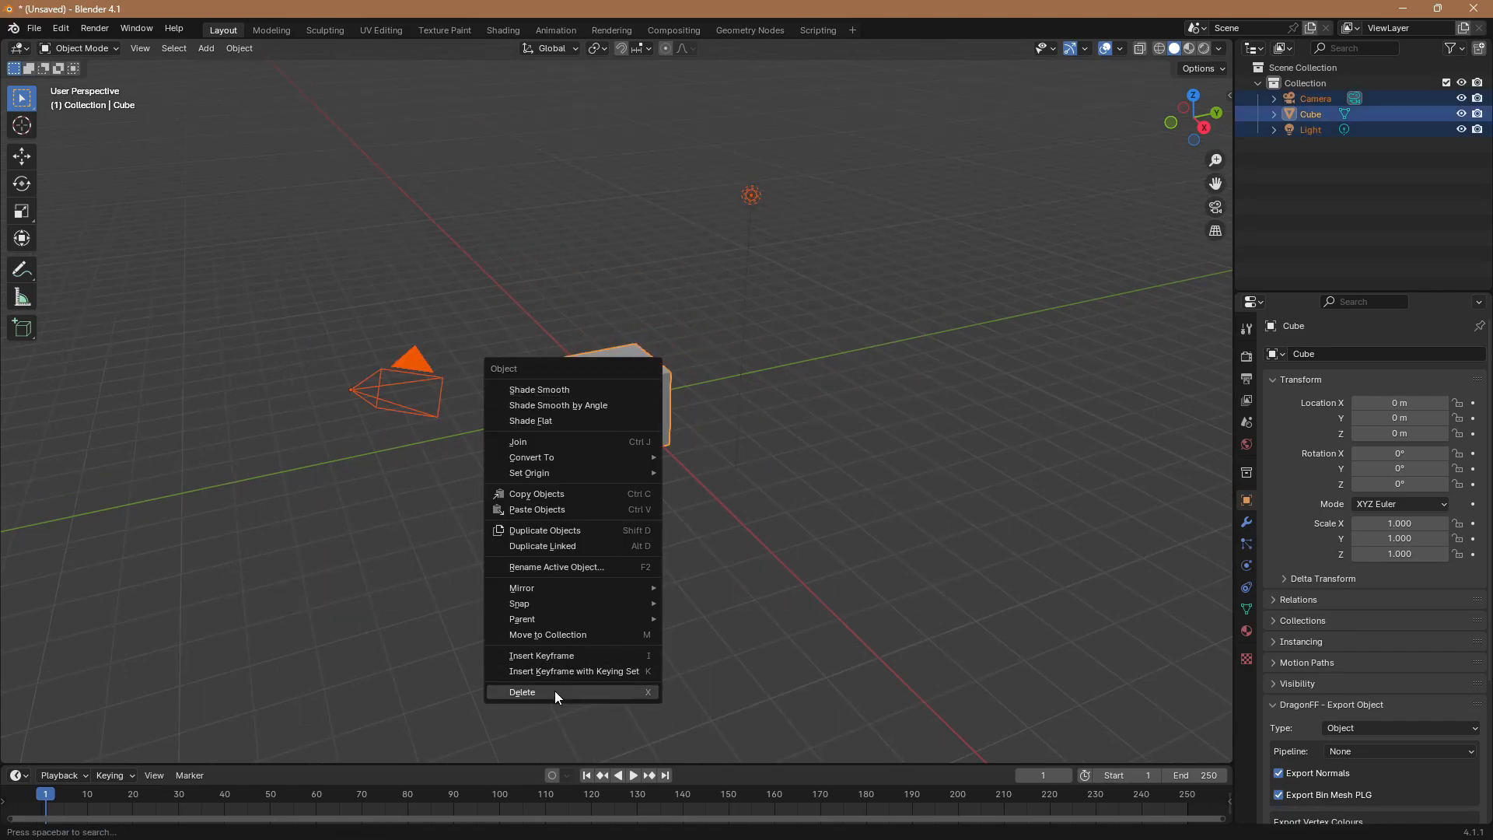
pyautogui.click(521, 692)
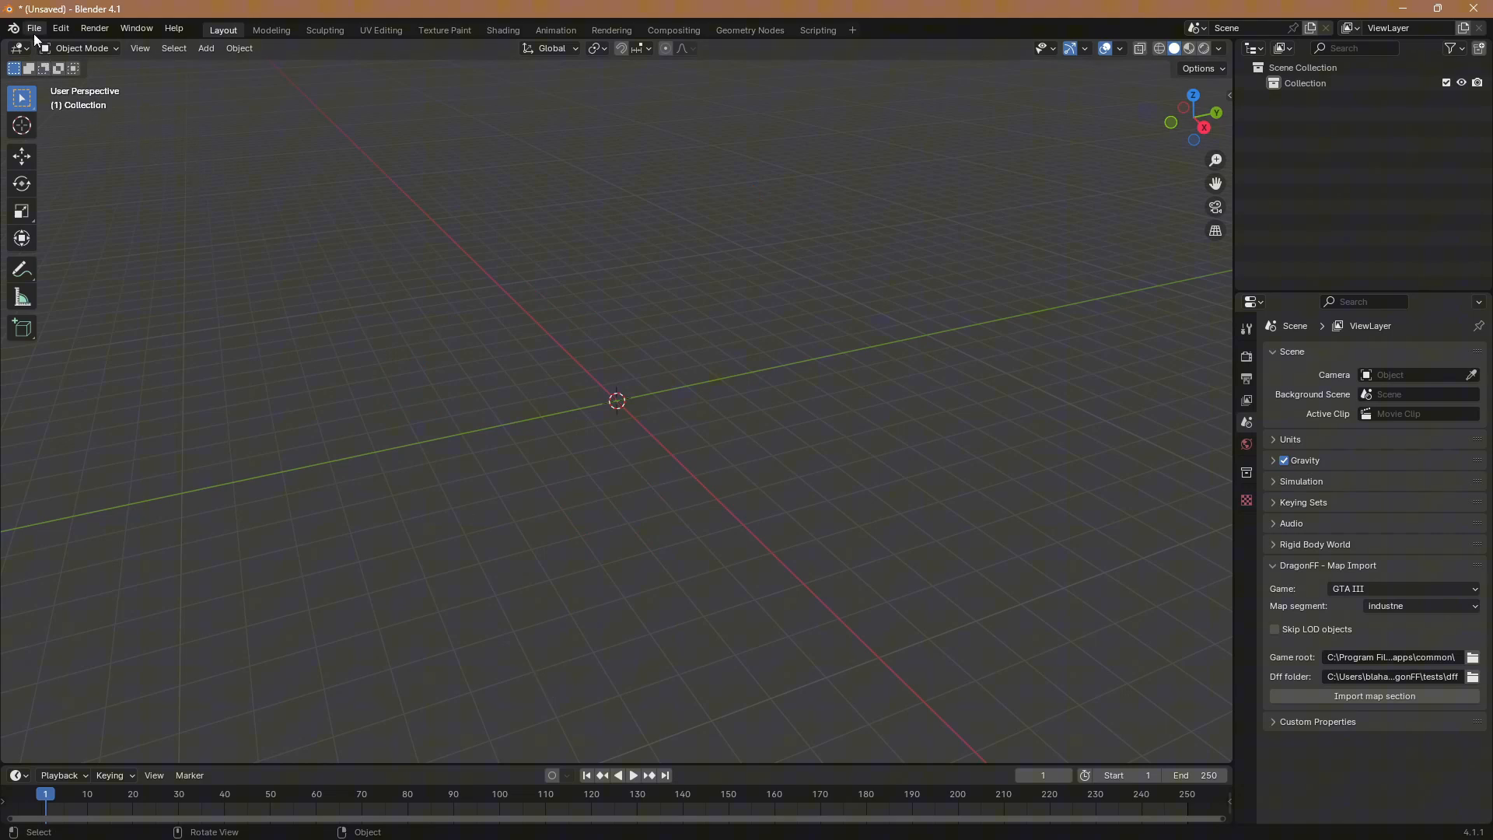
# - Import gtr.dae from SLOT WORKSPACE via File > Import > Collada
pyautogui.click(34, 28)
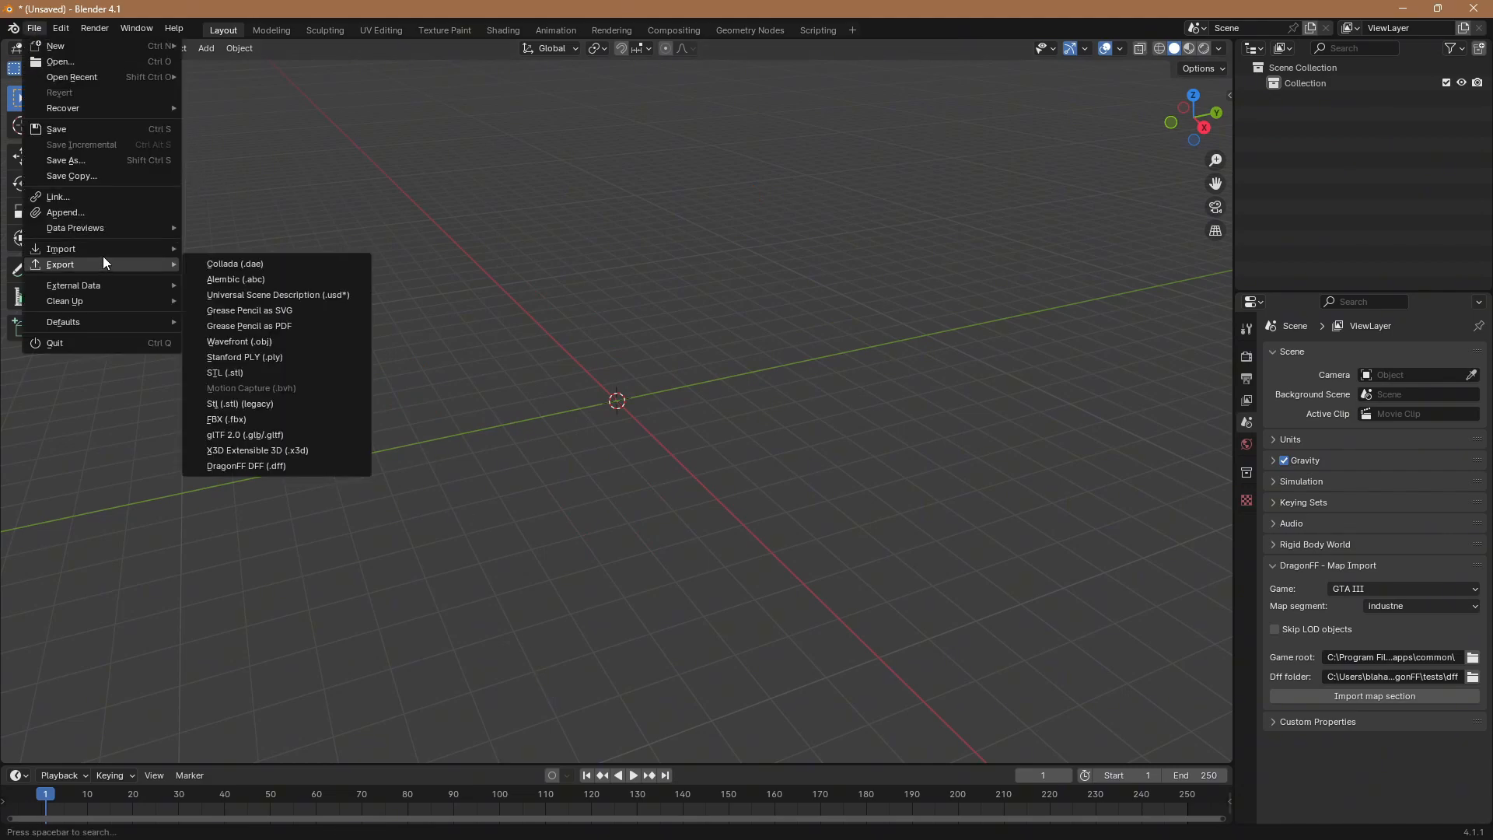
pyautogui.click(234, 263)
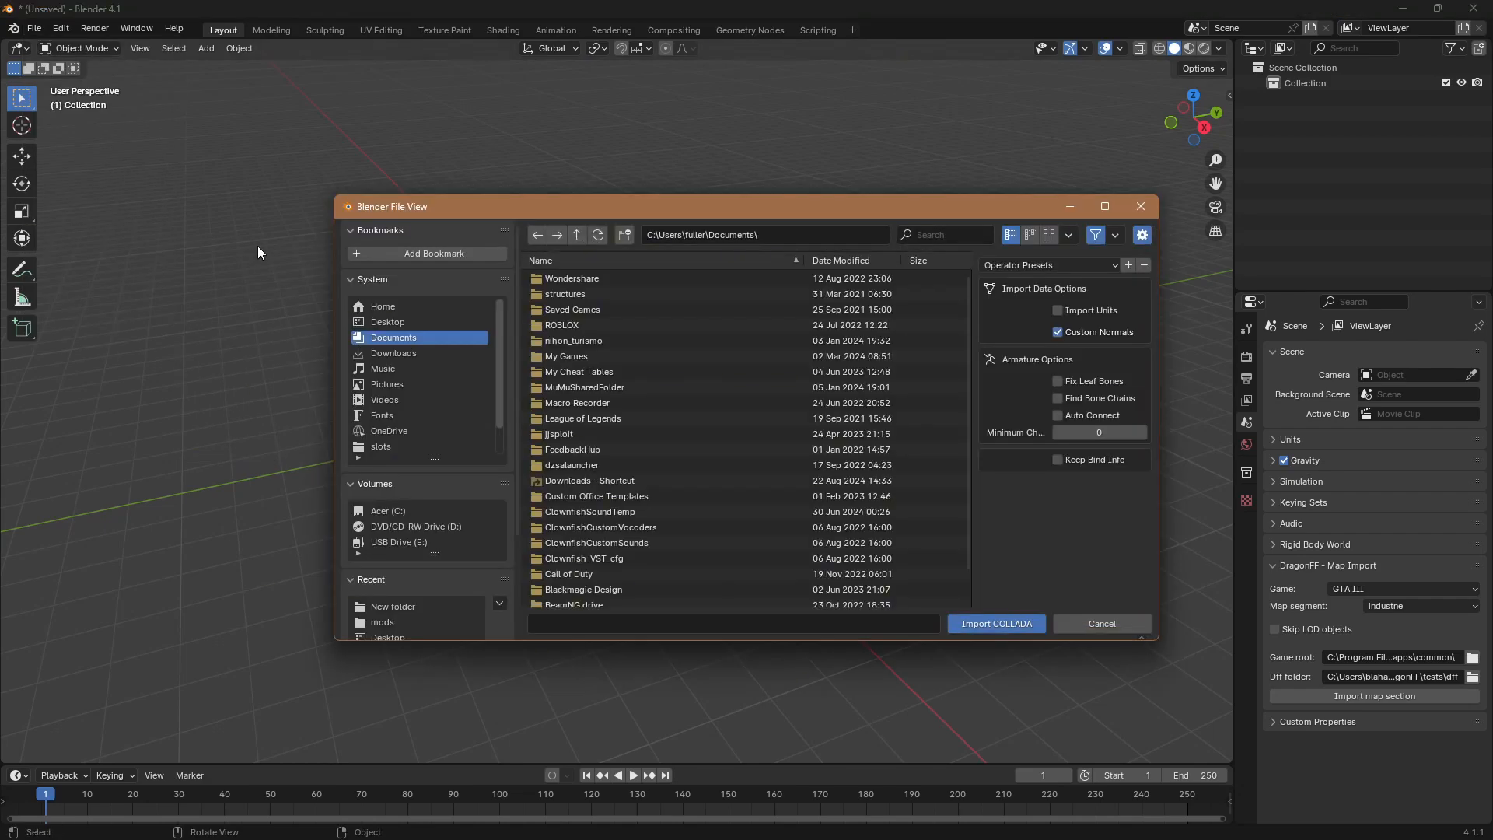
pyautogui.scroll(-3)
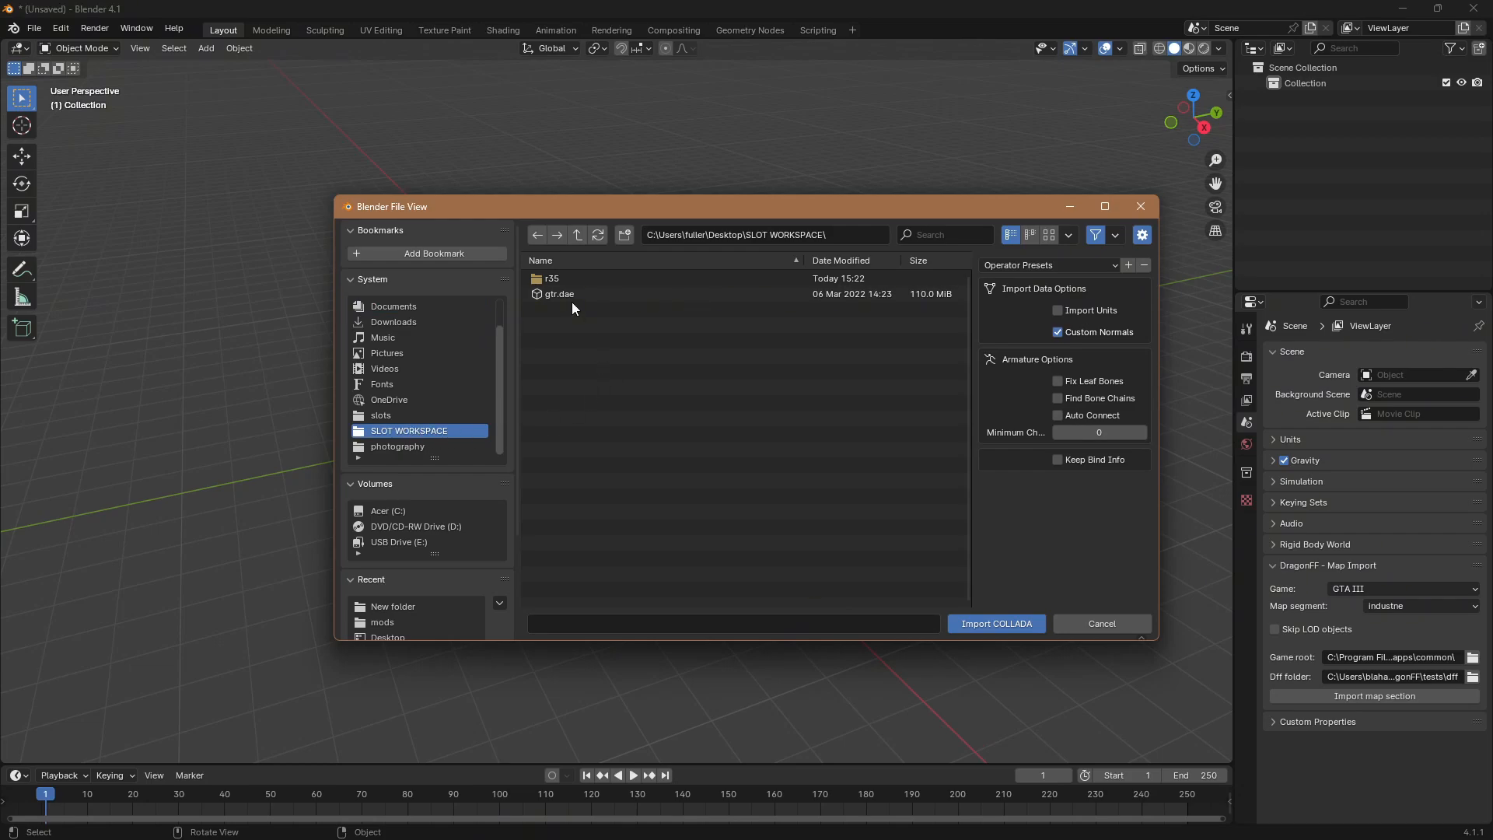
pyautogui.click(559, 293)
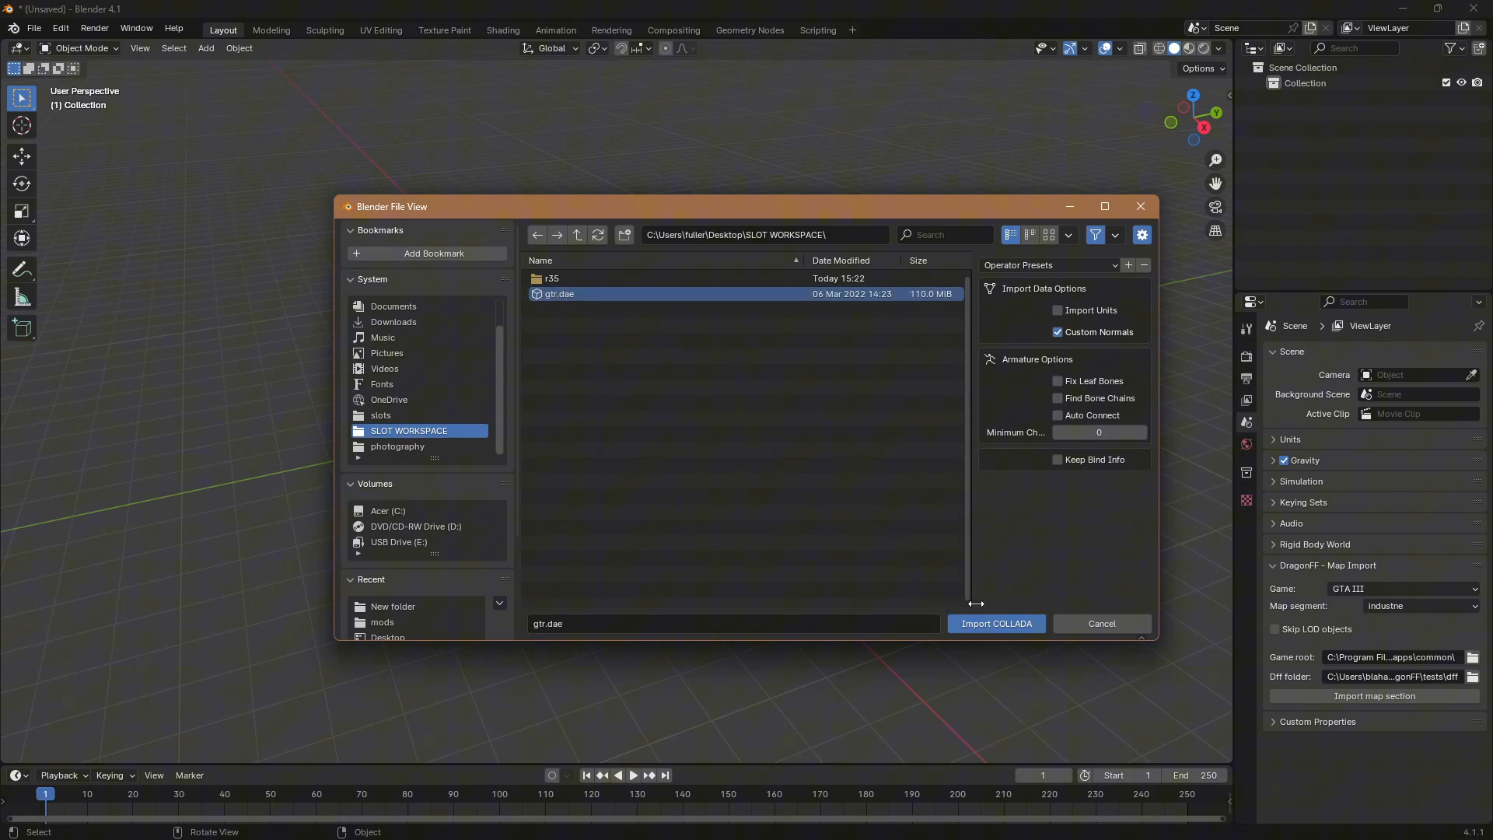
pyautogui.click(995, 624)
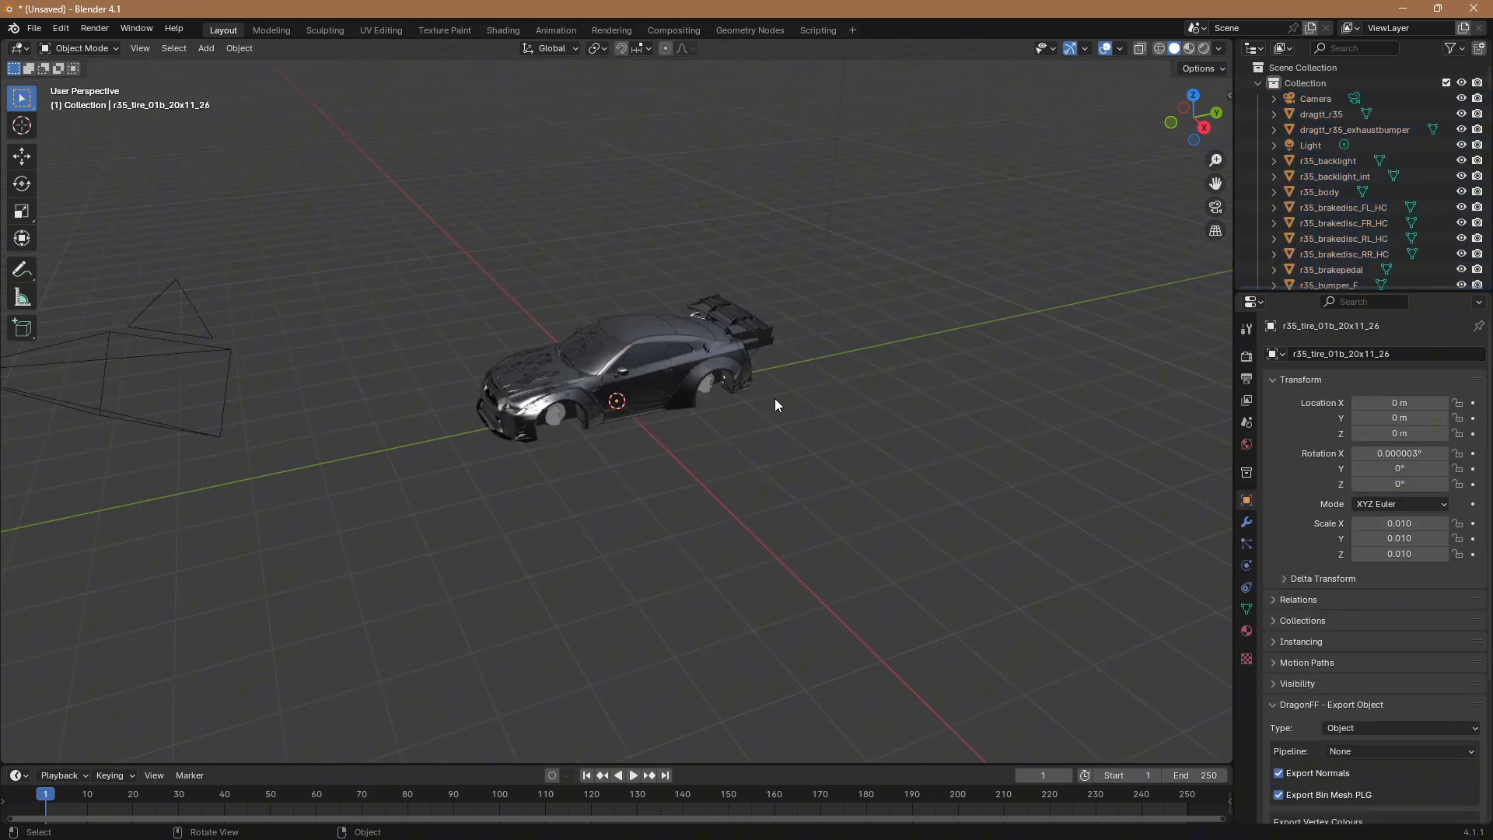
pyautogui.moveTo(776, 404); pyautogui.dragTo(936, 417)
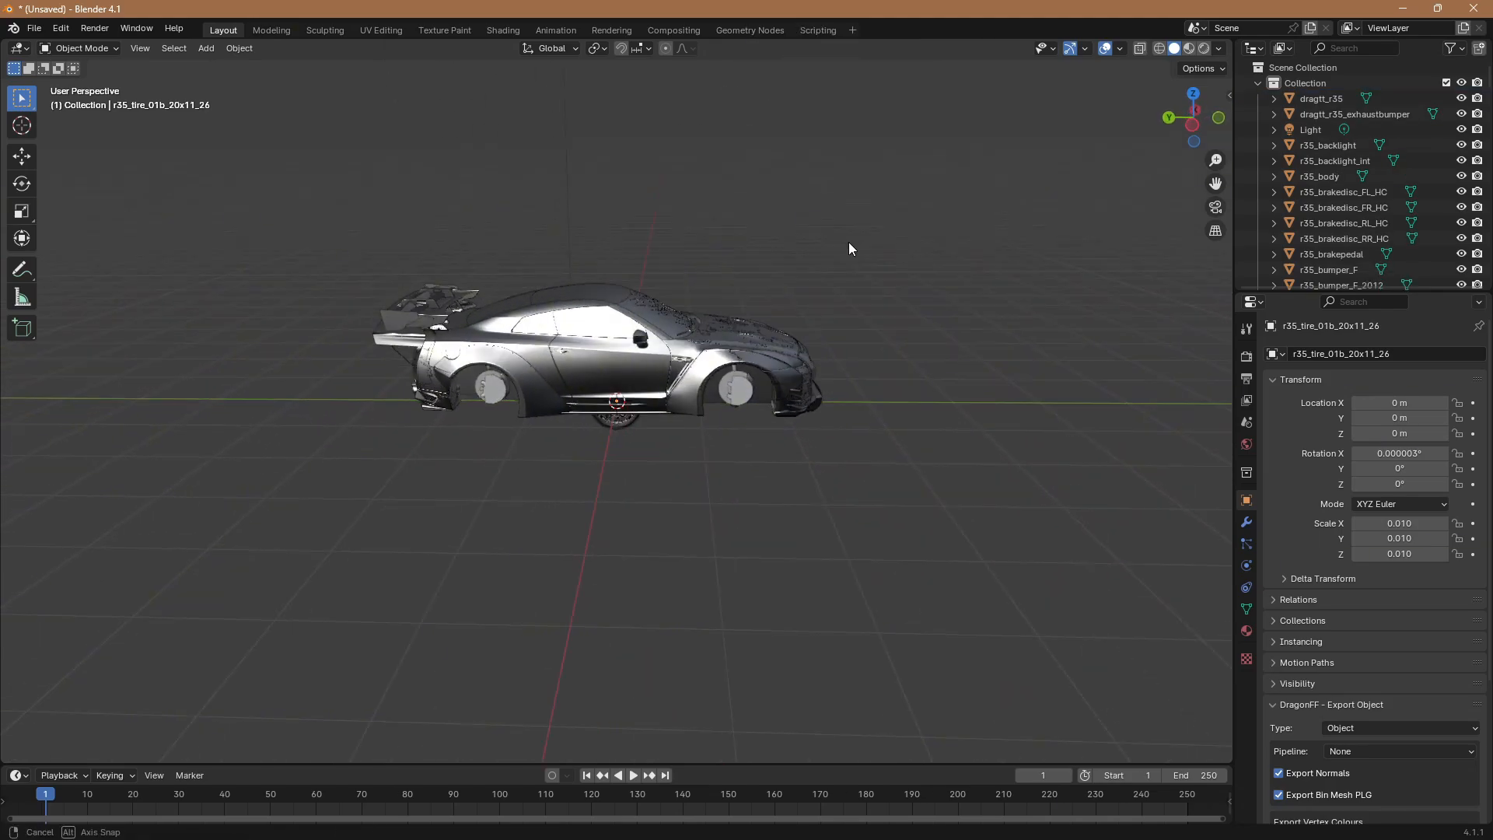
pyautogui.moveTo(847, 248); pyautogui.dragTo(1033, 442)
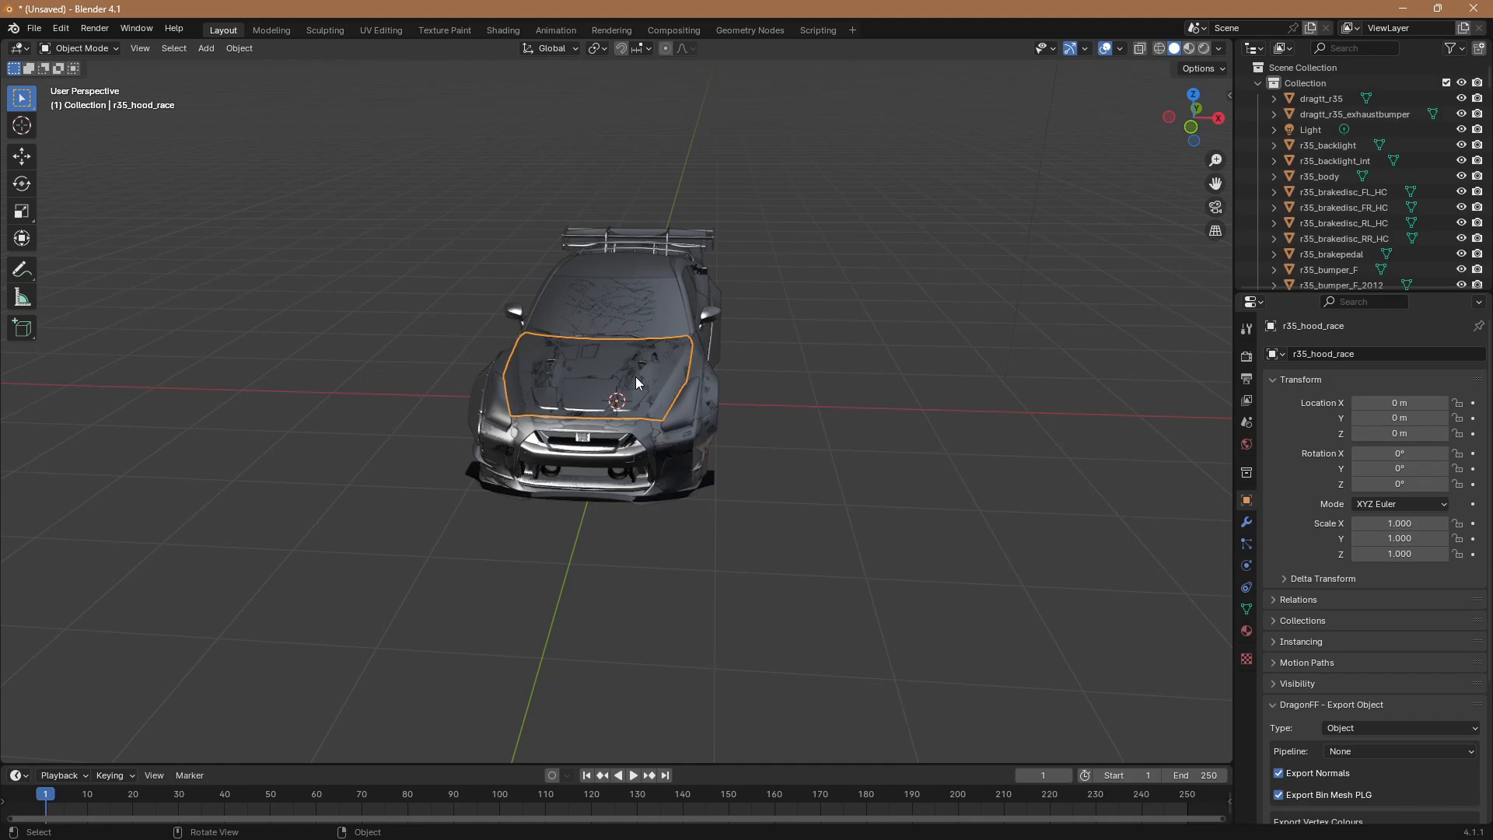
# - Move the race hood off beside the car along X and adjust its X location value
pyautogui.press('g')
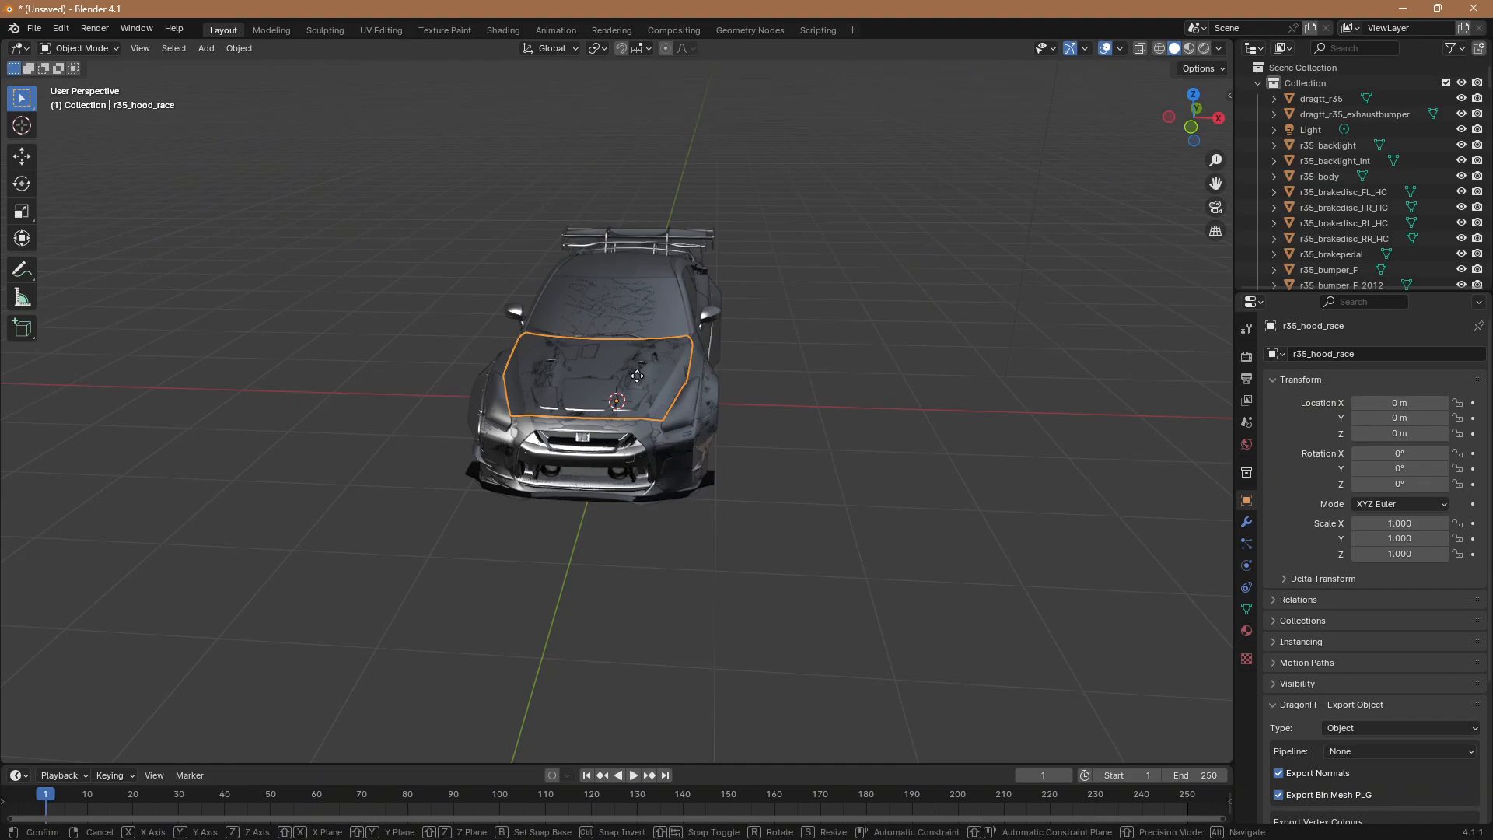
pyautogui.moveTo(619, 381); pyautogui.dragTo(1085, 400)
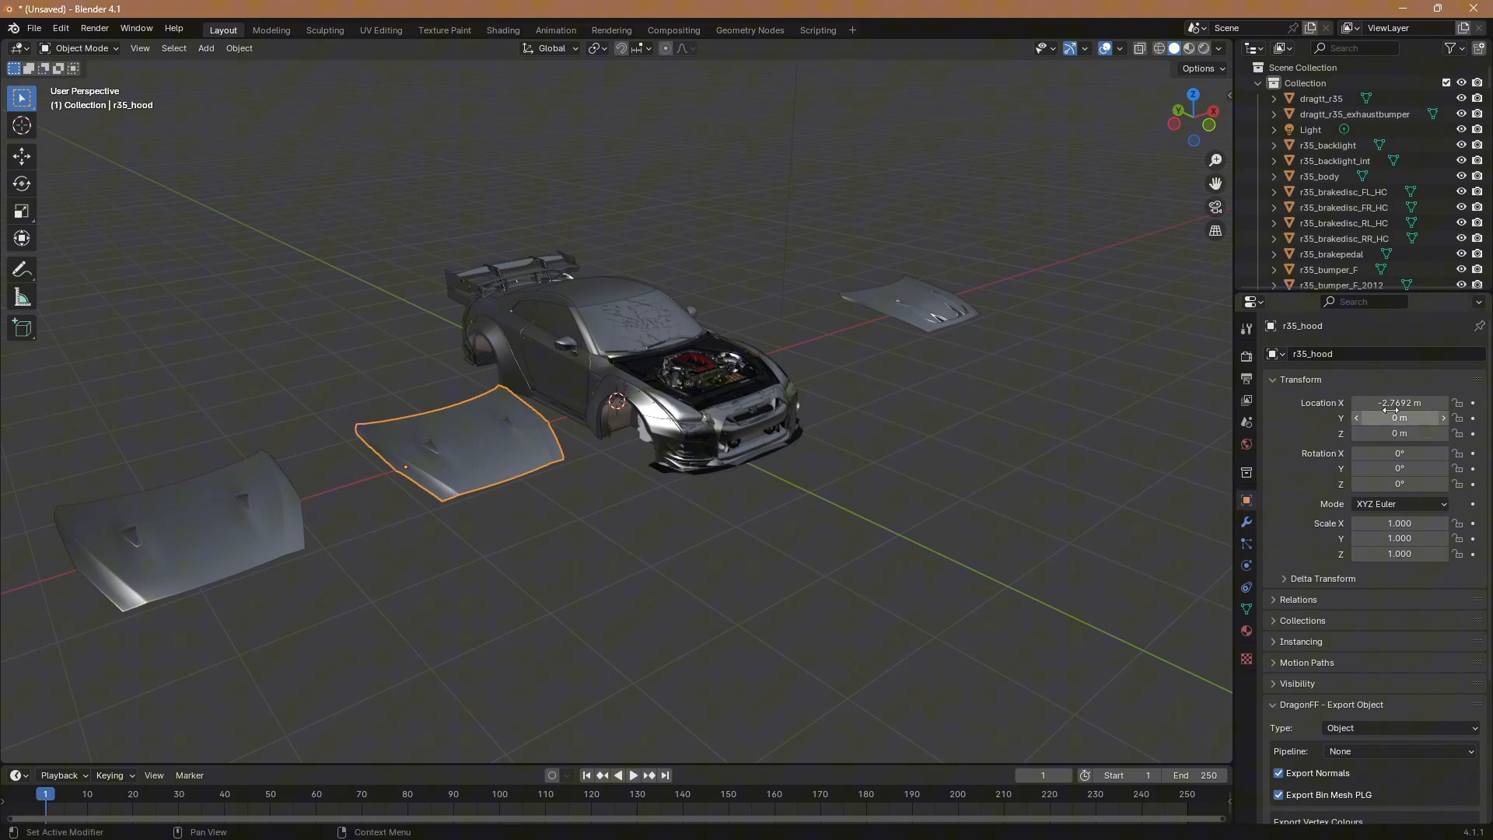
pyautogui.doubleClick(1399, 402)
pyautogui.write('0')
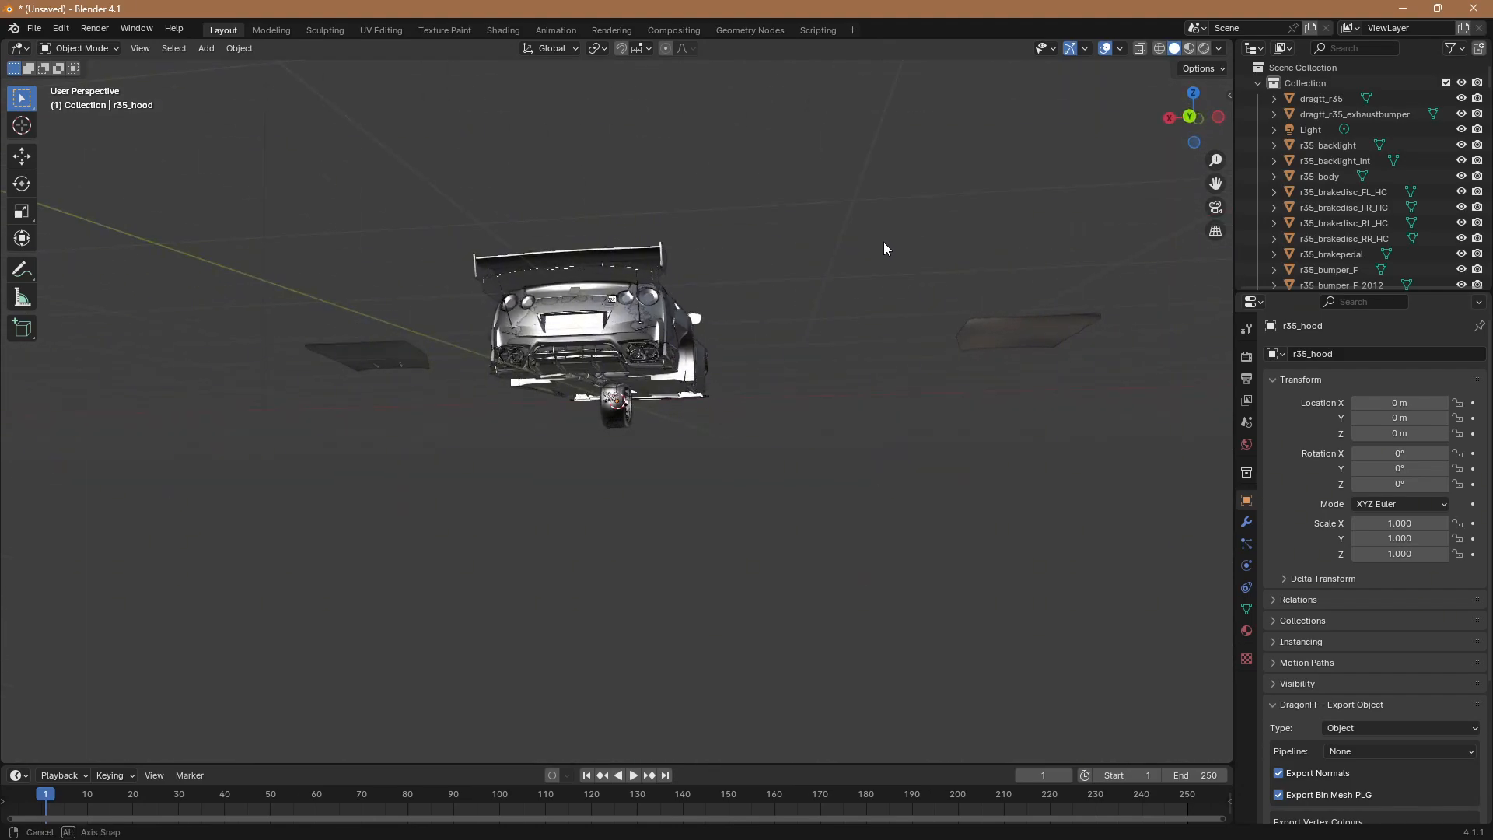
# - Slide the alternate front bumper aside and select the small front light strip while inspecting the car
pyautogui.moveTo(885, 248); pyautogui.dragTo(945, 277)
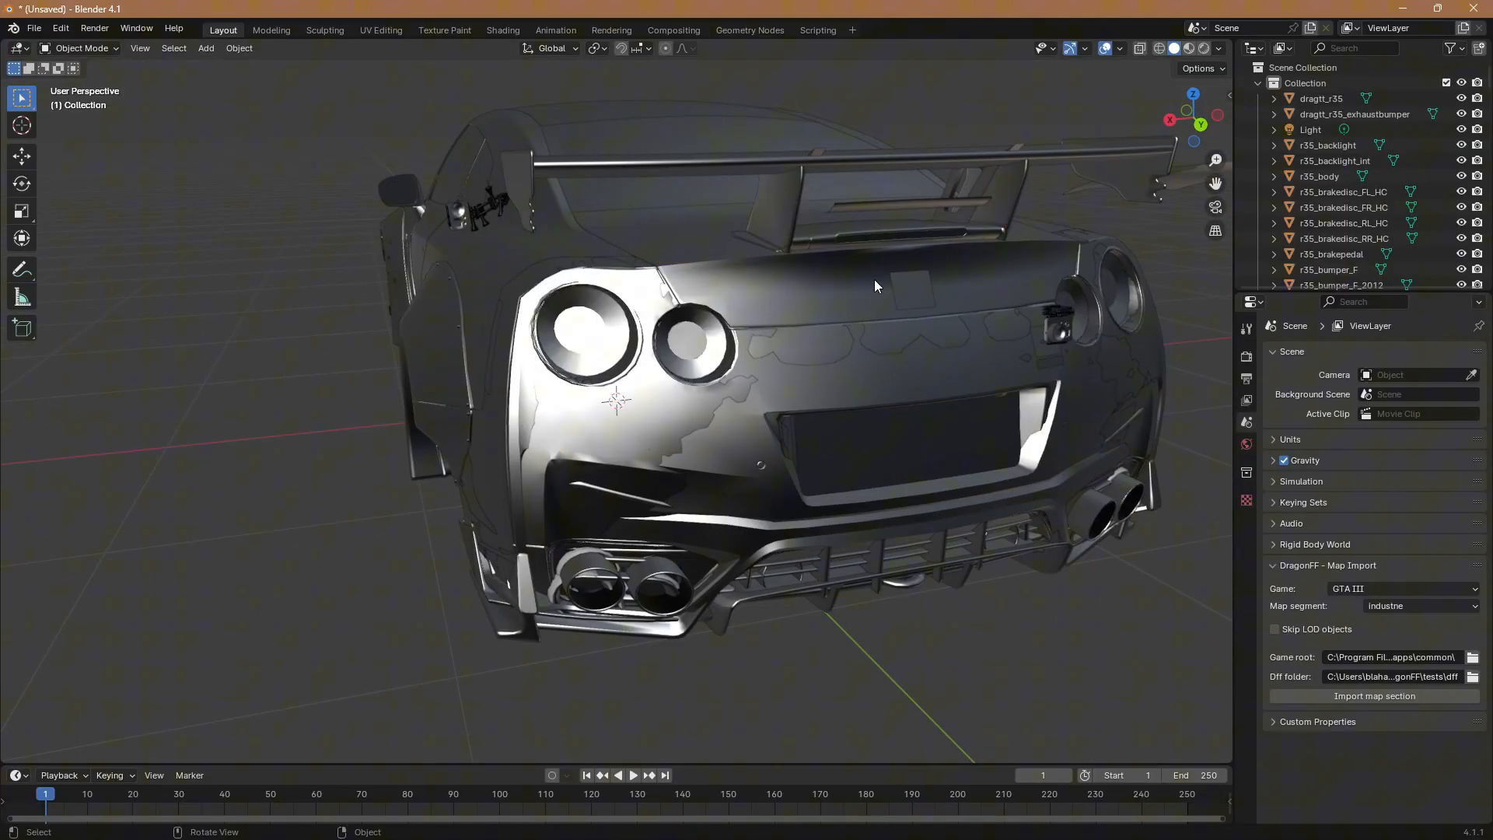
pyautogui.moveTo(874, 286); pyautogui.dragTo(443, 390)
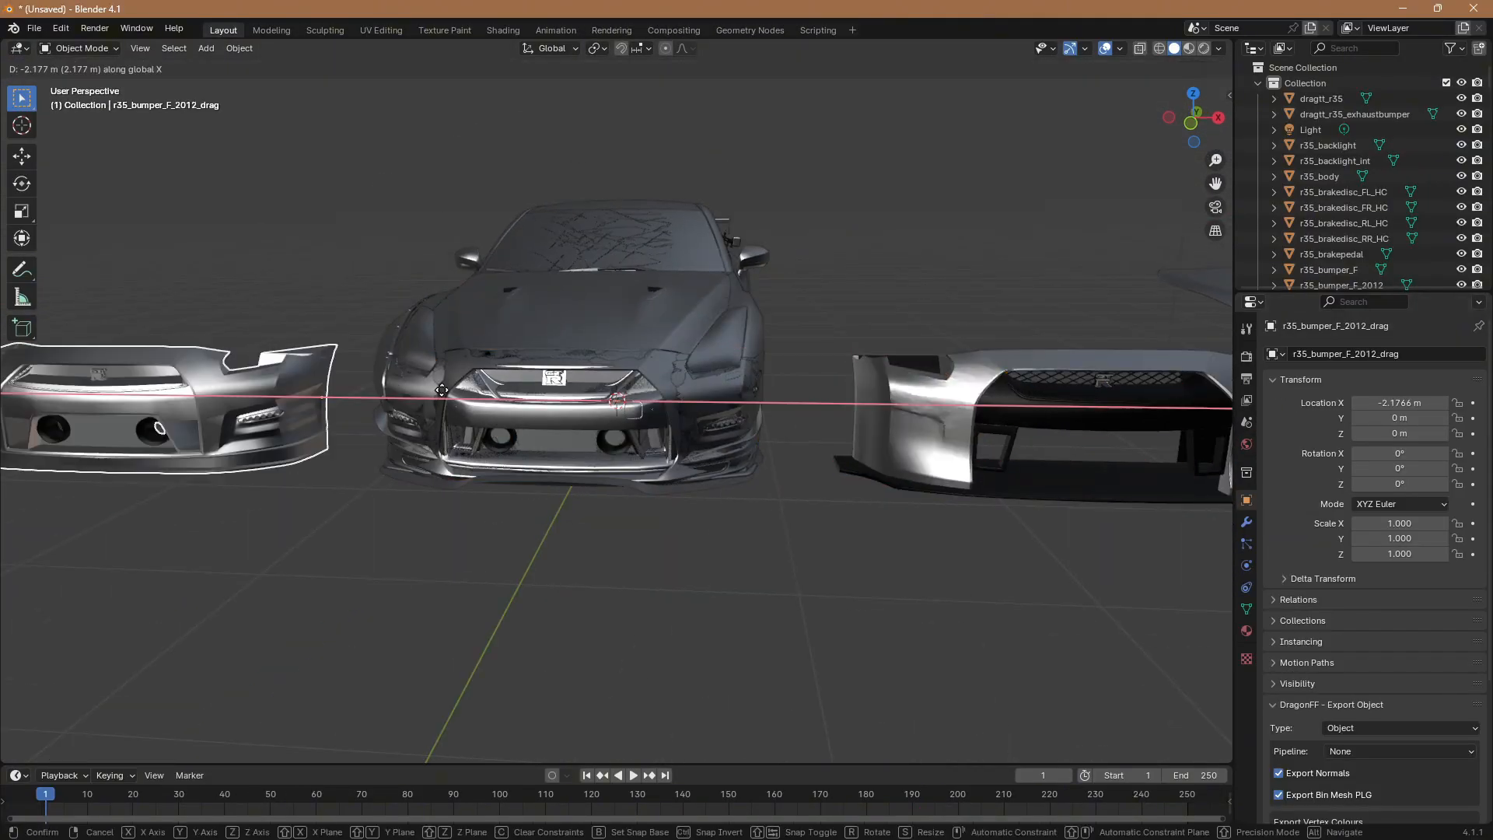
pyautogui.moveTo(442, 390); pyautogui.dragTo(167, 412)
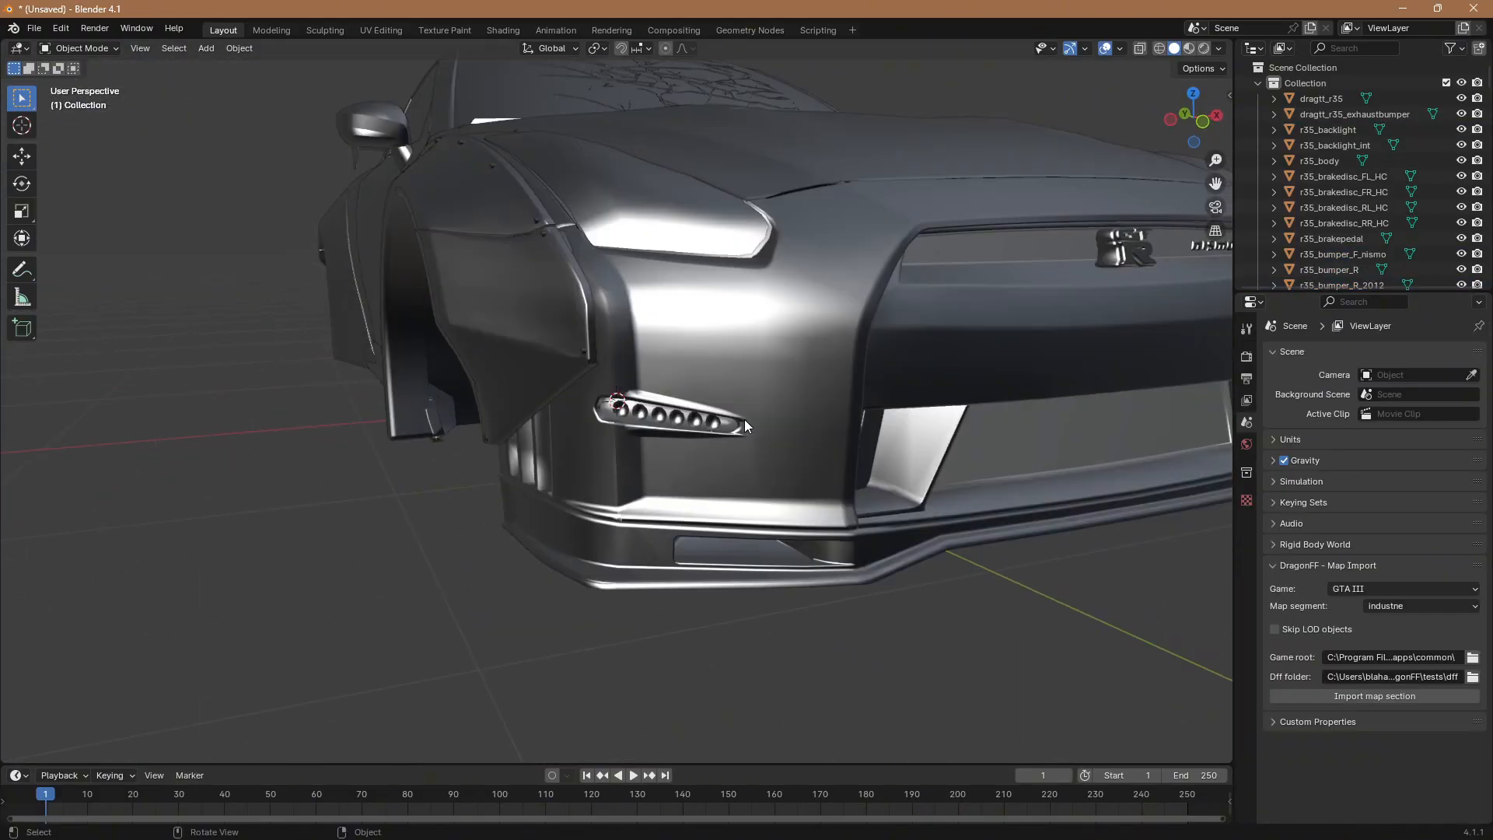
pyautogui.click(1343, 254)
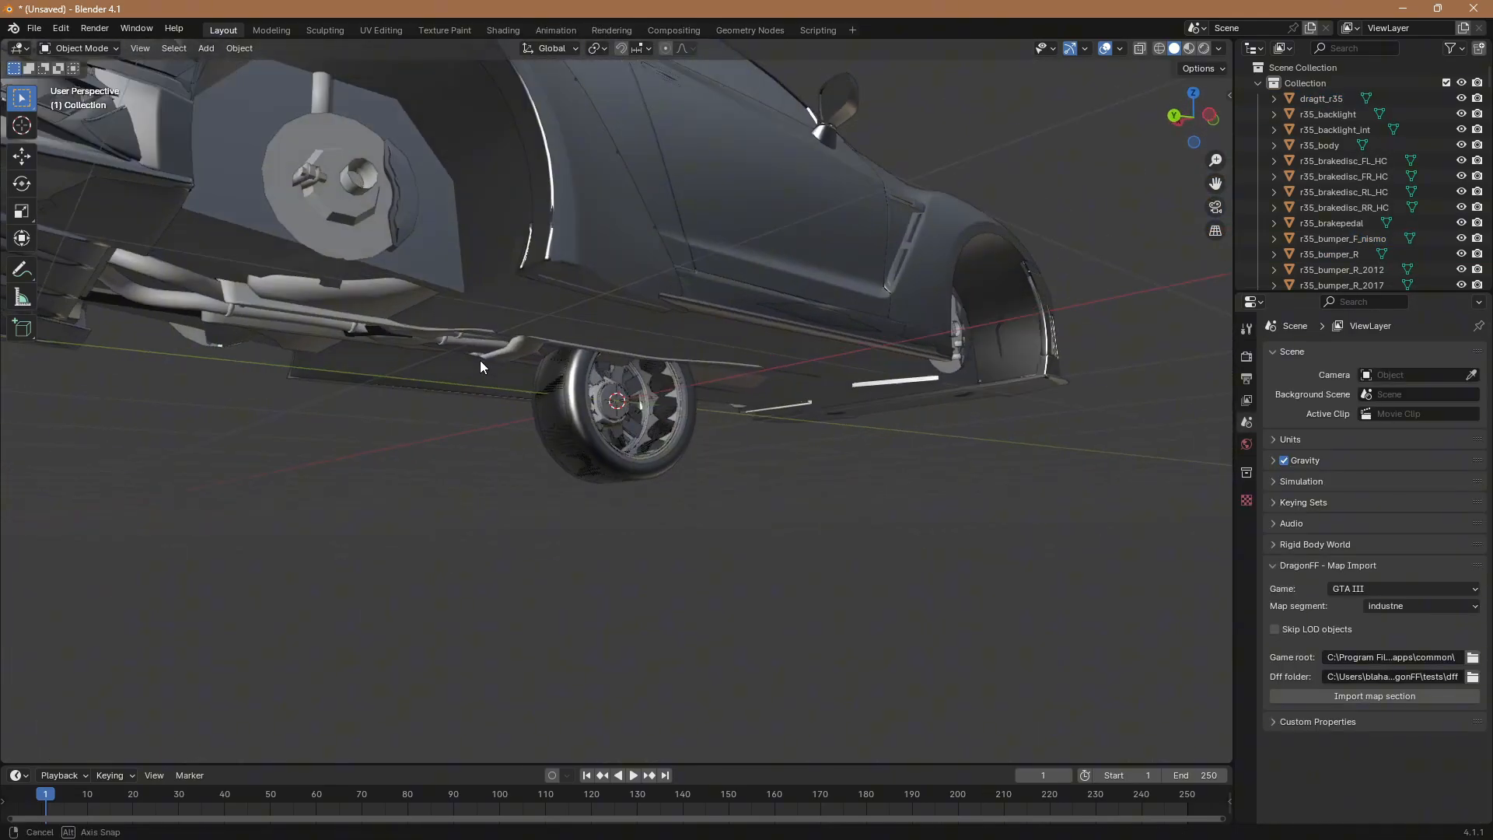
pyautogui.moveTo(481, 366); pyautogui.dragTo(628, 343)
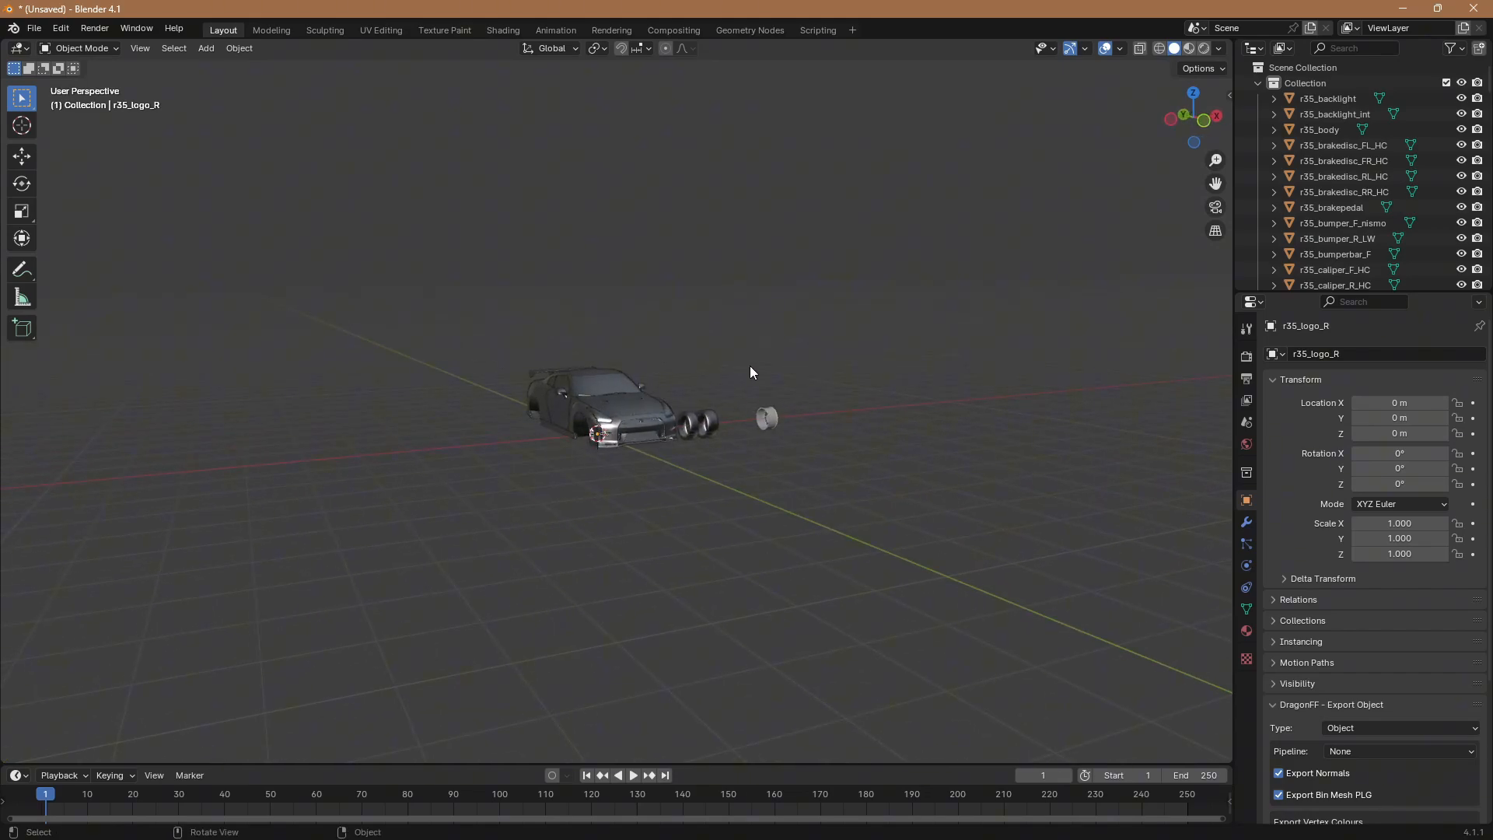
# - In Edit Mode with everything selected, separate the car meshes by material and return to Object Mode
pyautogui.press('Tab')
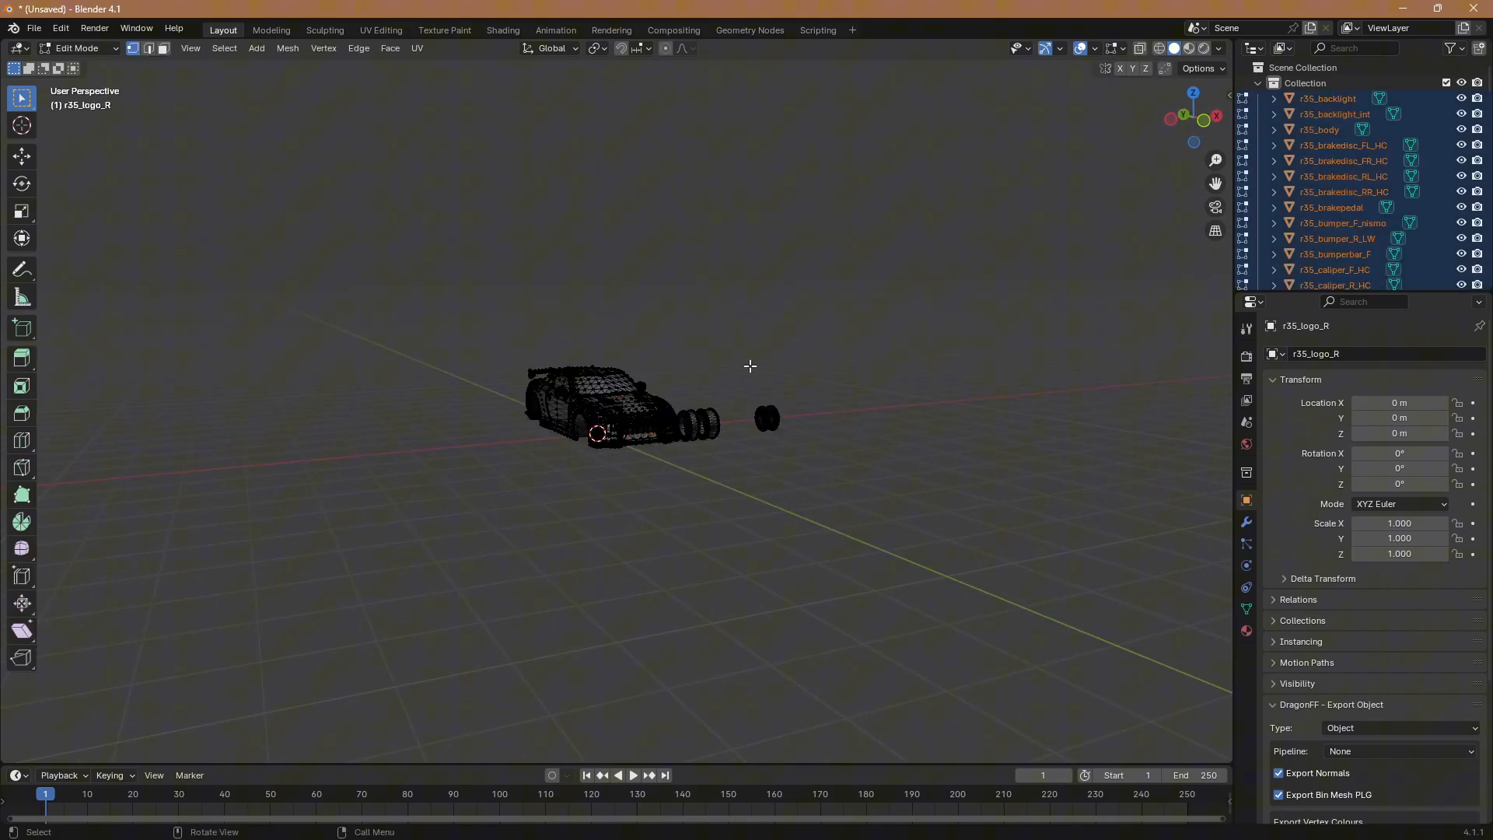
pyautogui.press('a')
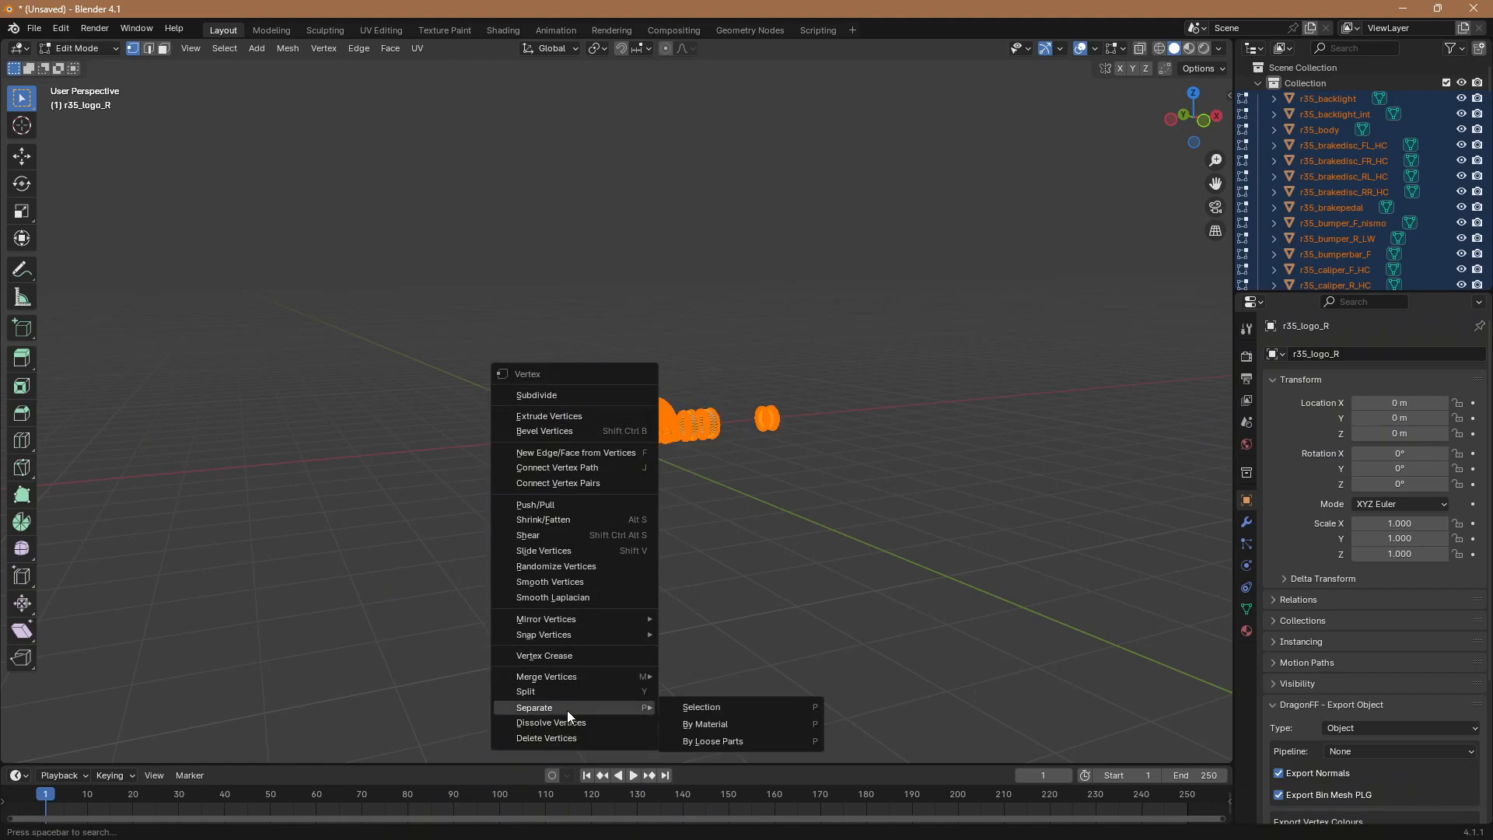
pyautogui.click(713, 741)
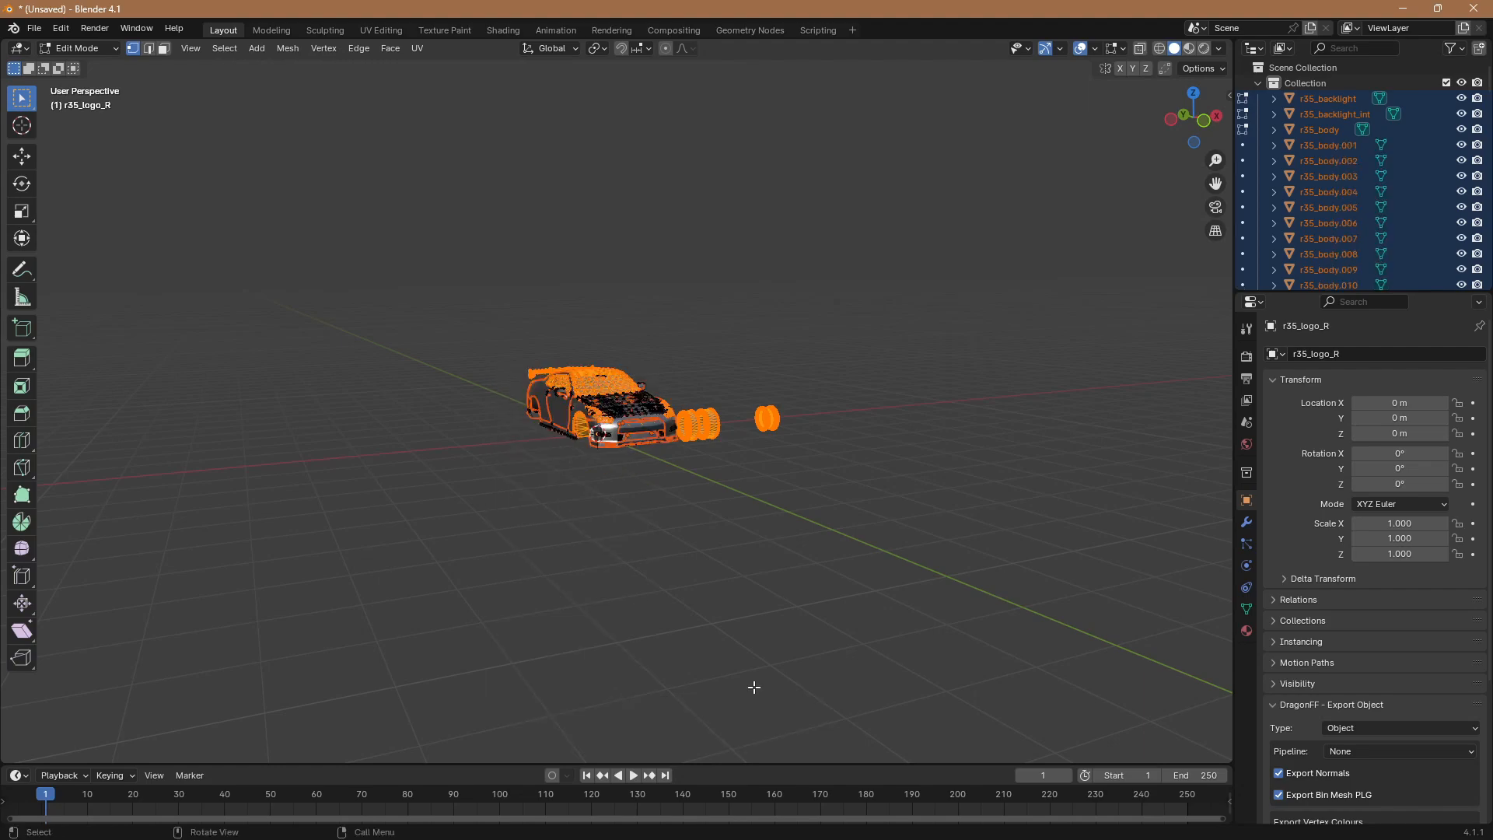
pyautogui.press('Tab')
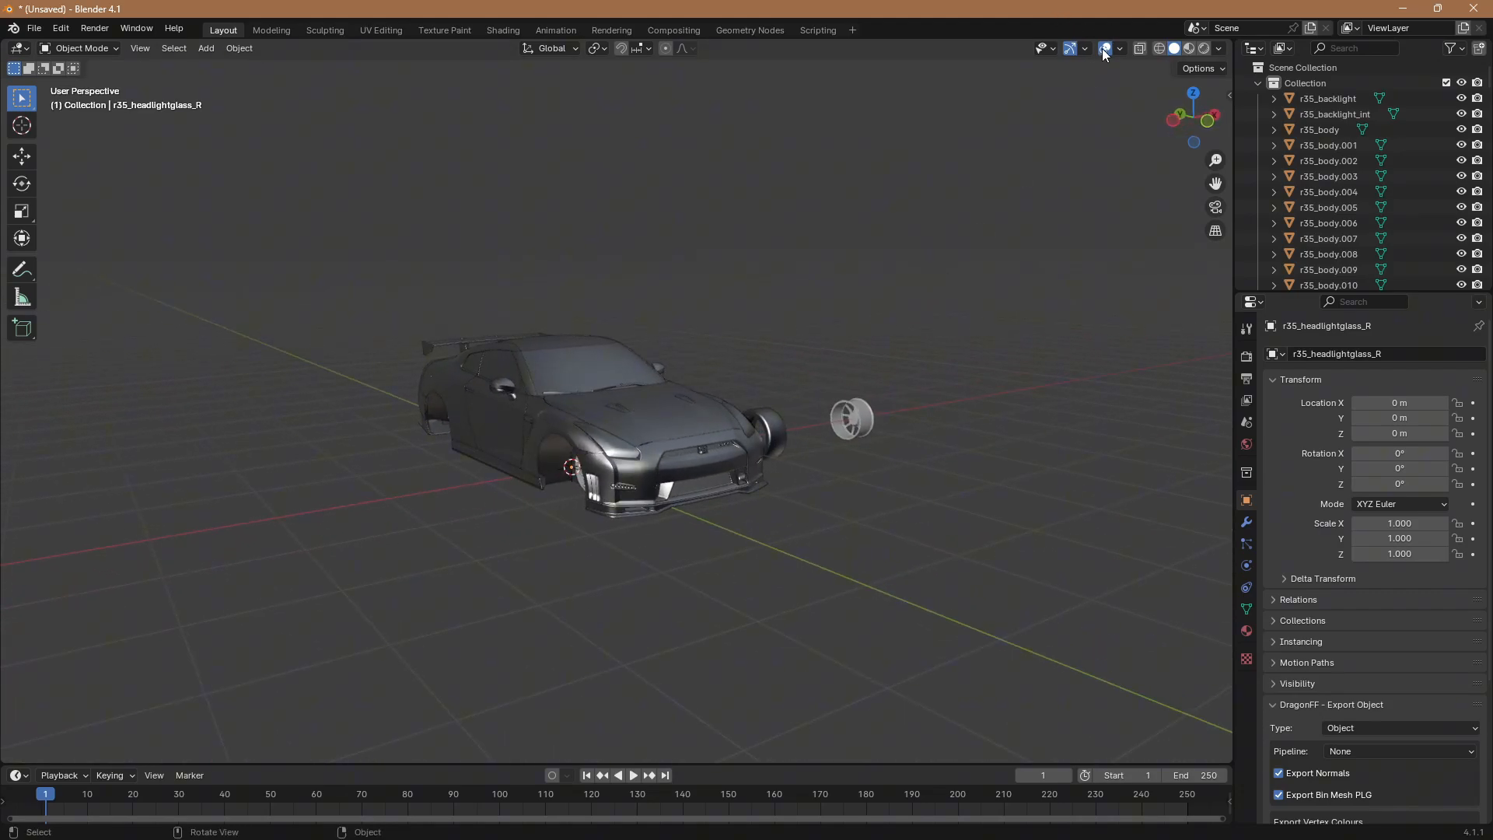
# - Enable Statistics in Viewport Overlays and select the r35_body object
pyautogui.click(1119, 49)
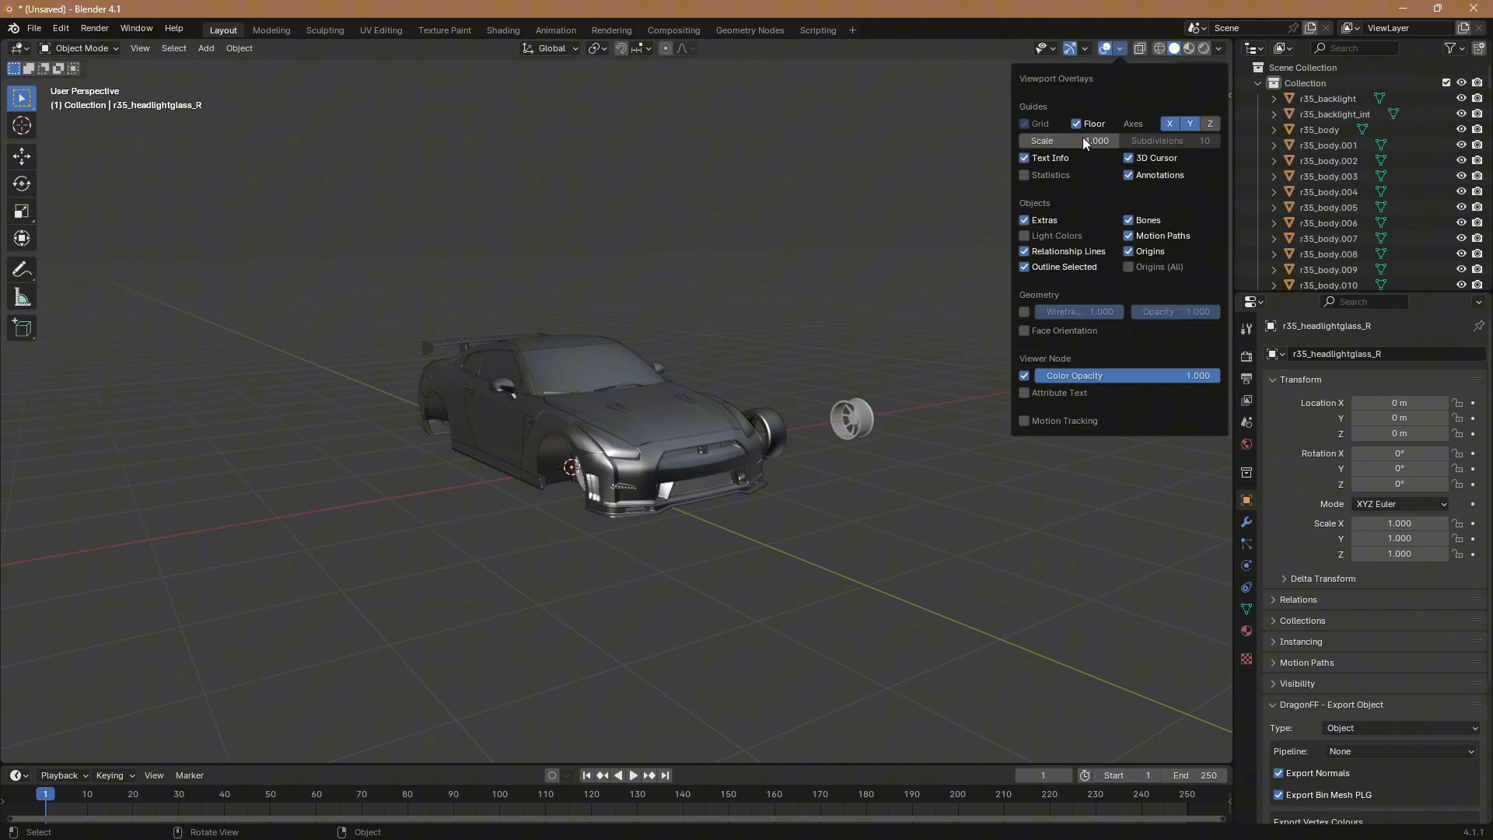
pyautogui.click(1025, 175)
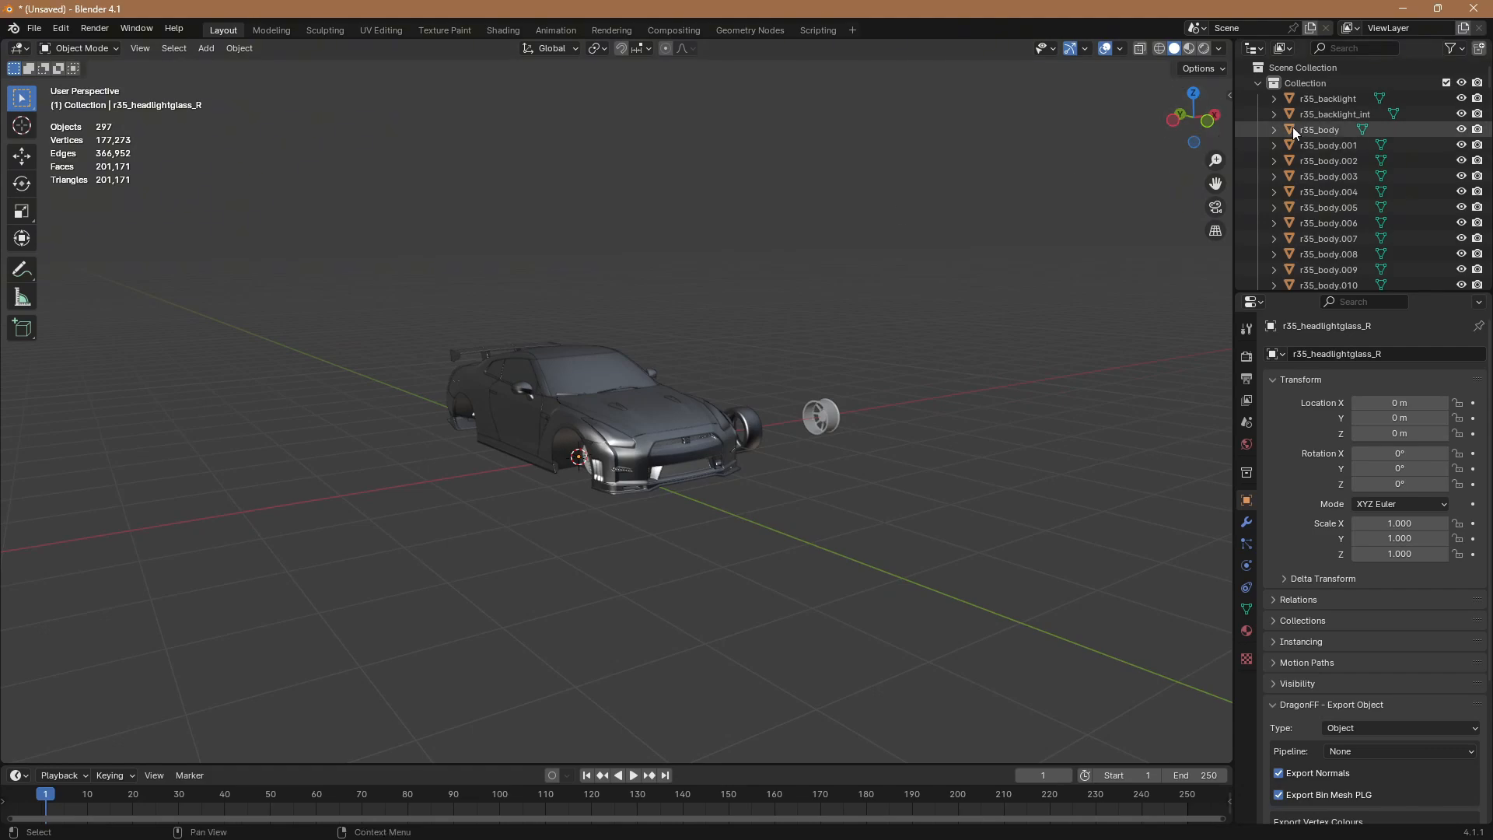
pyautogui.click(1327, 98)
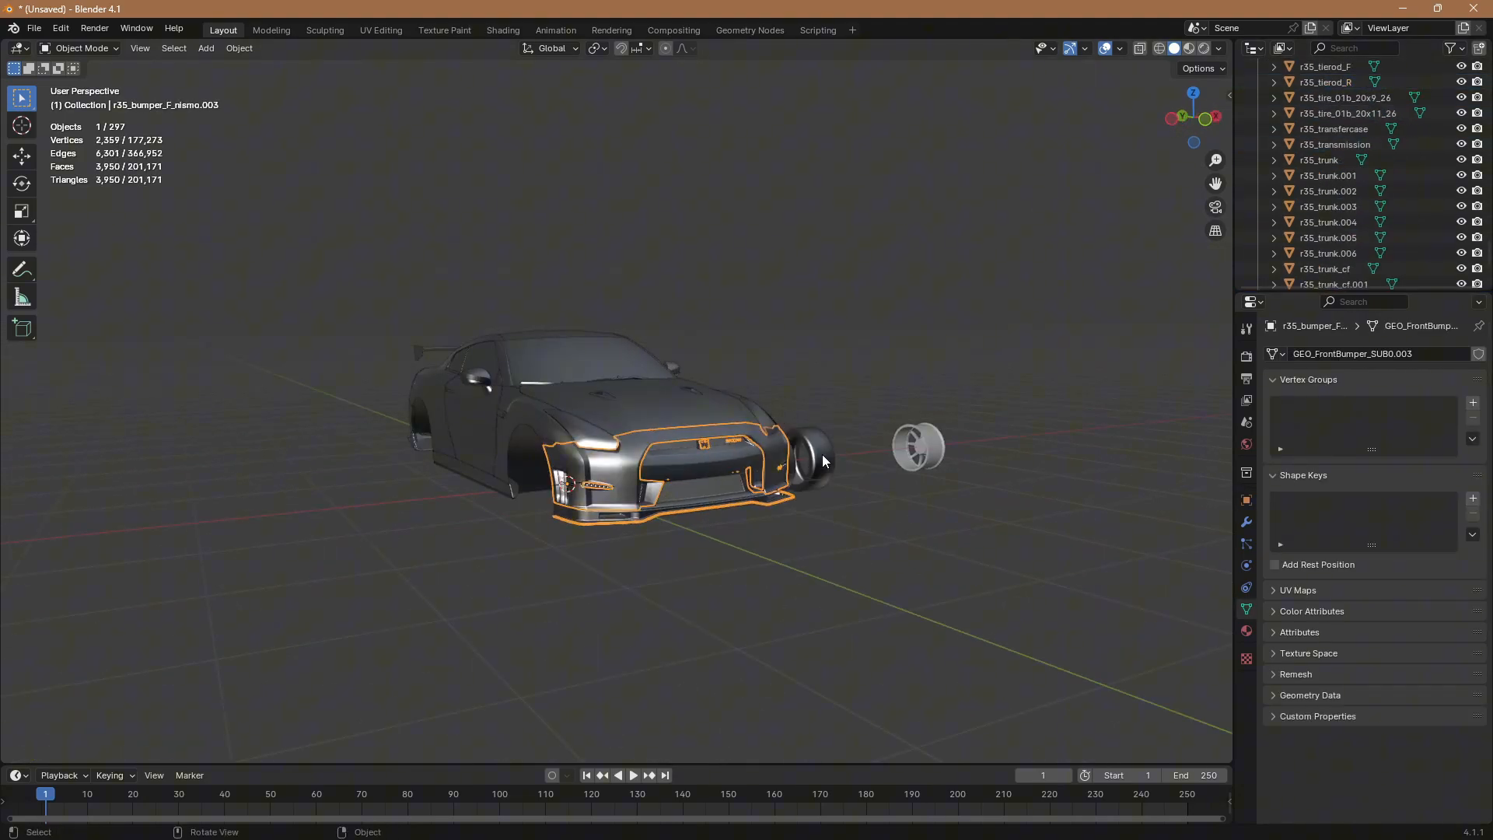
# - Zoom to the Nismo front bumper and add a Decimate modifier to it
pyautogui.moveTo(818, 457); pyautogui.dragTo(717, 443)
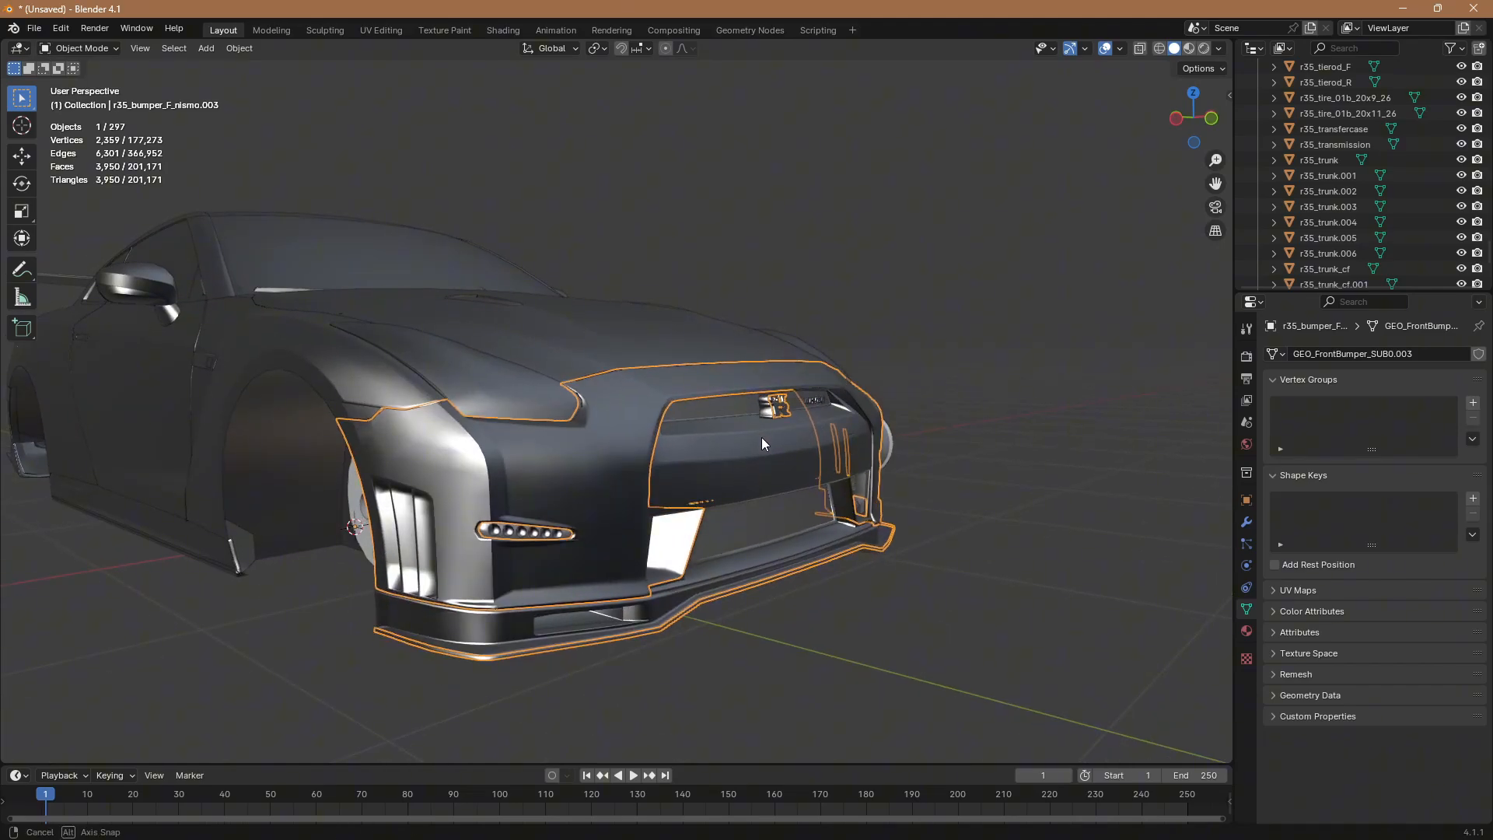
pyautogui.moveTo(762, 442); pyautogui.dragTo(976, 457)
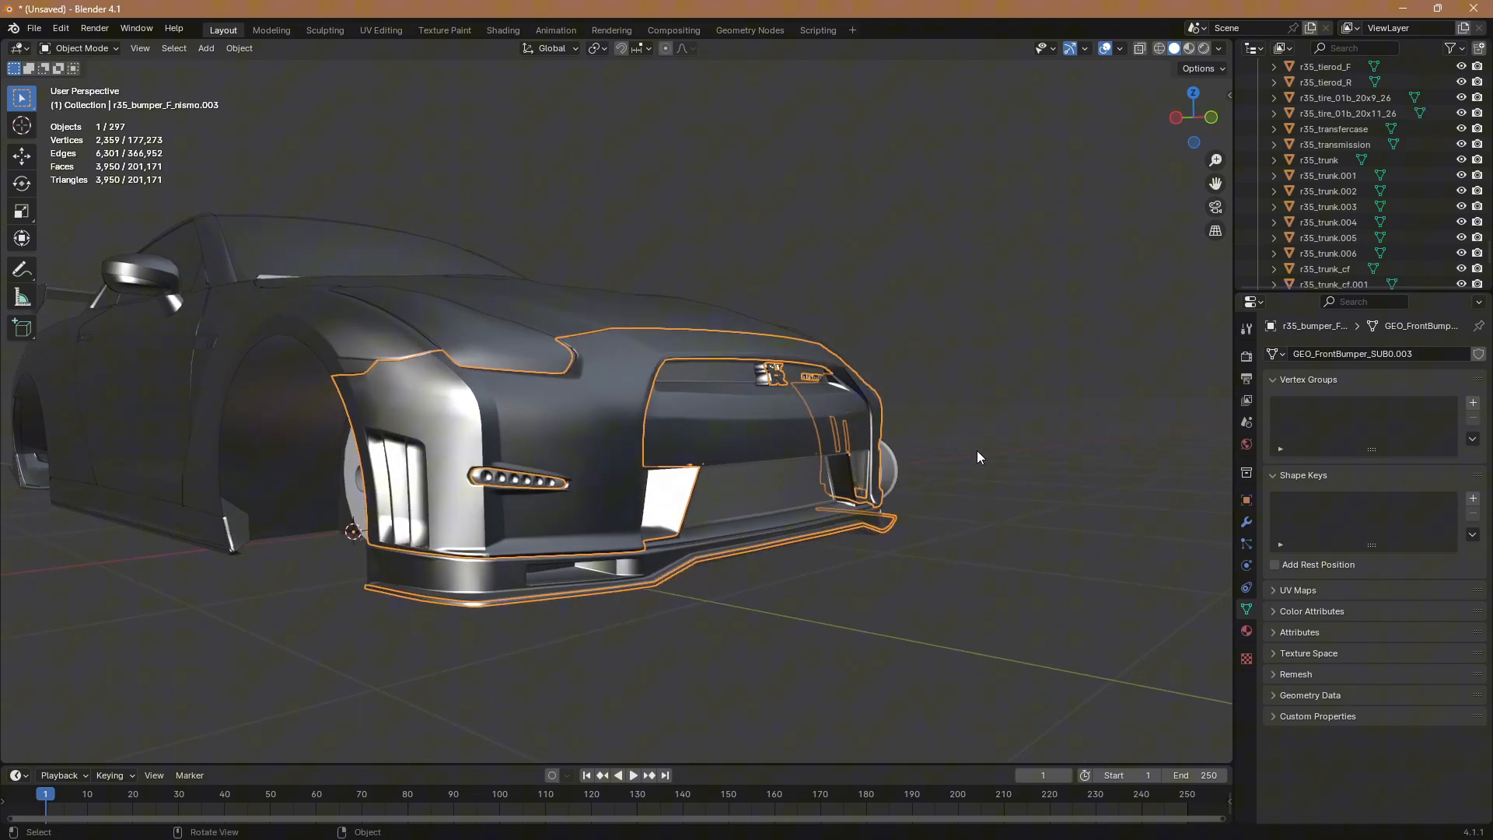
pyautogui.moveTo(1246, 522)
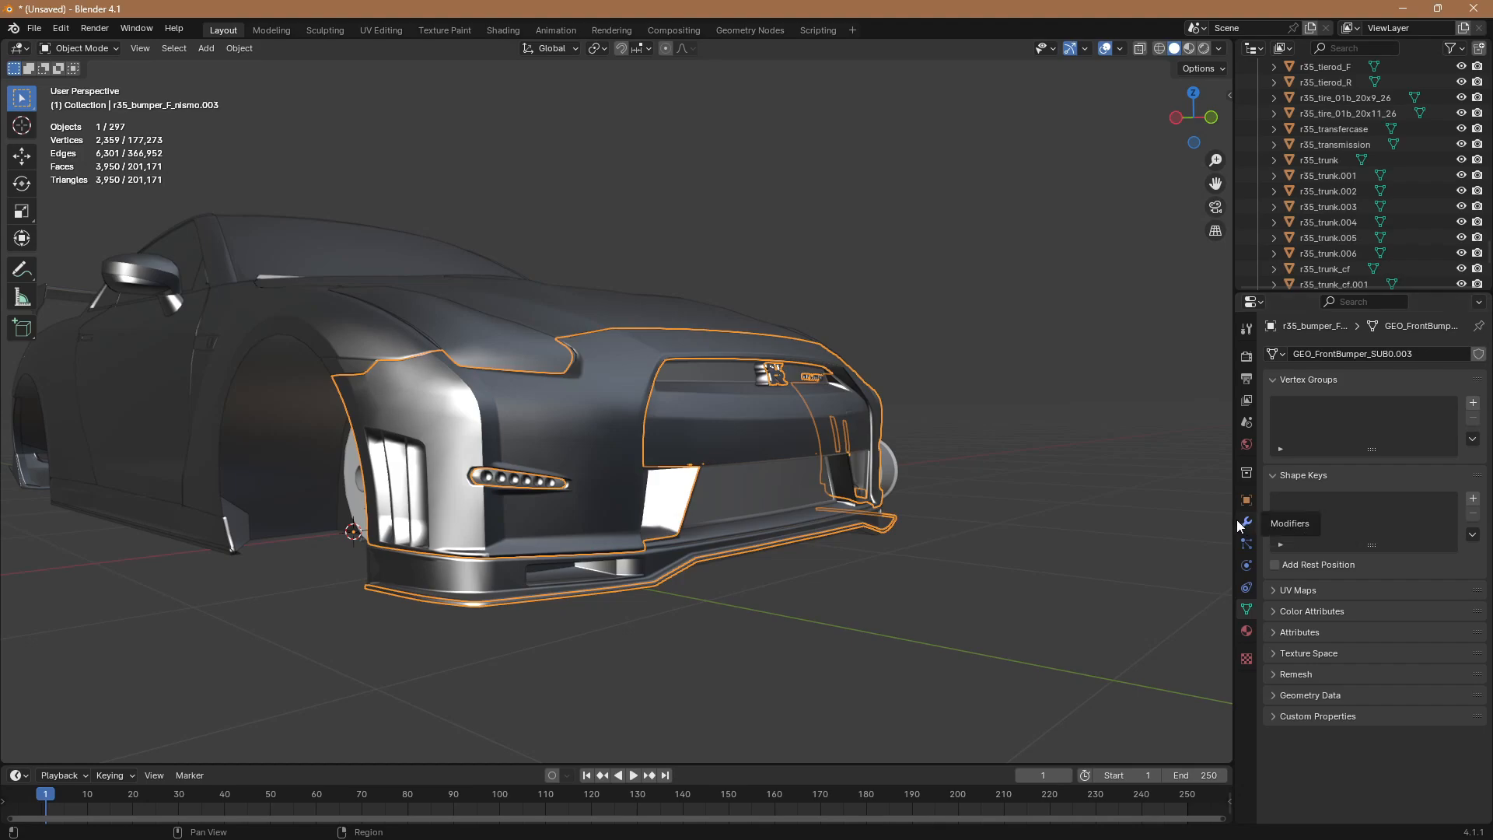
pyautogui.click(1247, 522)
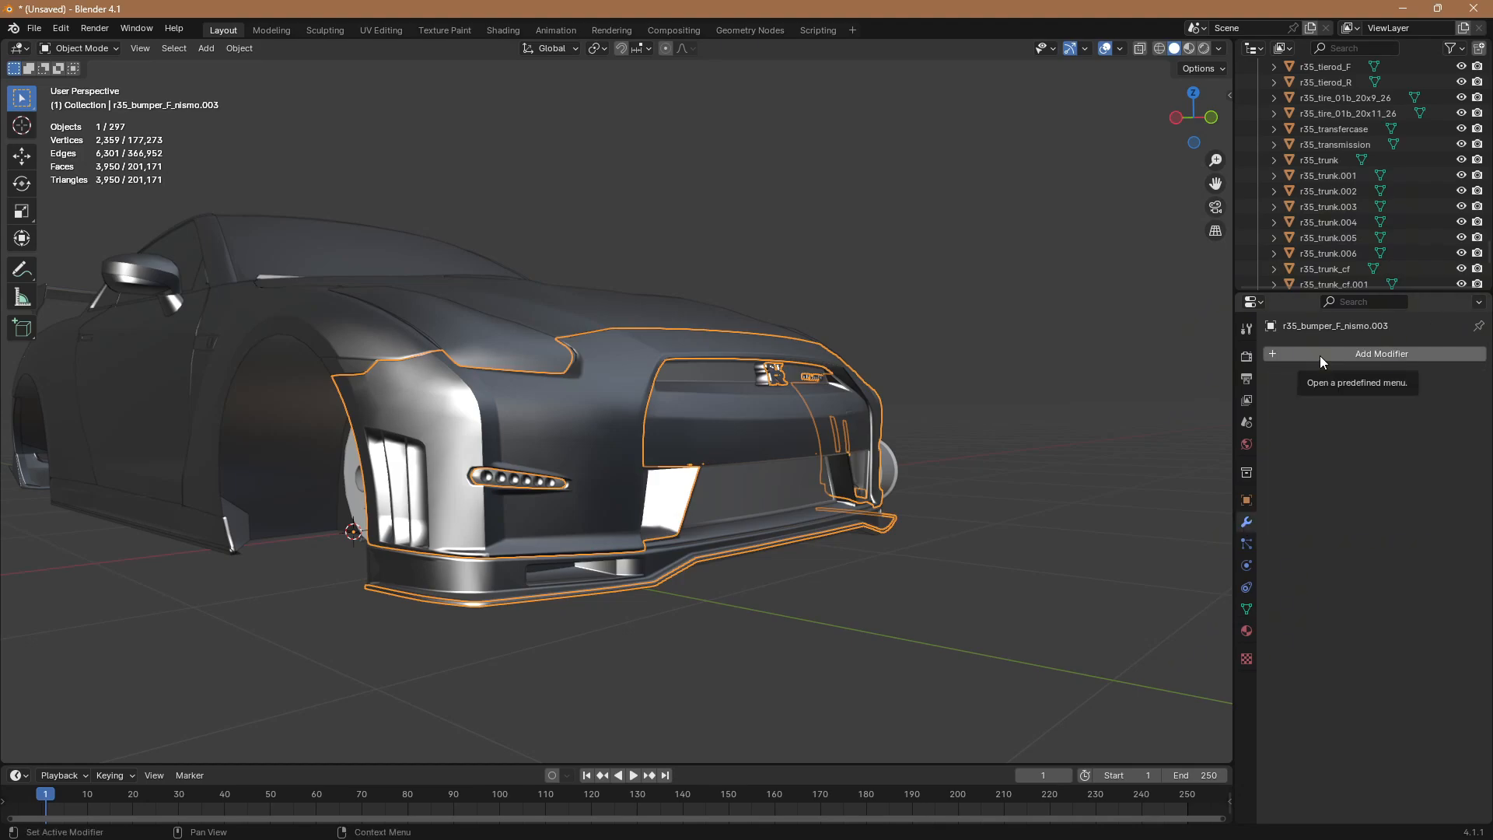
pyautogui.click(1382, 353)
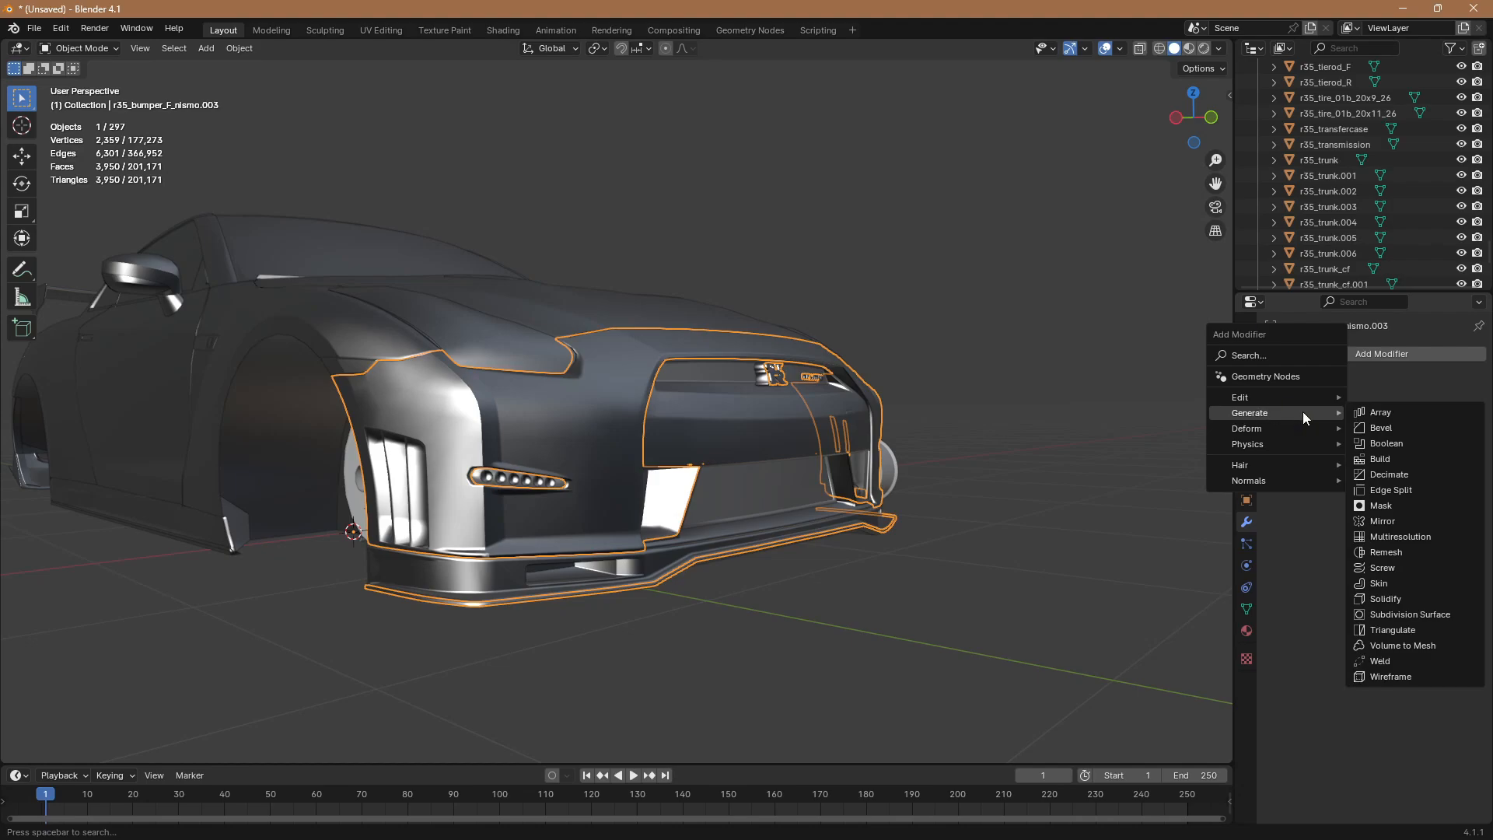
pyautogui.click(1388, 474)
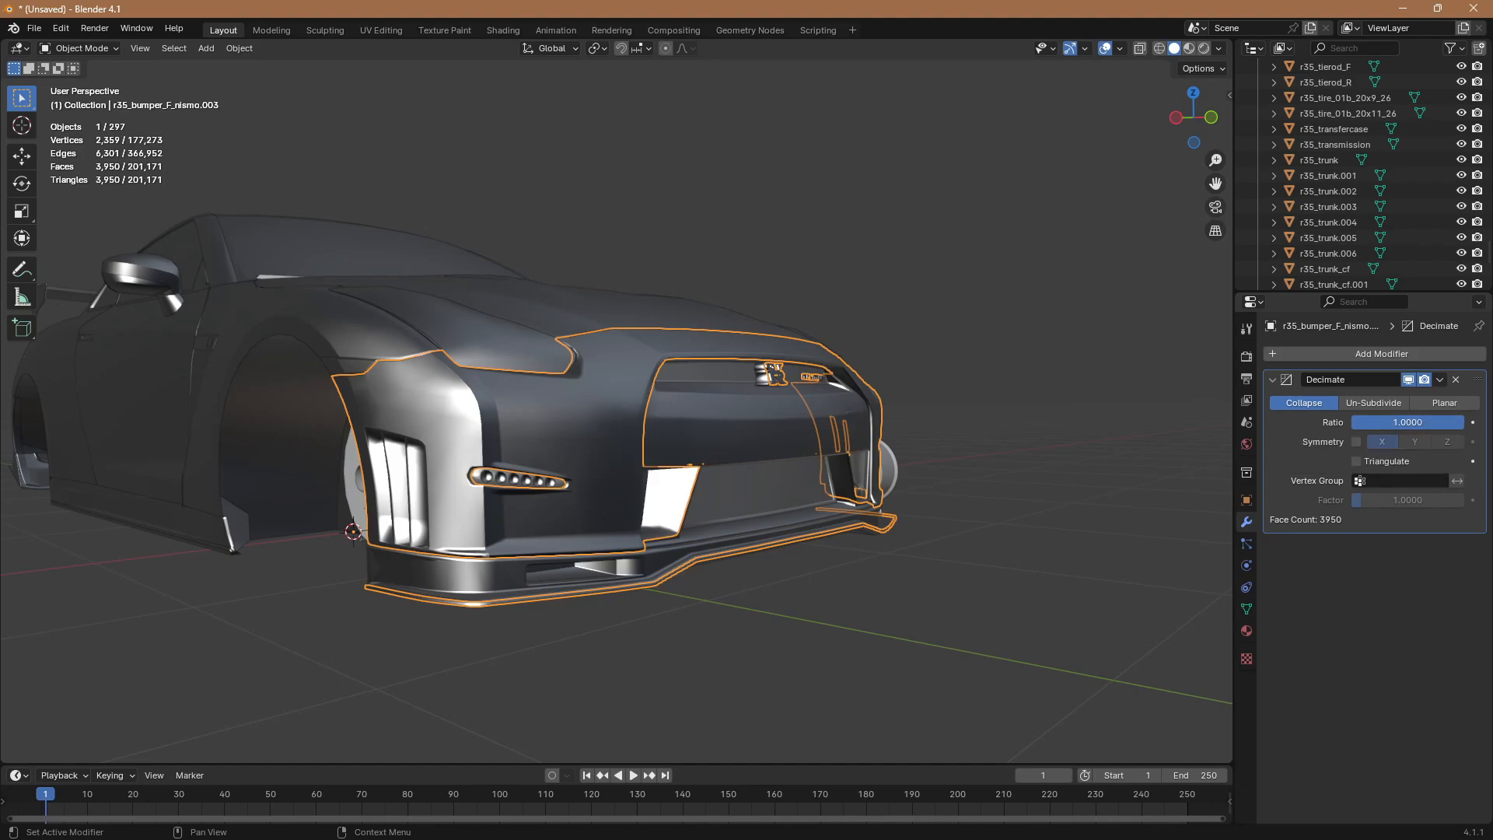
# - Try a lower ratio and Planar mode, then leave Decimate in Collapse mode at ratio 1.0
pyautogui.moveTo(1448, 422); pyautogui.dragTo(1408, 422)
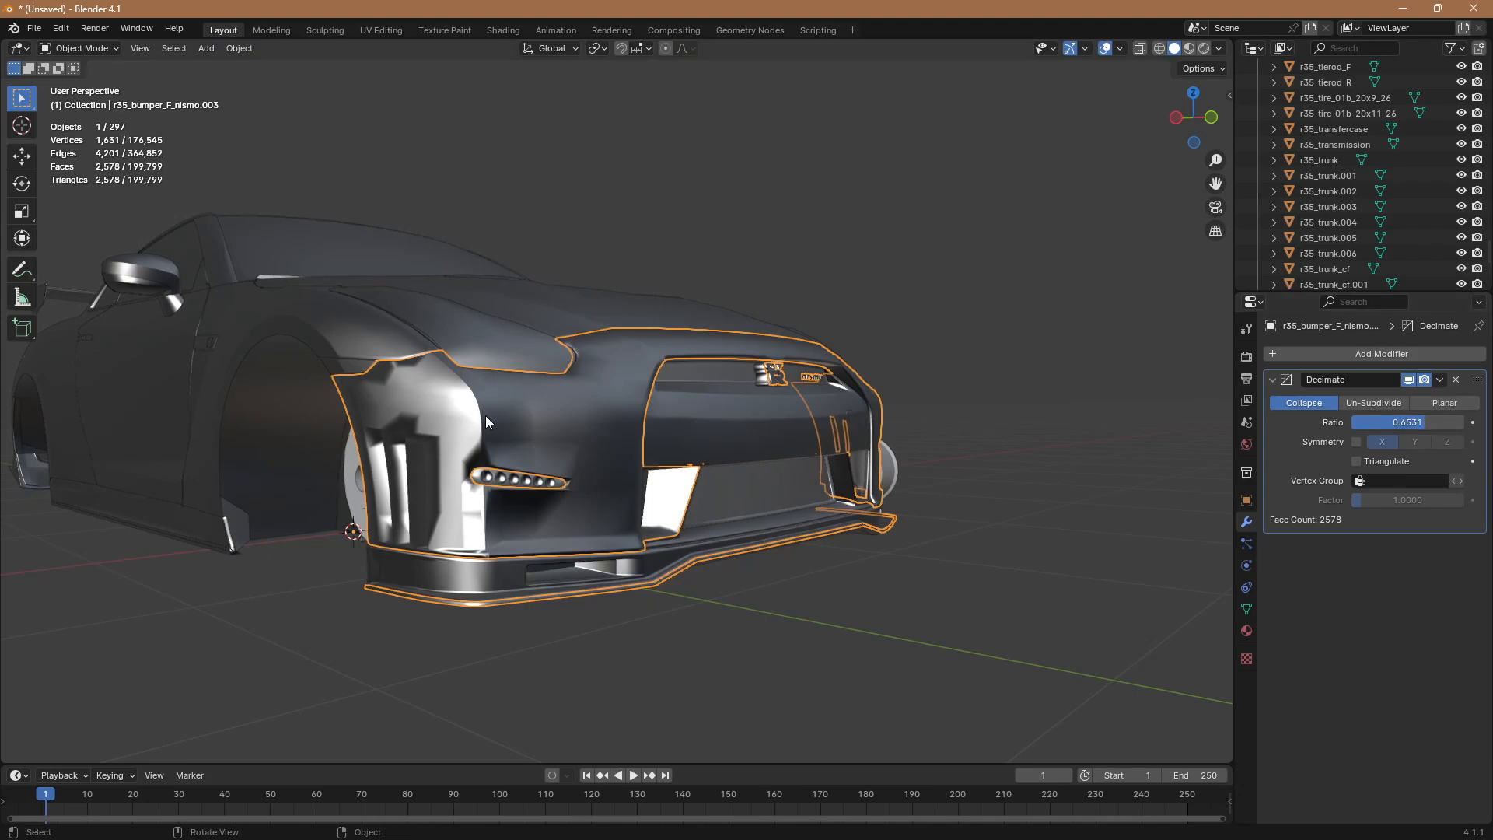
pyautogui.moveTo(105, 190)
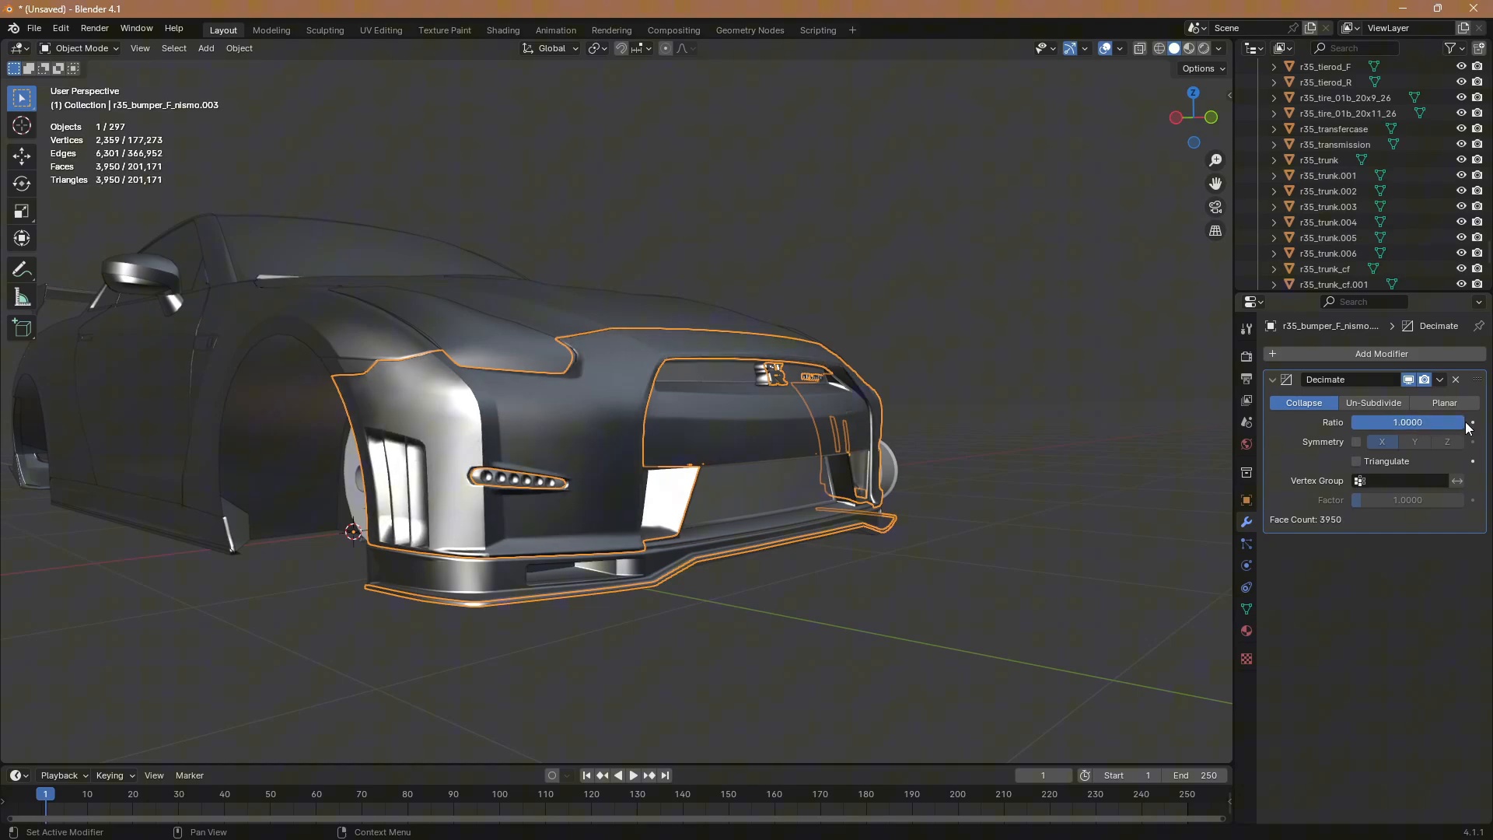
pyautogui.click(1443, 402)
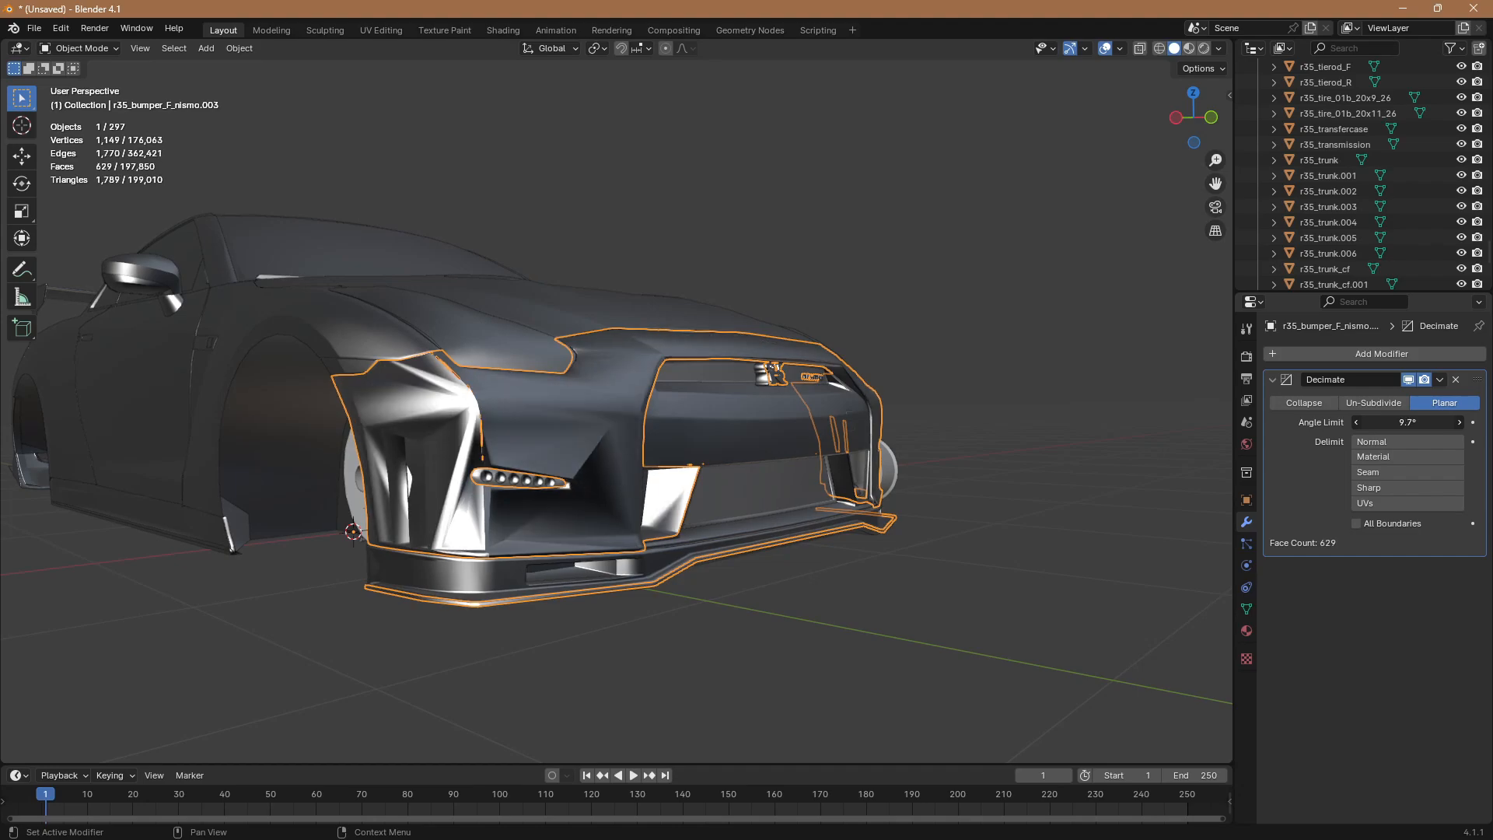
pyautogui.click(1302, 402)
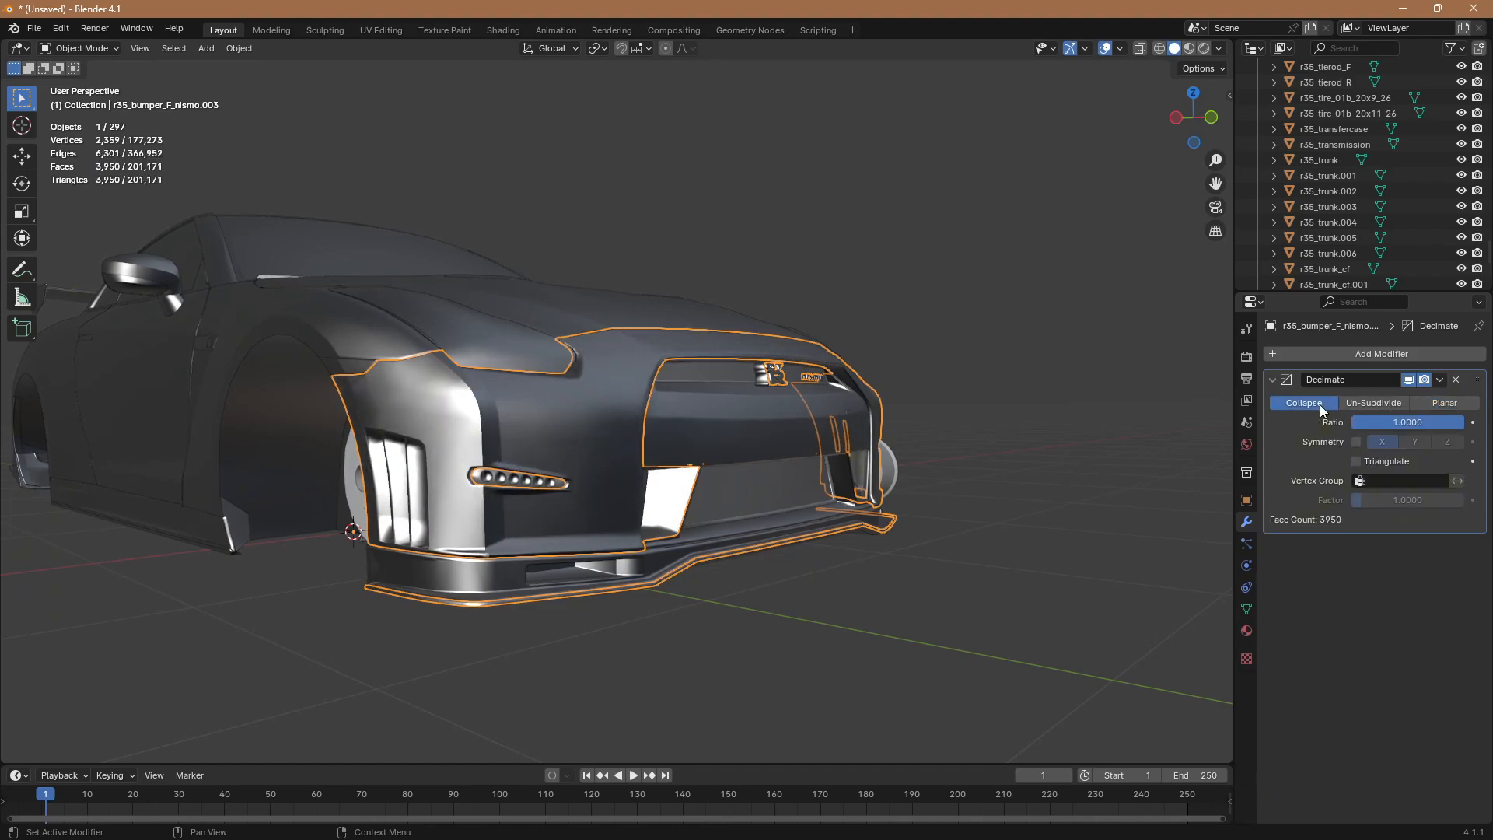
pyautogui.moveTo(1407, 422); pyautogui.dragTo(1395, 422)
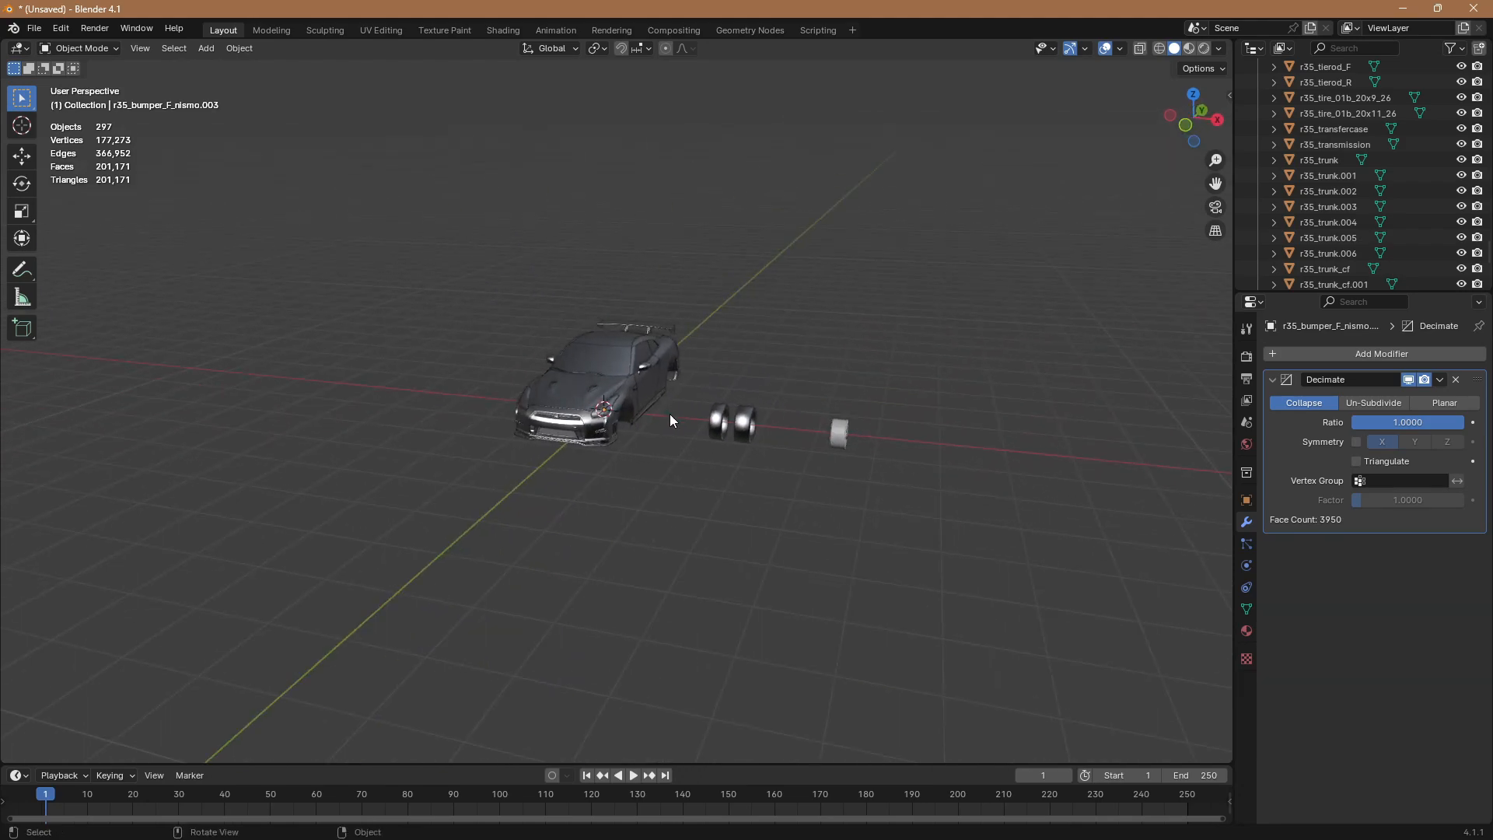
# - Start a glTF 2.0 export of the whole car from the File menu
pyautogui.moveTo(670, 420); pyautogui.dragTo(839, 440)
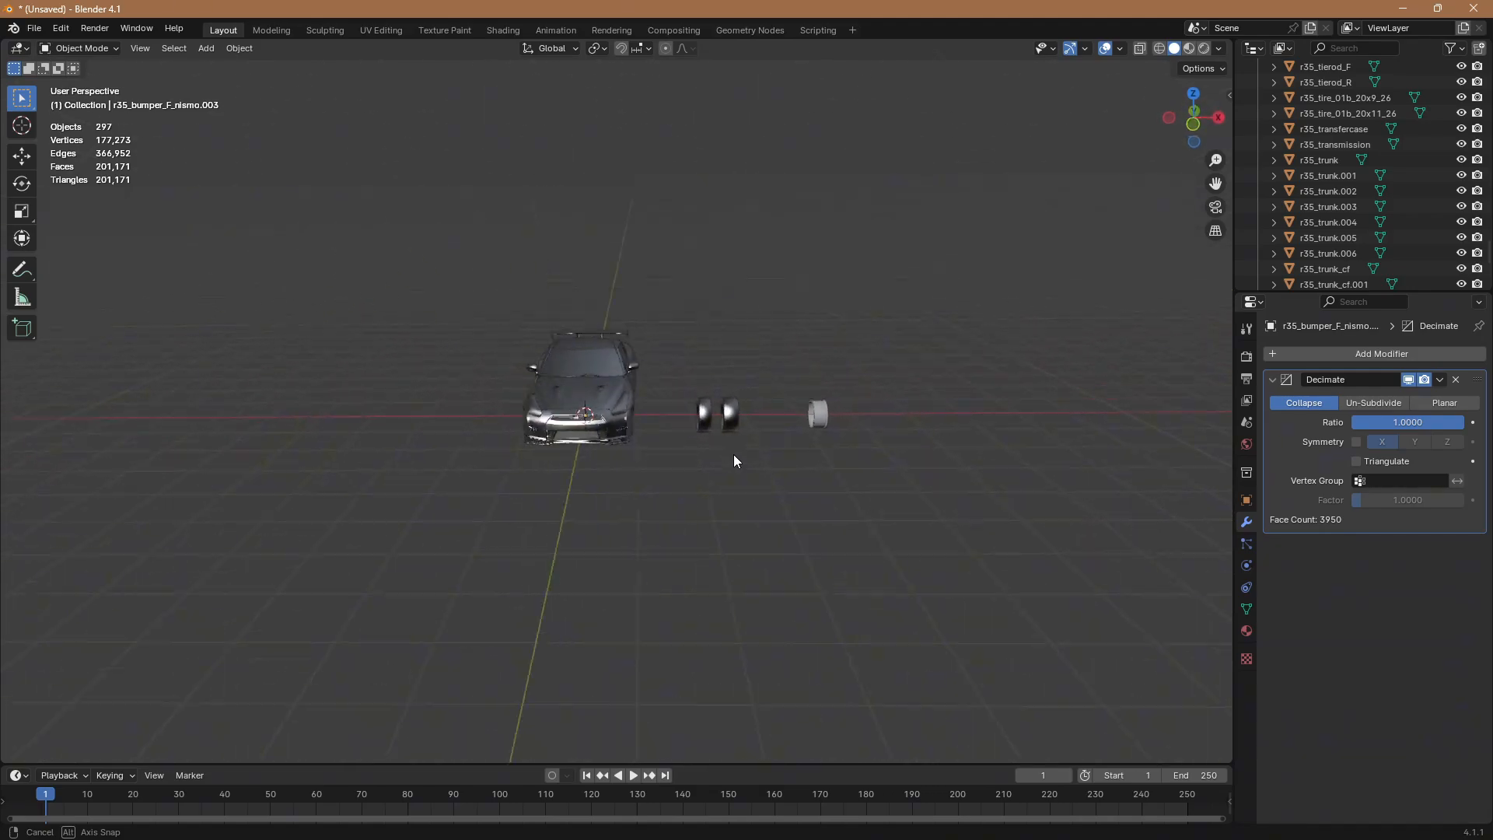
pyautogui.moveTo(733, 462); pyautogui.dragTo(947, 470)
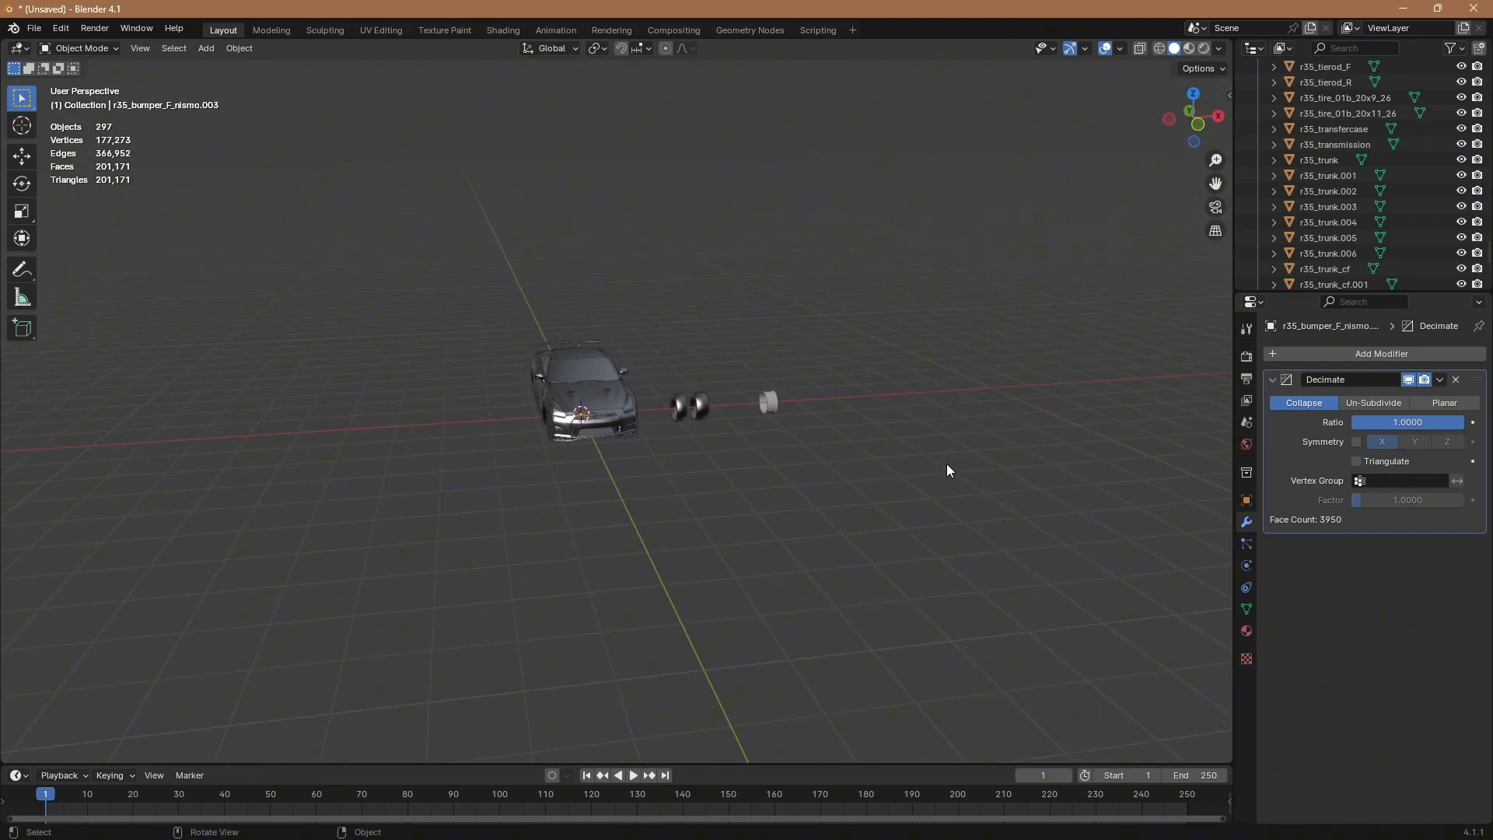
pyautogui.click(34, 28)
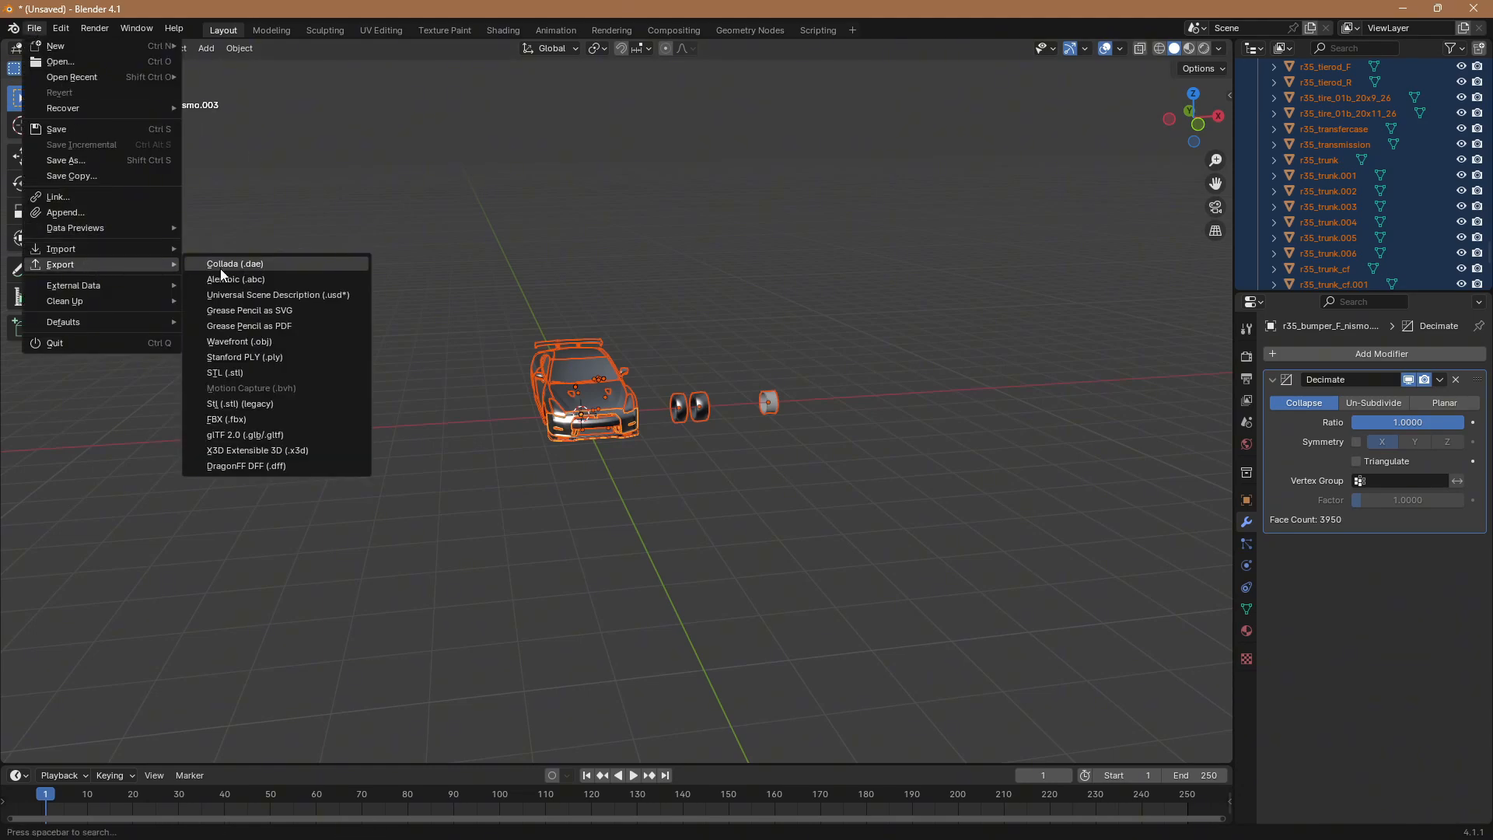
pyautogui.moveTo(243, 434)
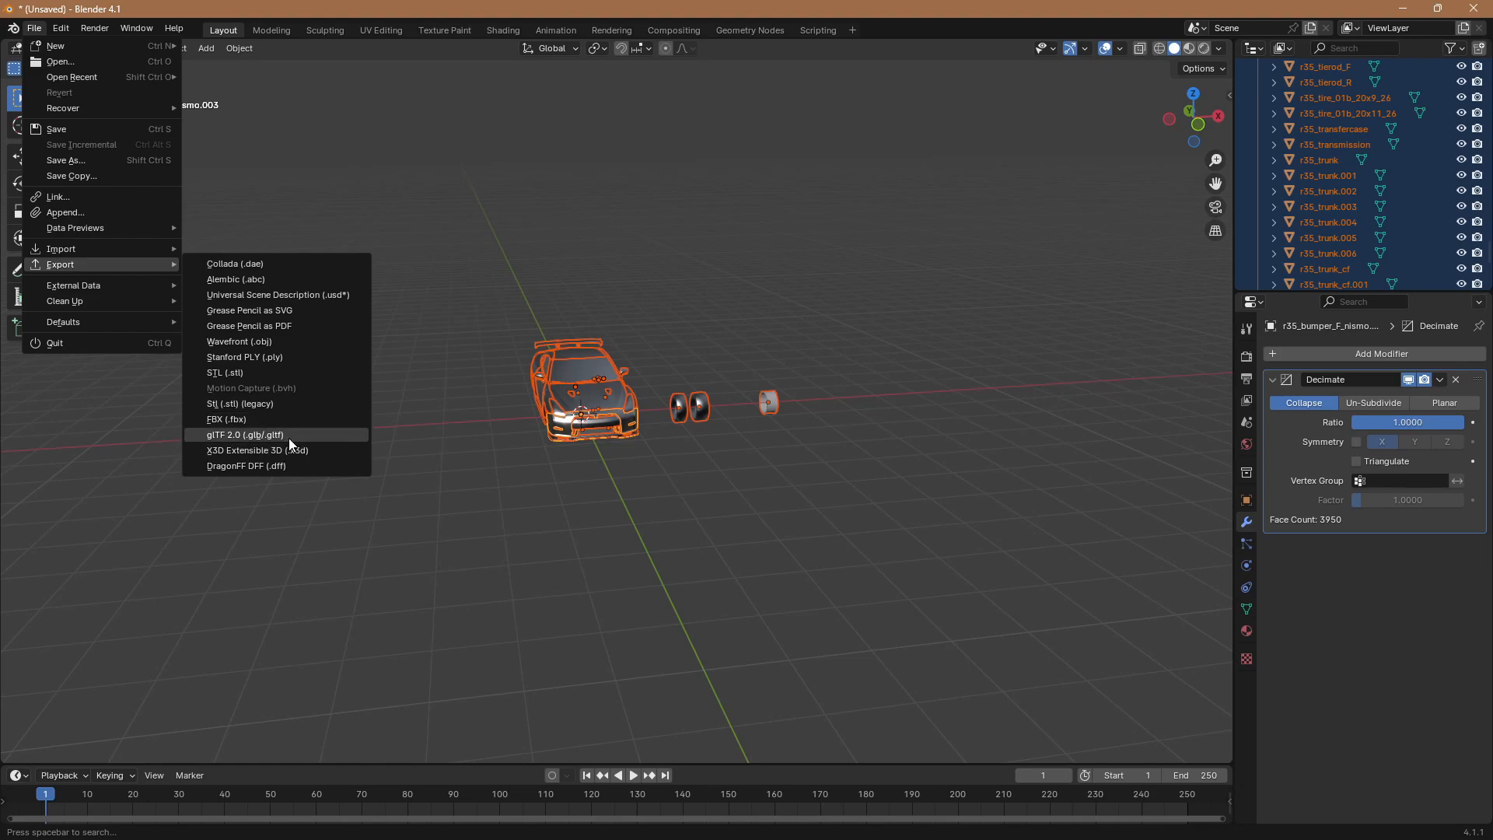
pyautogui.click(244, 434)
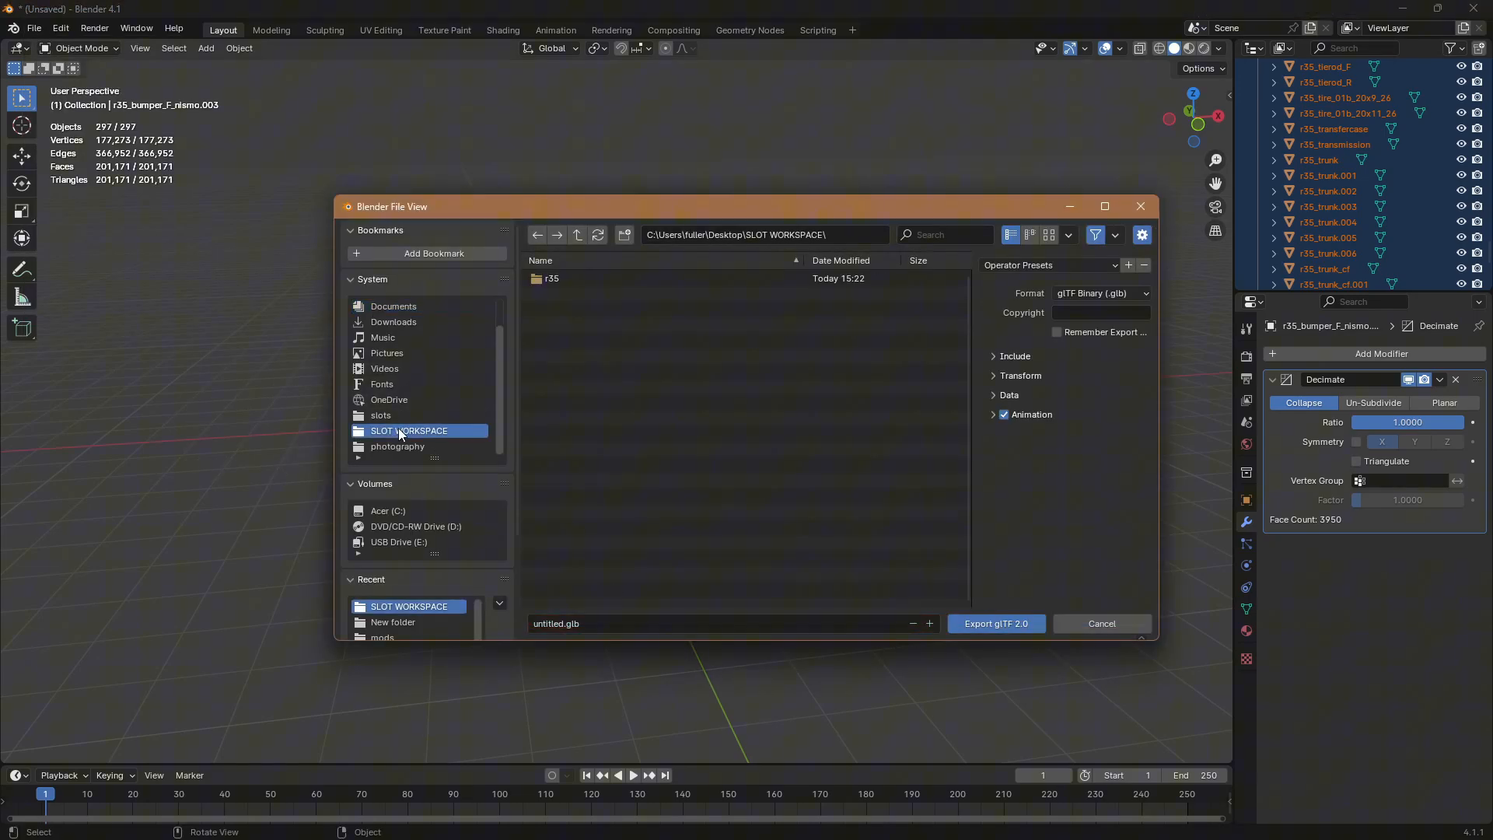
# - Name the export r35.glb in SLOT WORKSPACE, export it and switch to Roblox Studio
pyautogui.click(714, 623)
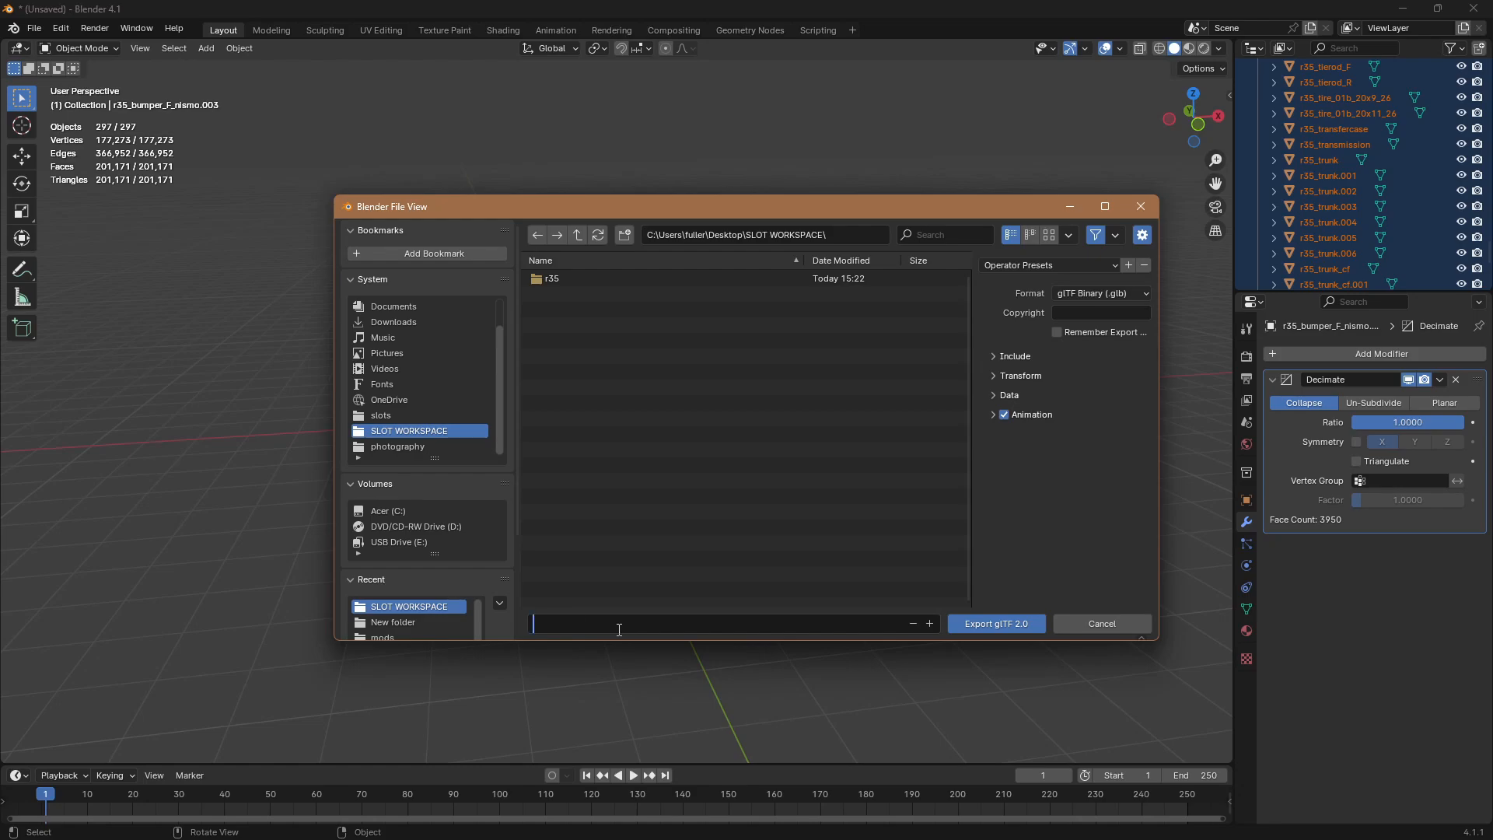
pyautogui.write('r35.glb')
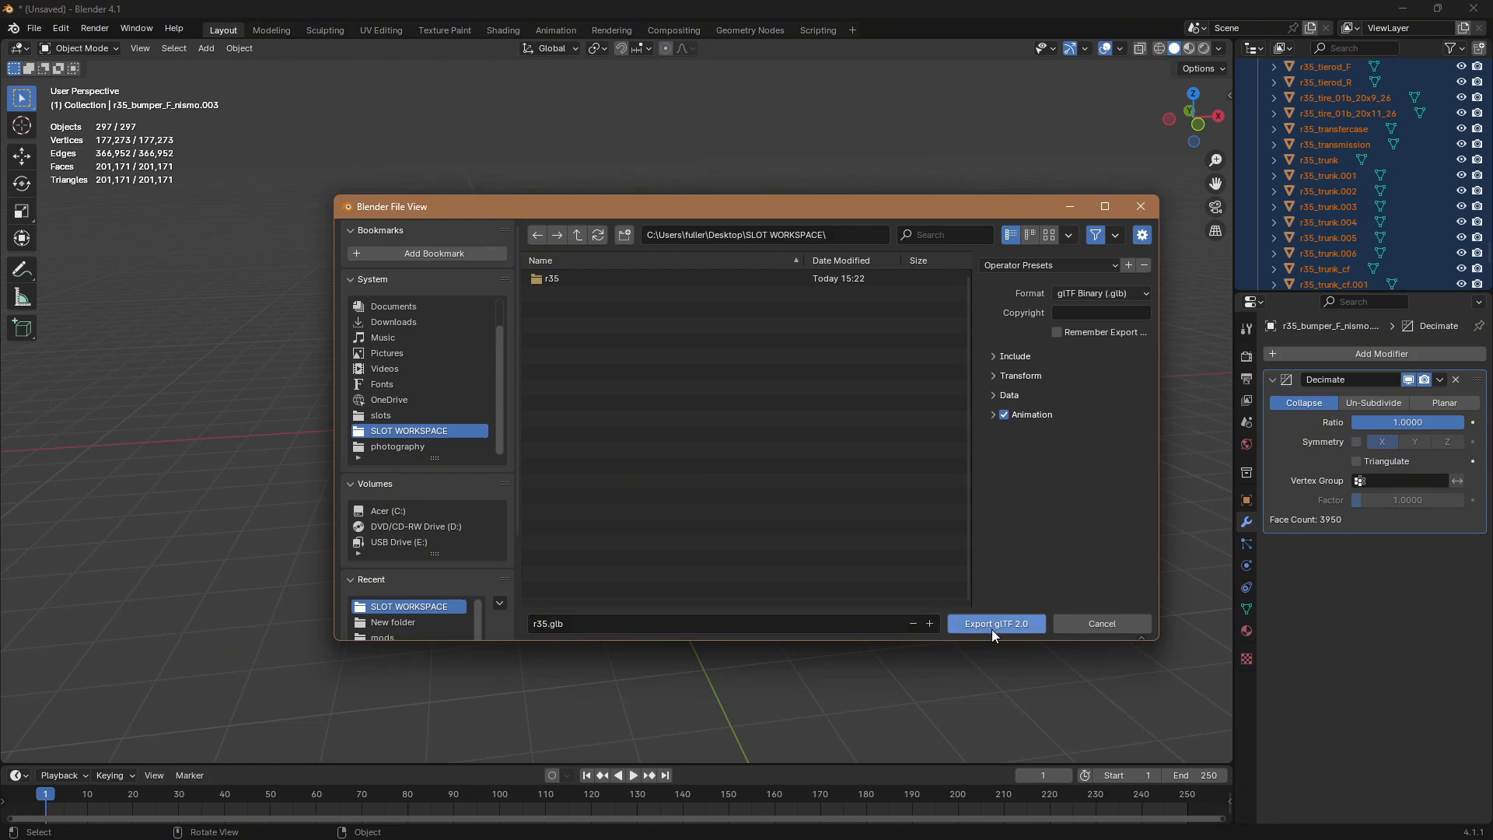
pyautogui.click(995, 624)
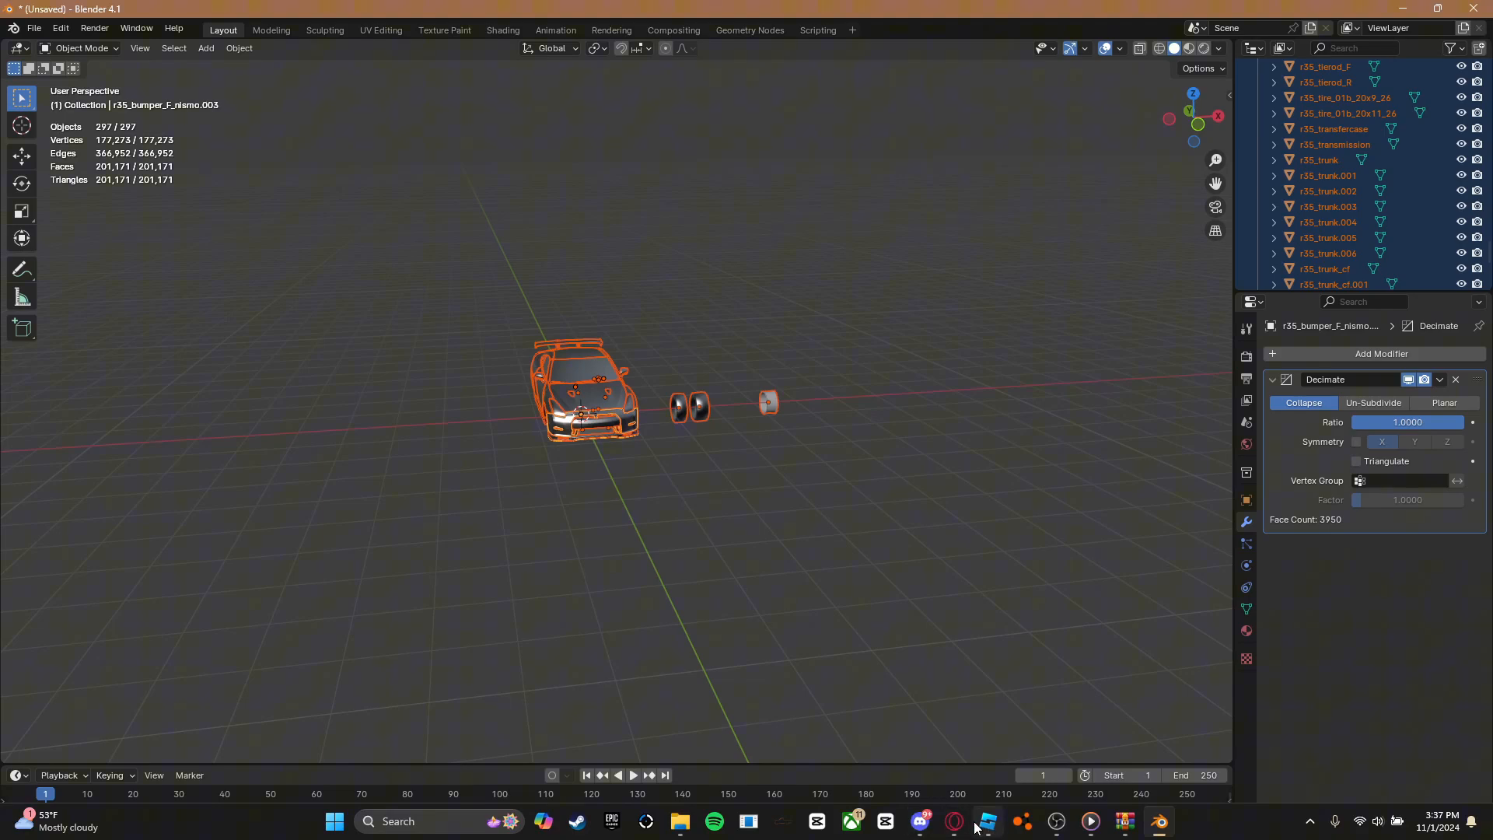
pyautogui.click(986, 821)
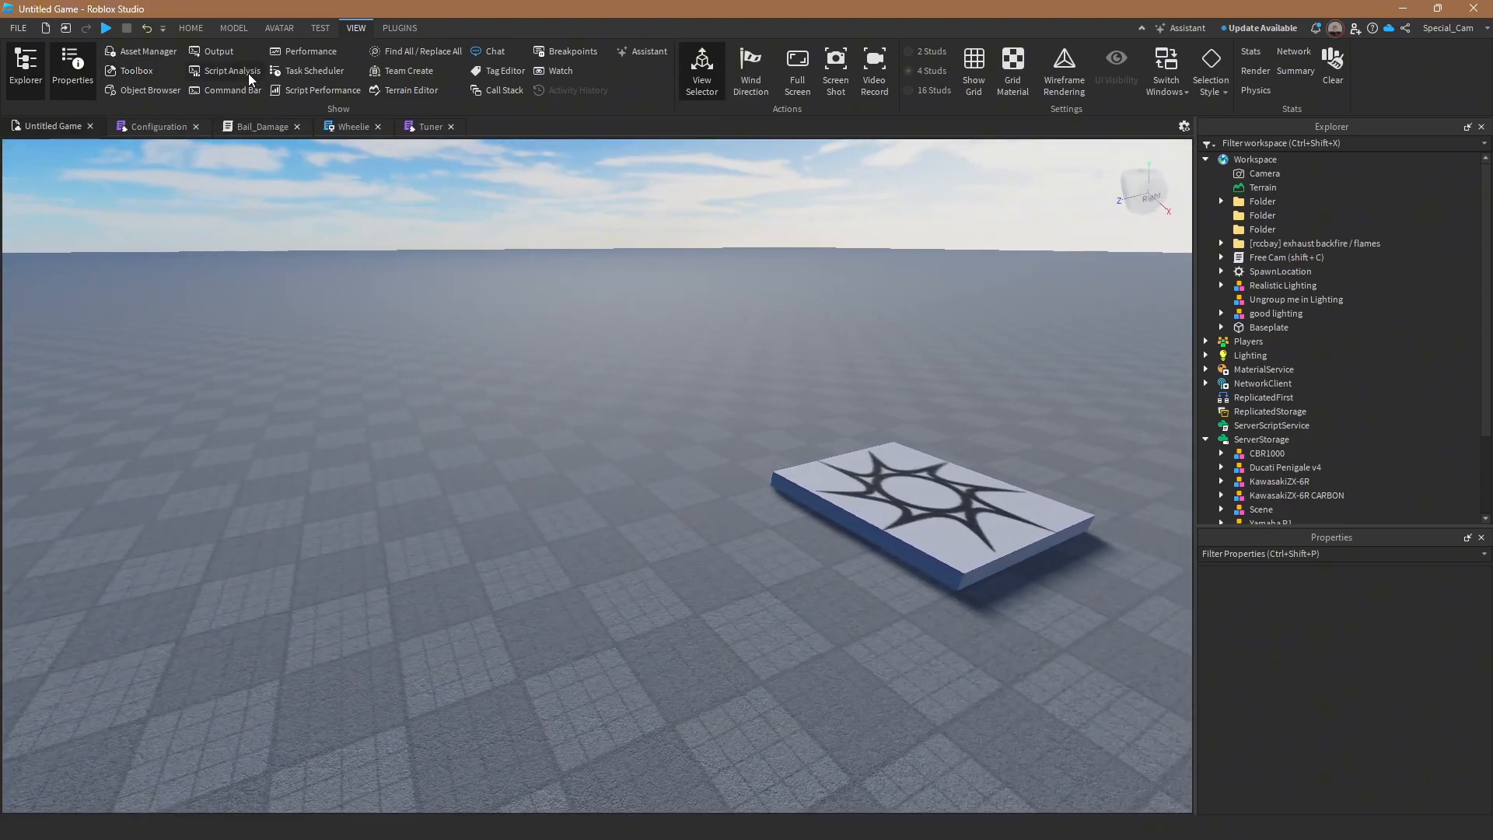
# - Import SLOT WORKSPACE/r35.glb via Import 3D as an anchored model in Workspace
pyautogui.click(190, 27)
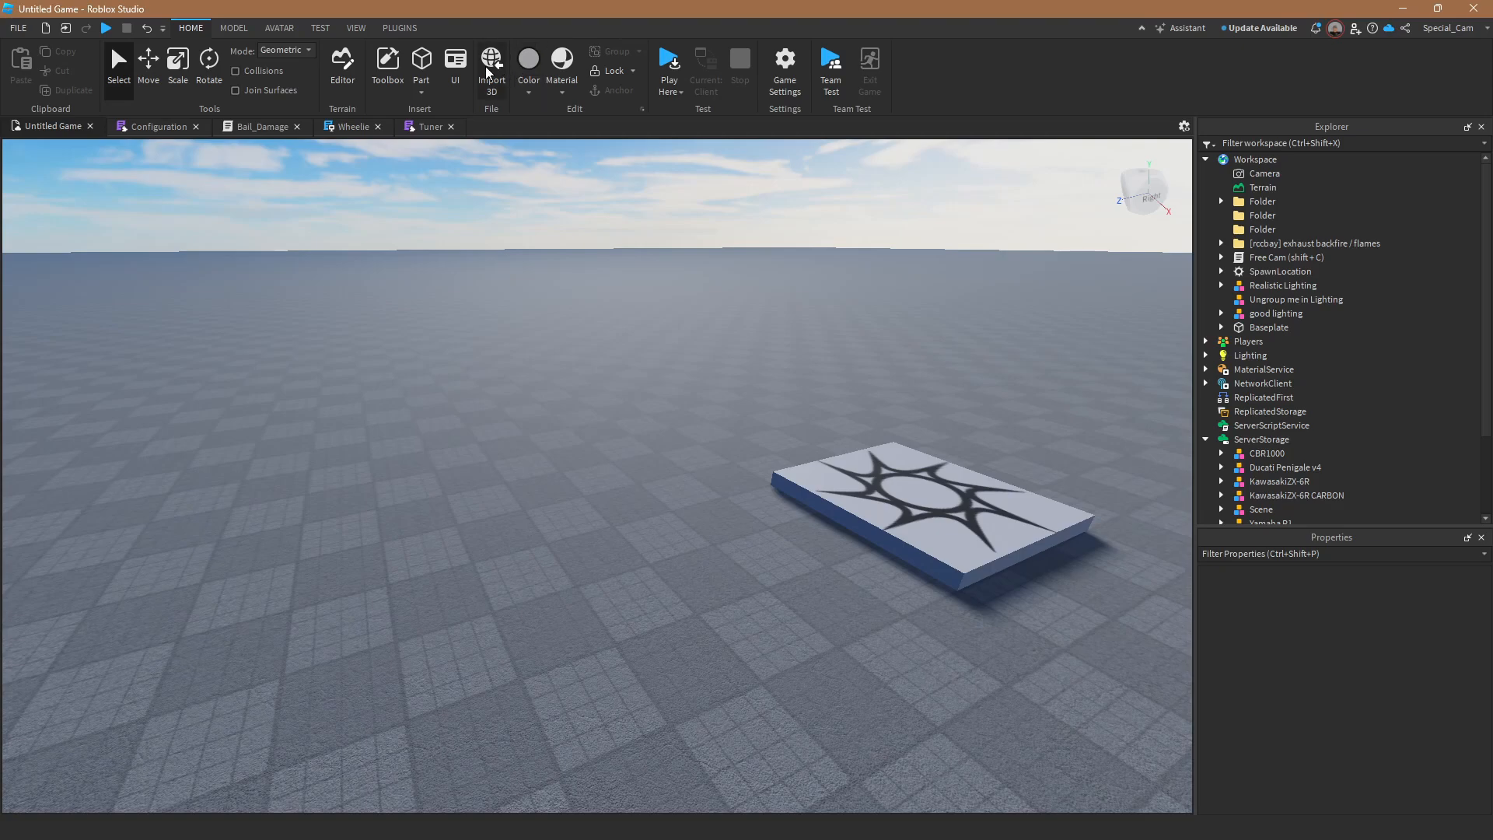
pyautogui.click(491, 67)
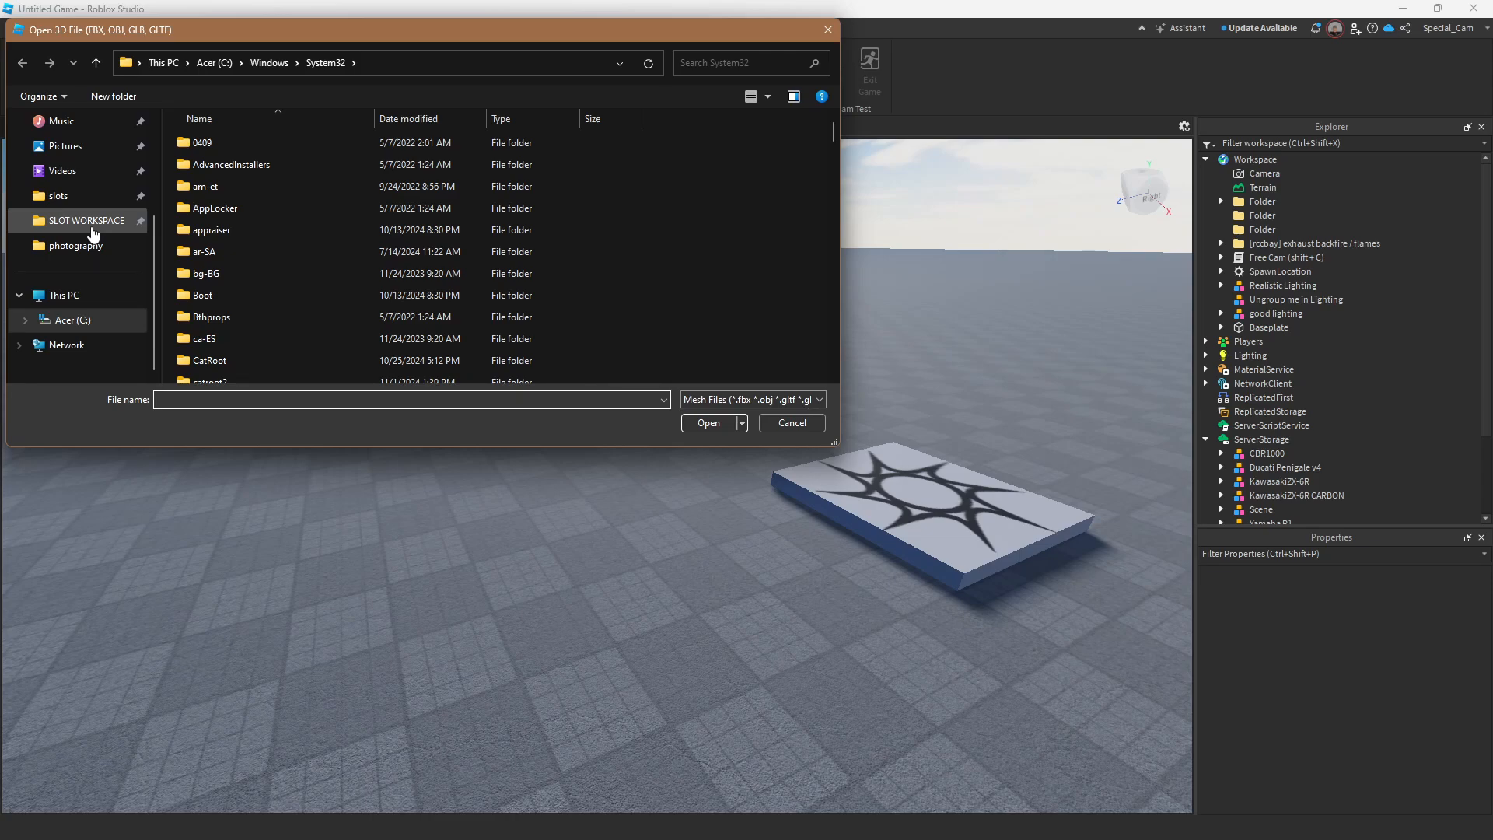
pyautogui.click(85, 220)
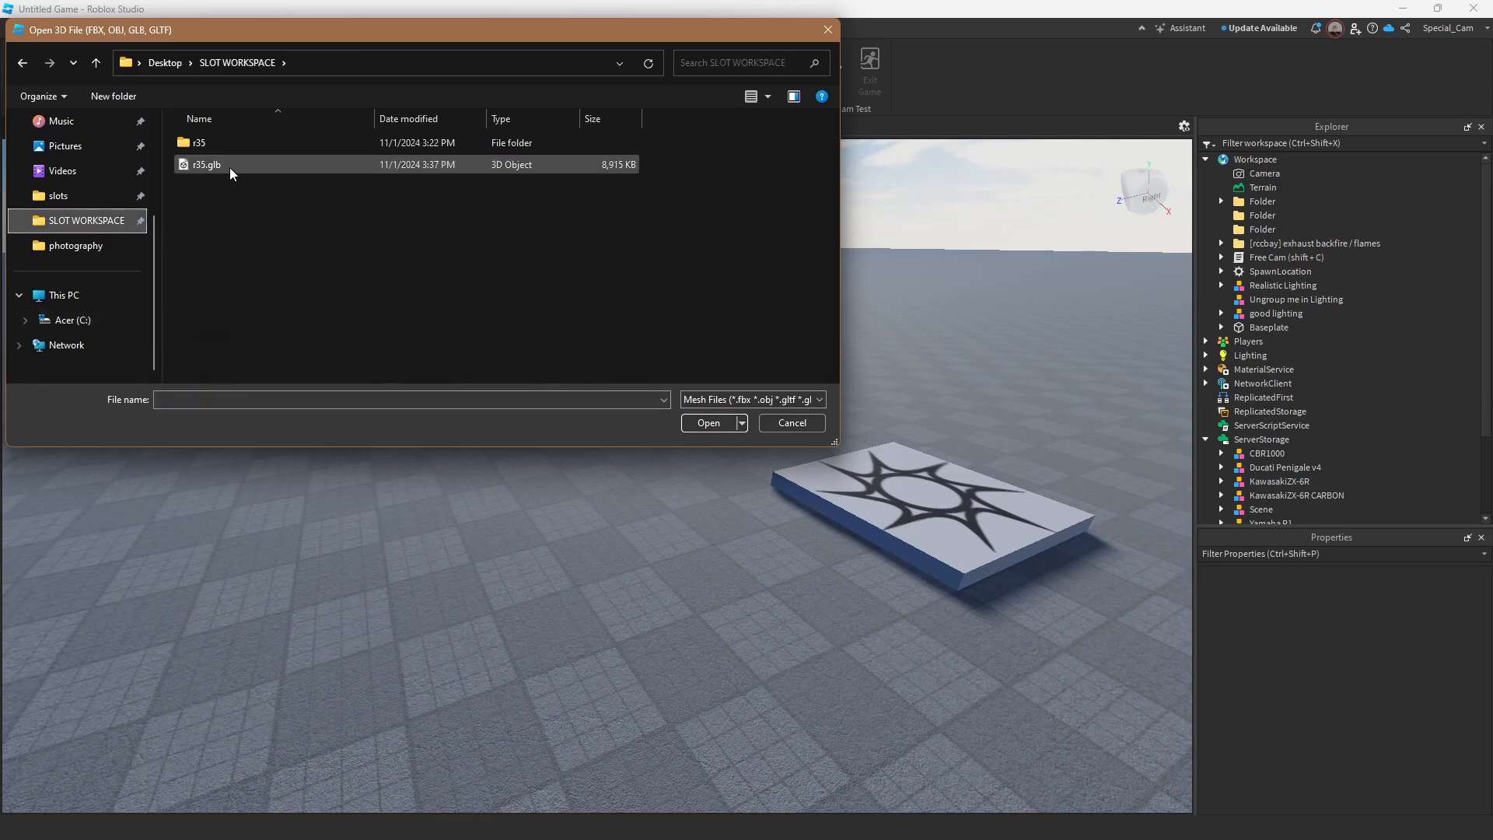
pyautogui.moveTo(207, 164)
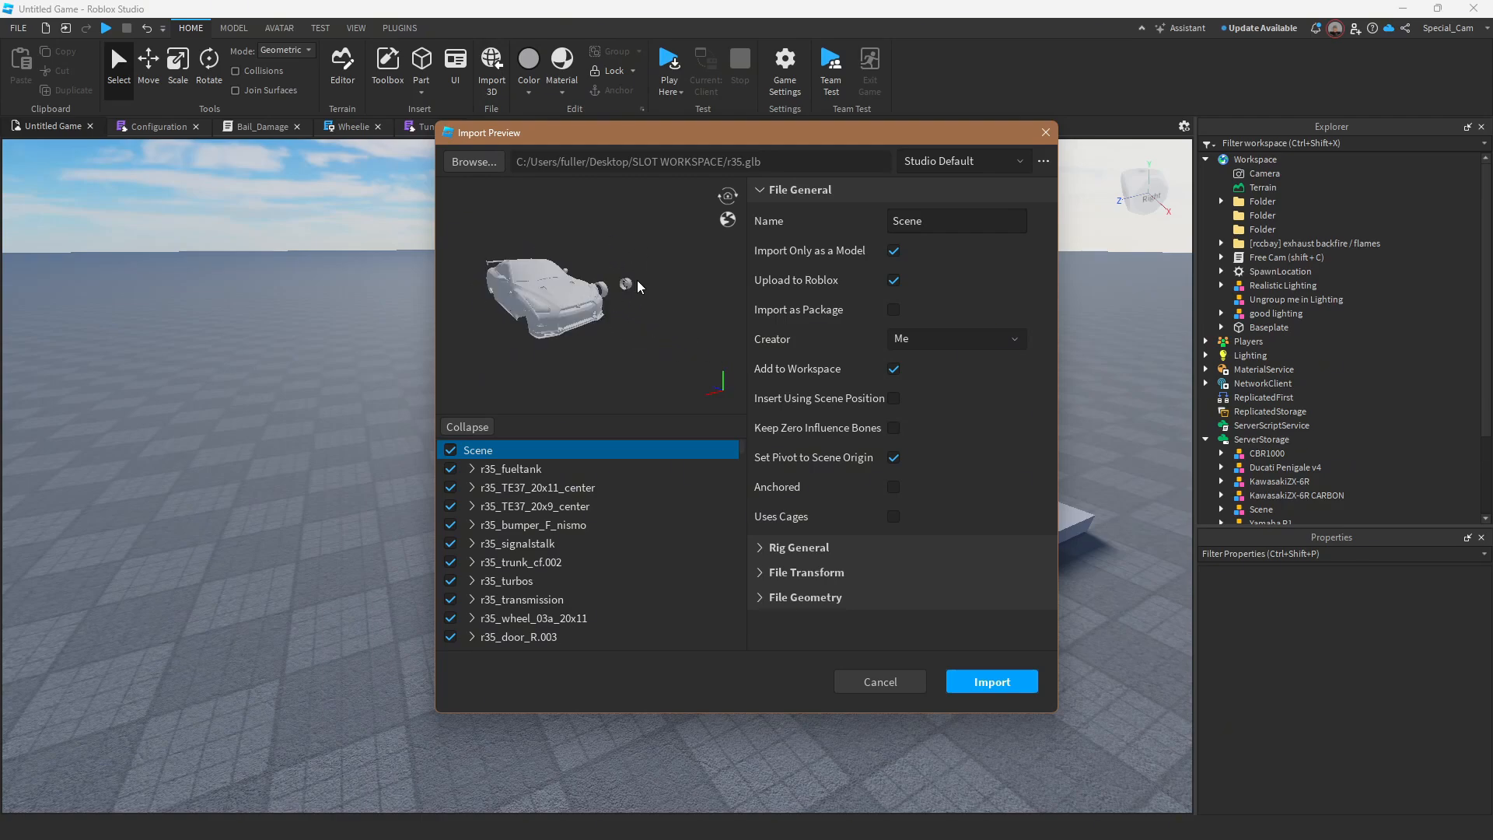
pyautogui.moveTo(957, 644)
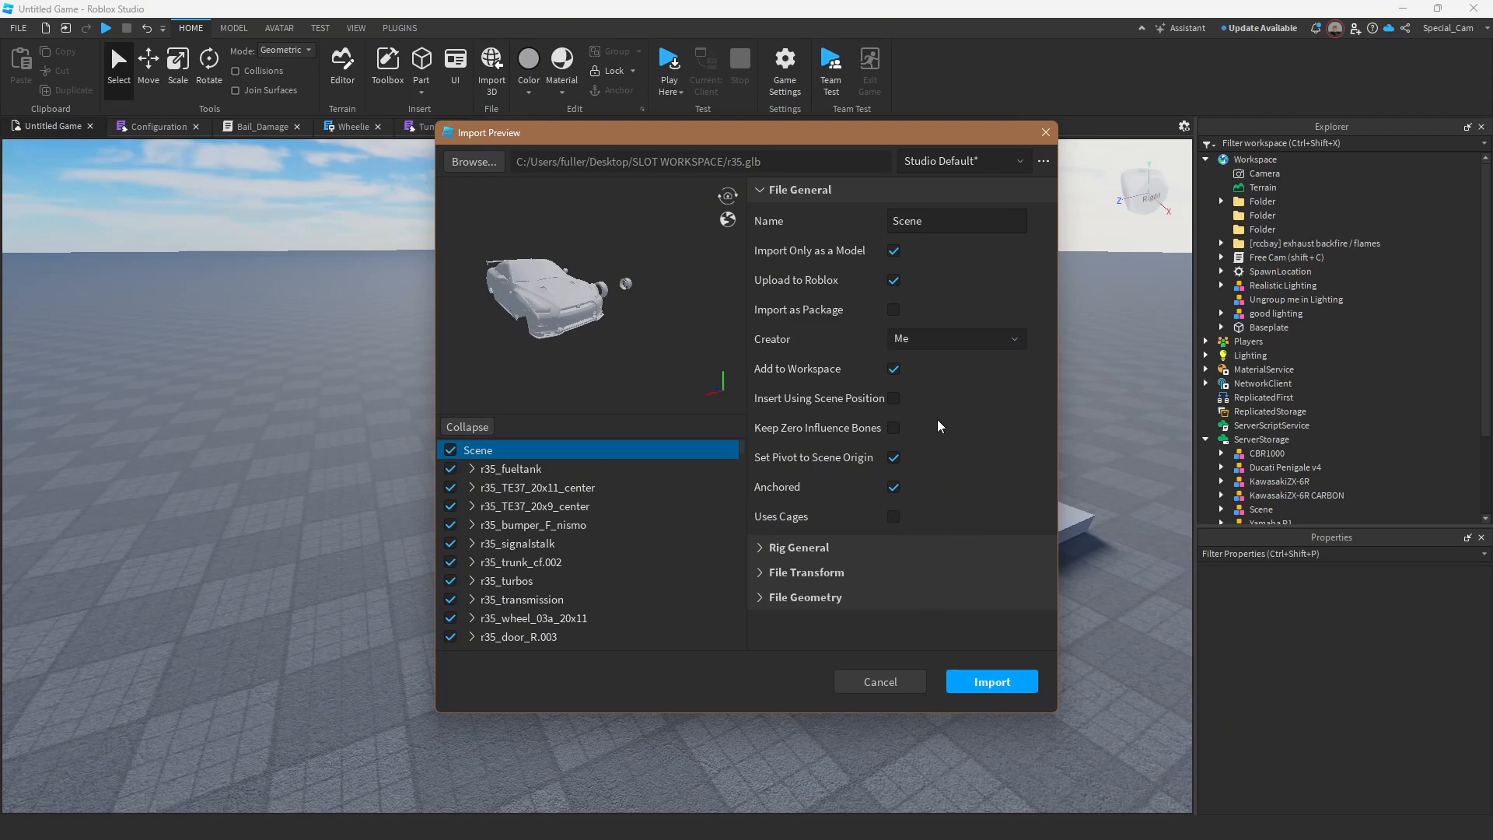
pyautogui.scroll(-3)
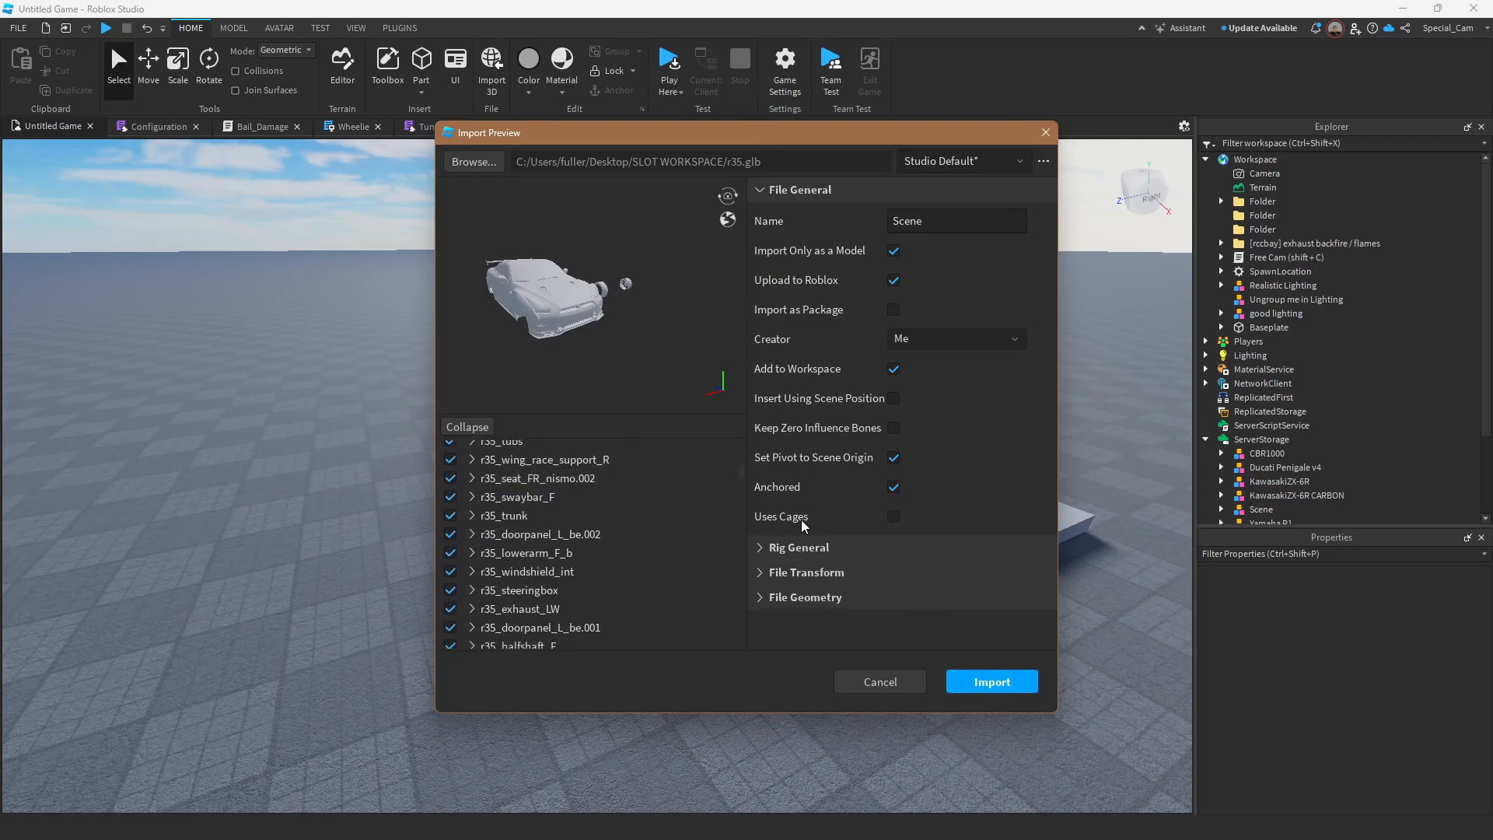
pyautogui.click(990, 682)
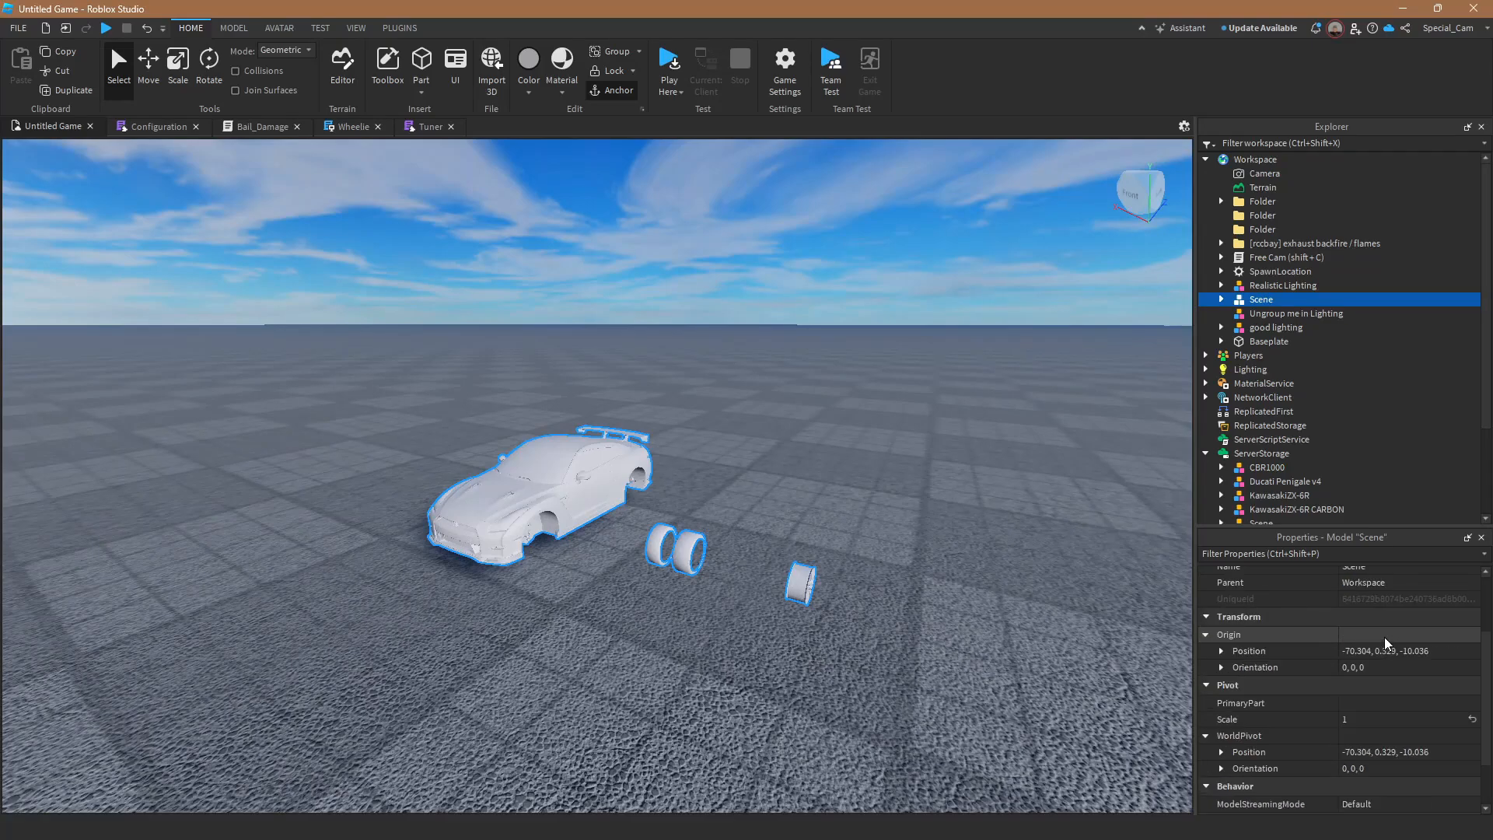
# - Zoom to the imported car and select the parts inside its Scene model
pyautogui.scroll(-3)
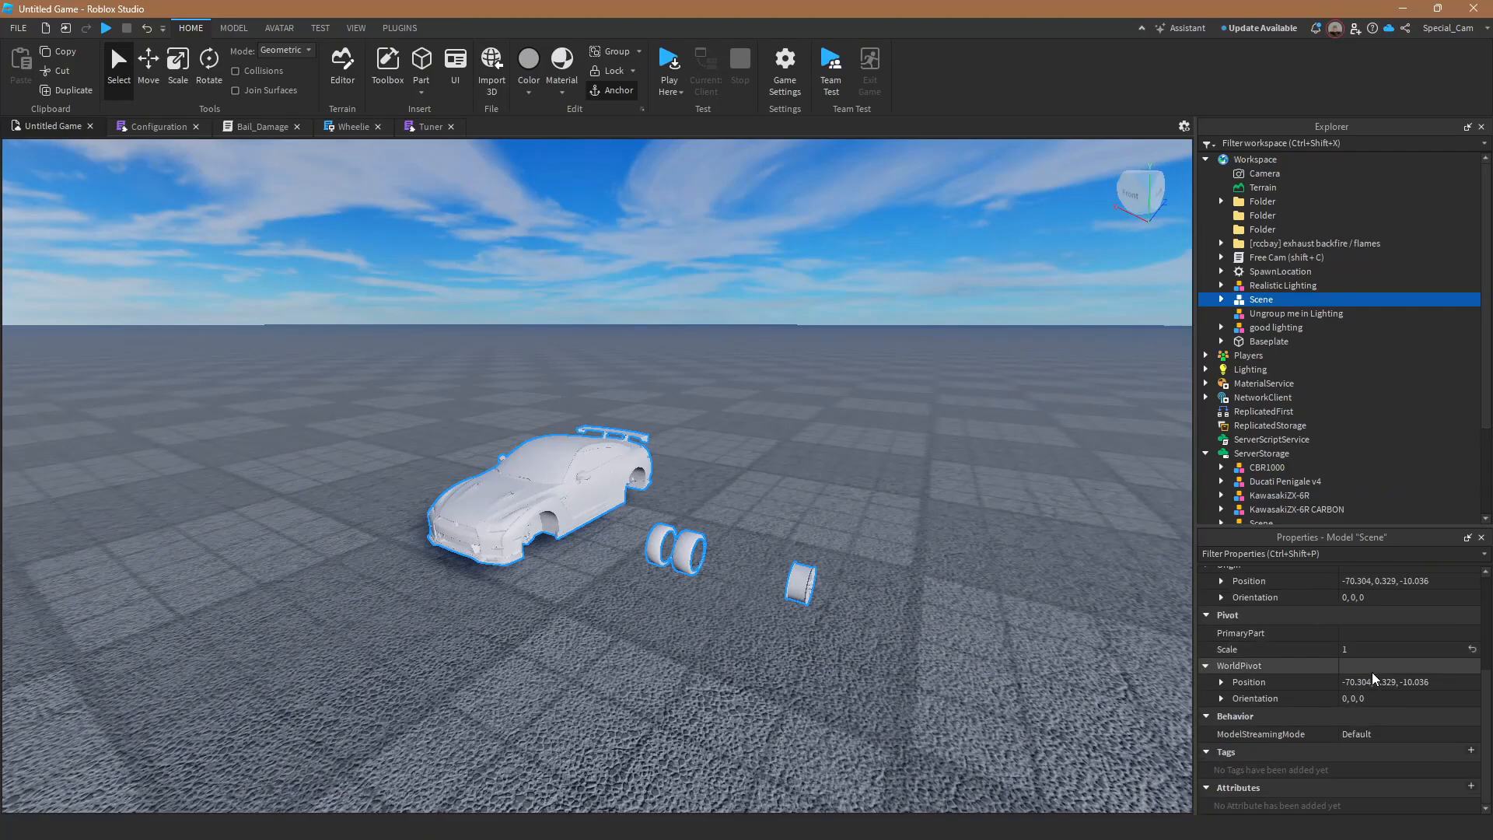
pyautogui.click(1400, 649)
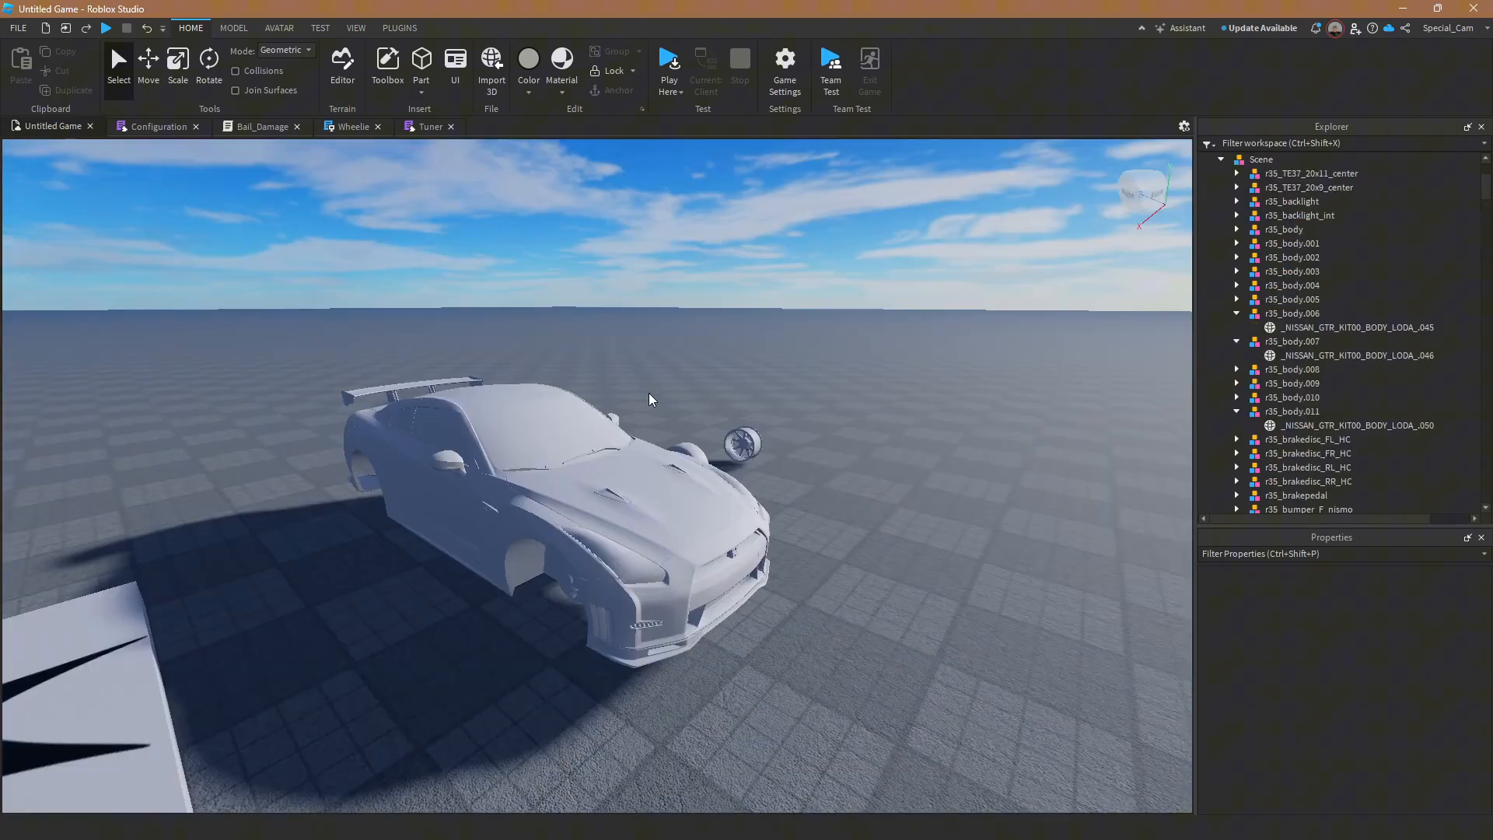
pyautogui.click(1261, 159)
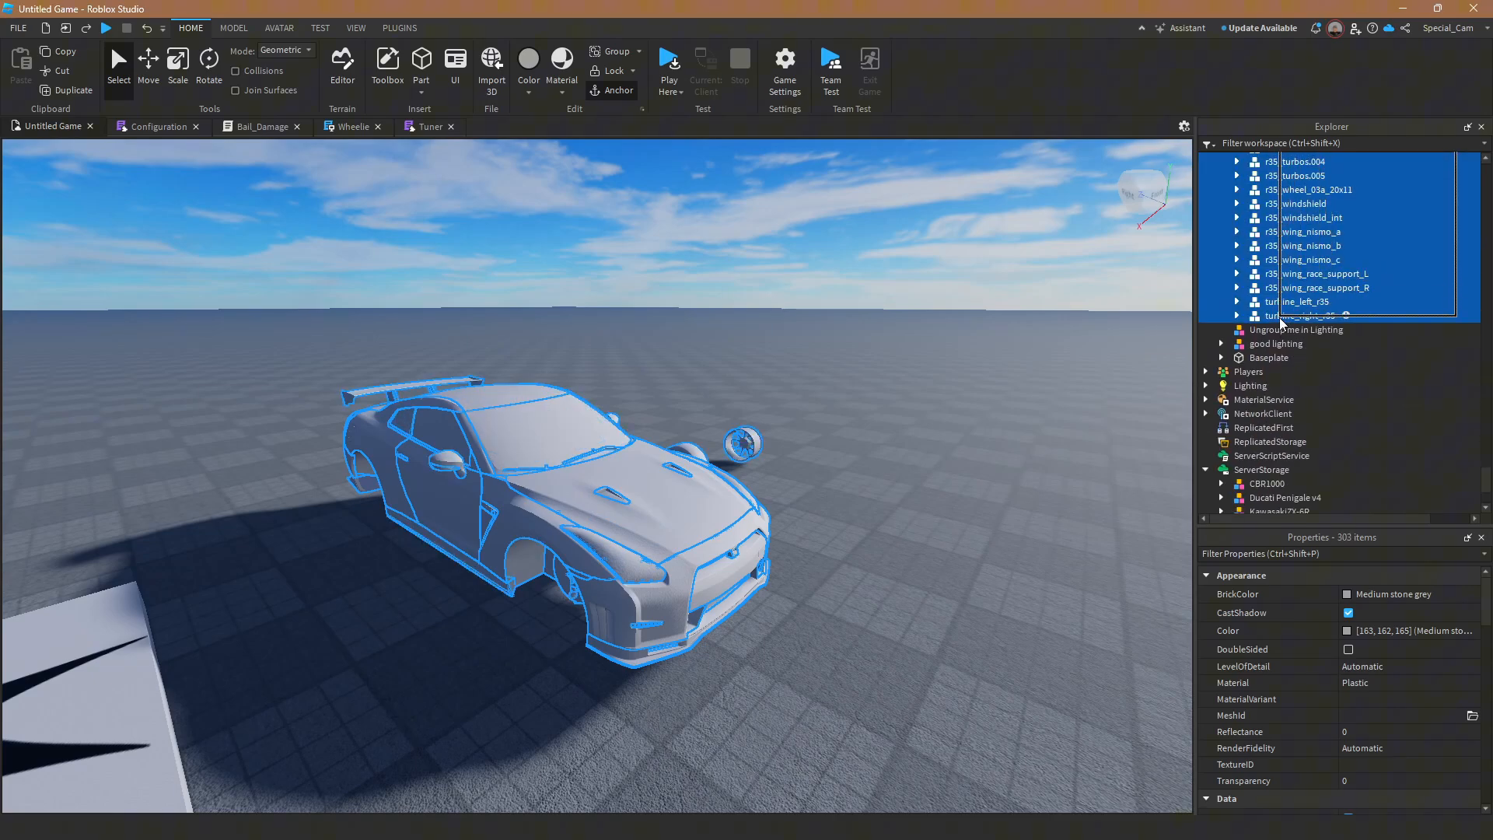
# - Ungroup the Scene's car parts and make them double-sided
pyautogui.rightClick(1312, 217)
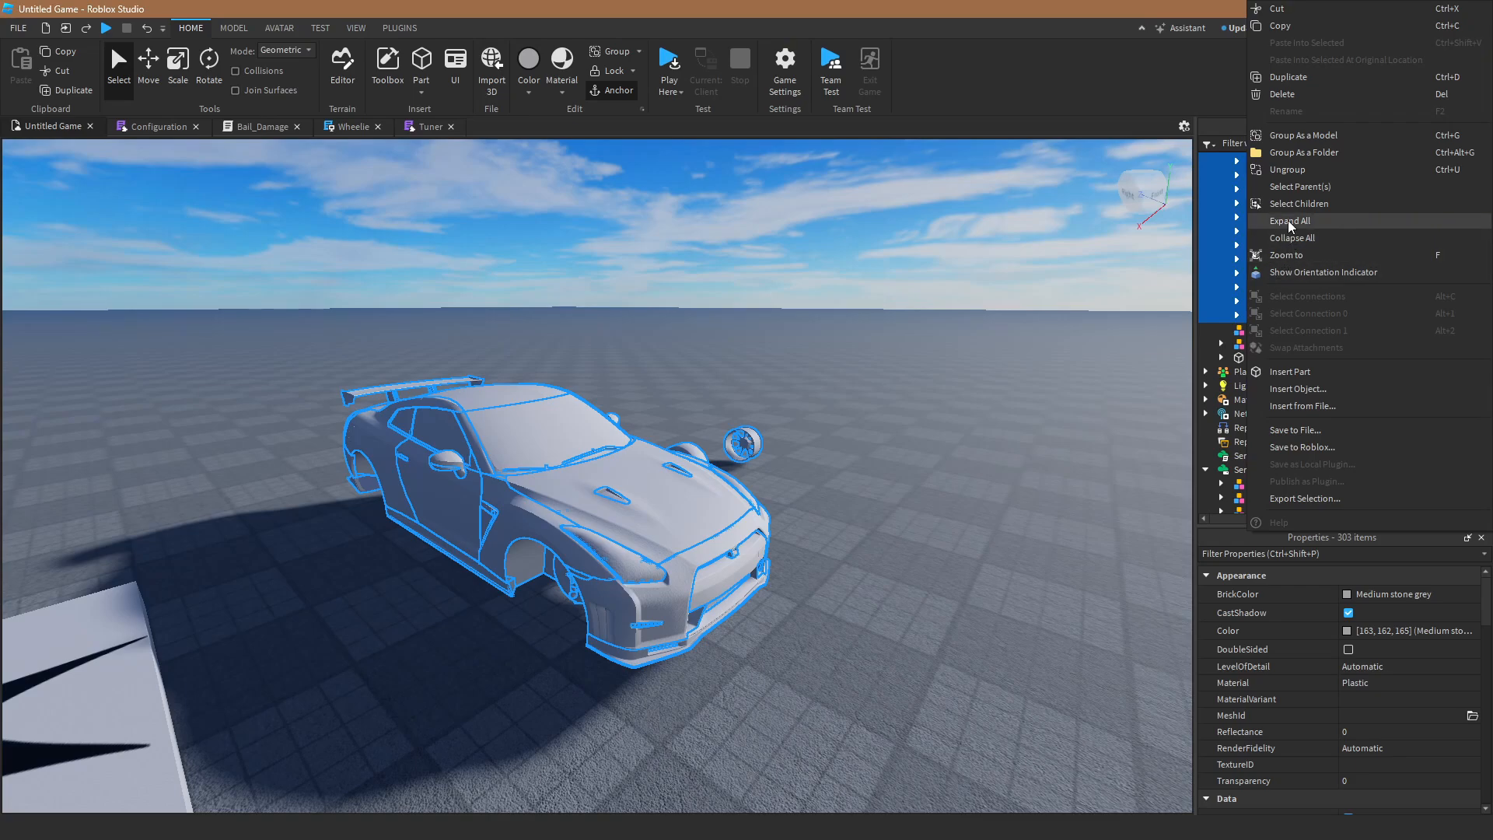
pyautogui.click(1287, 220)
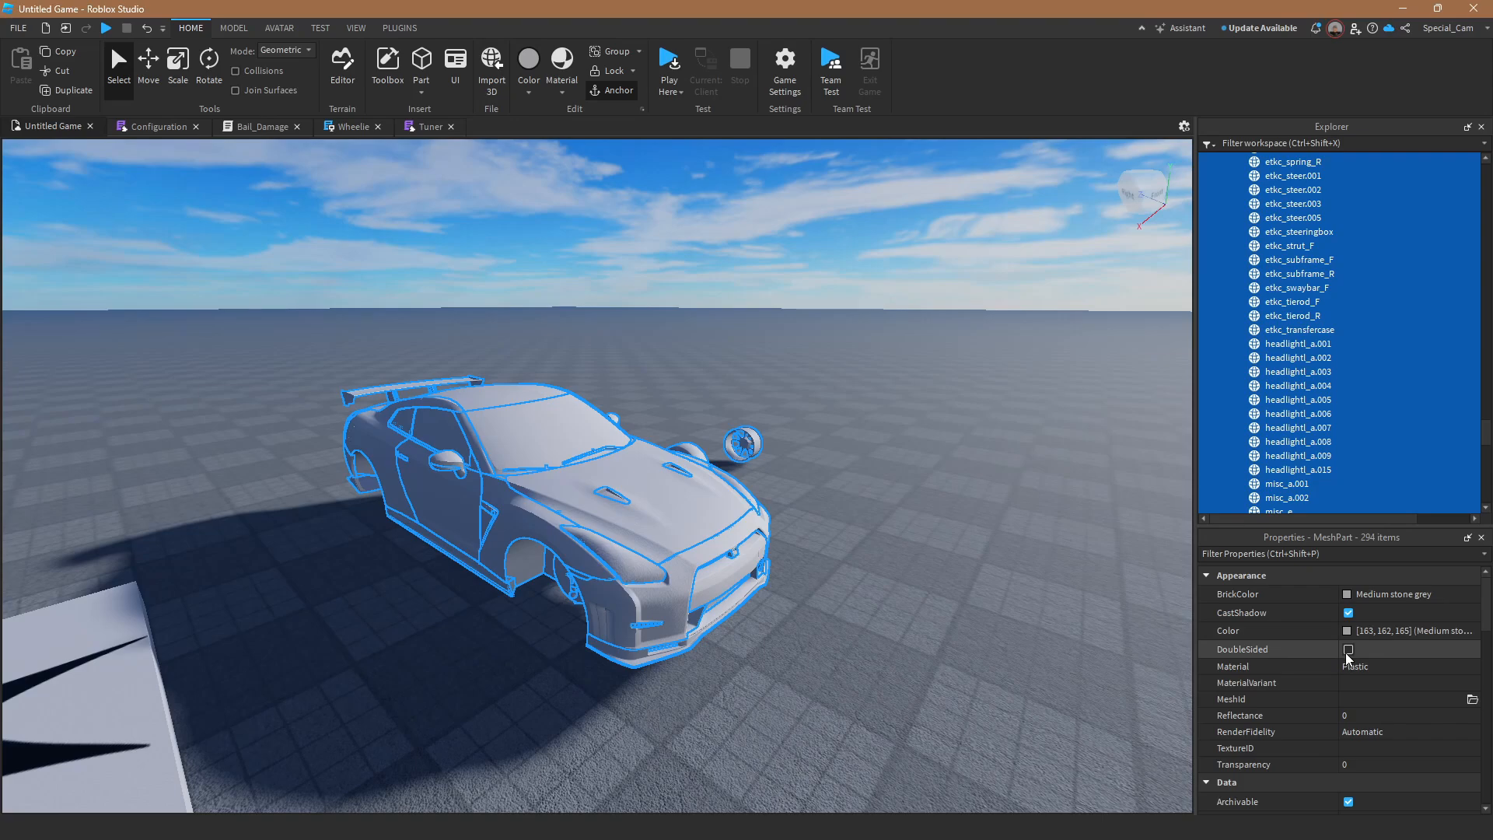
pyautogui.click(1348, 648)
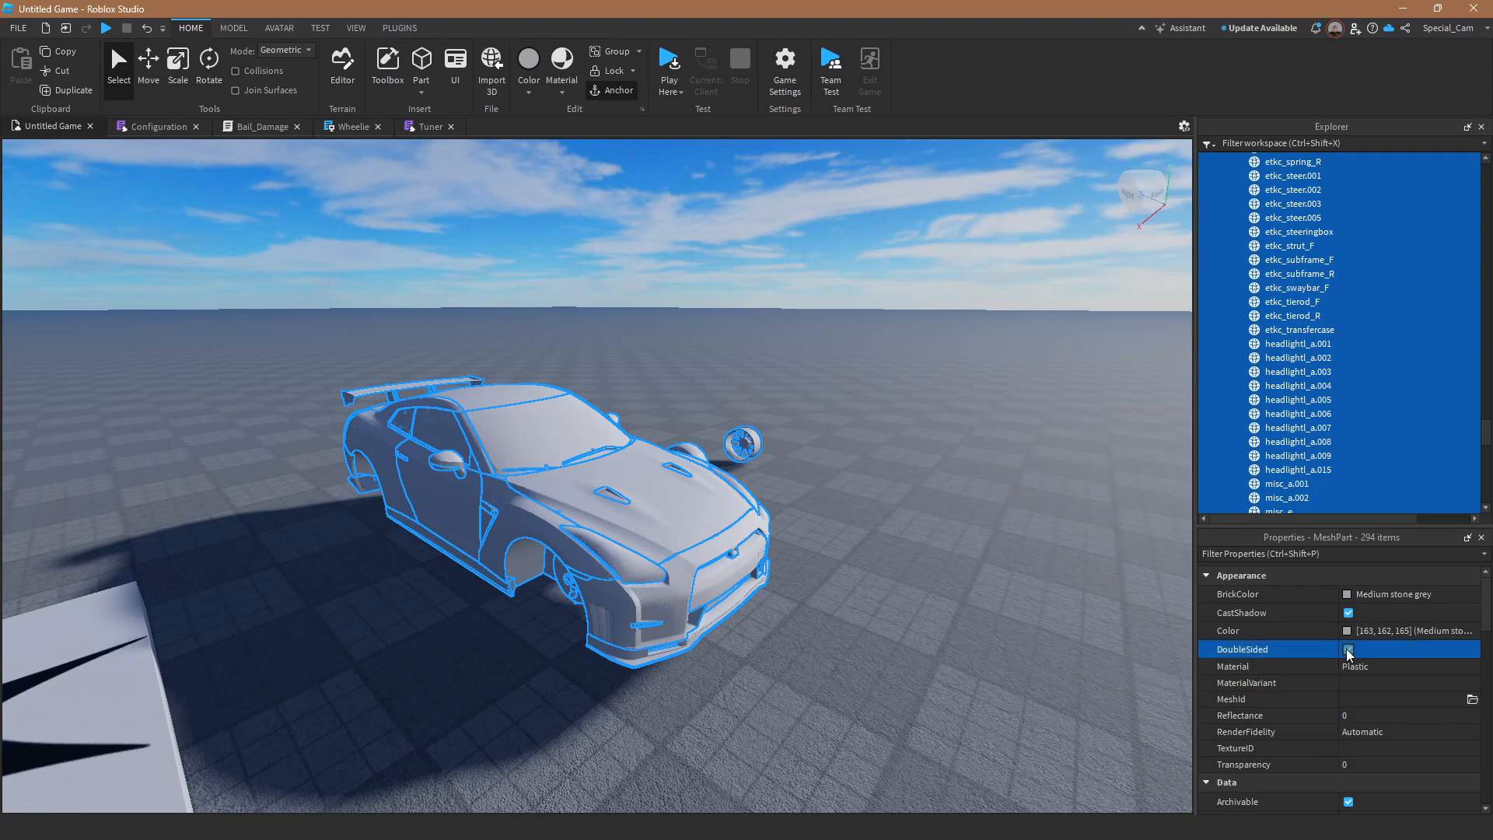
# - Turn off CanCollide for the parts and search materials for 'smooth'
pyautogui.scroll(-3)
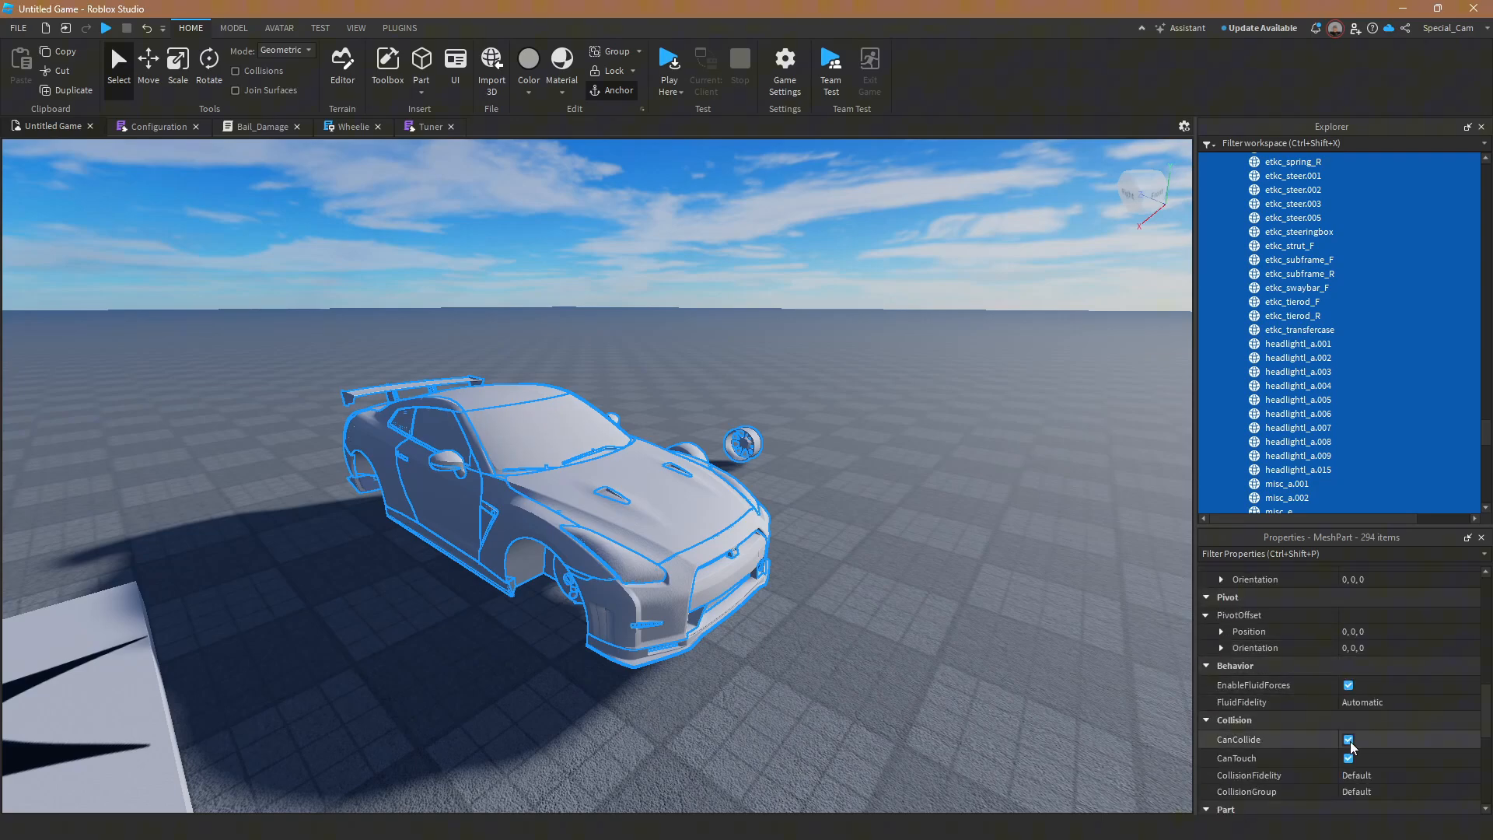
pyautogui.click(1348, 740)
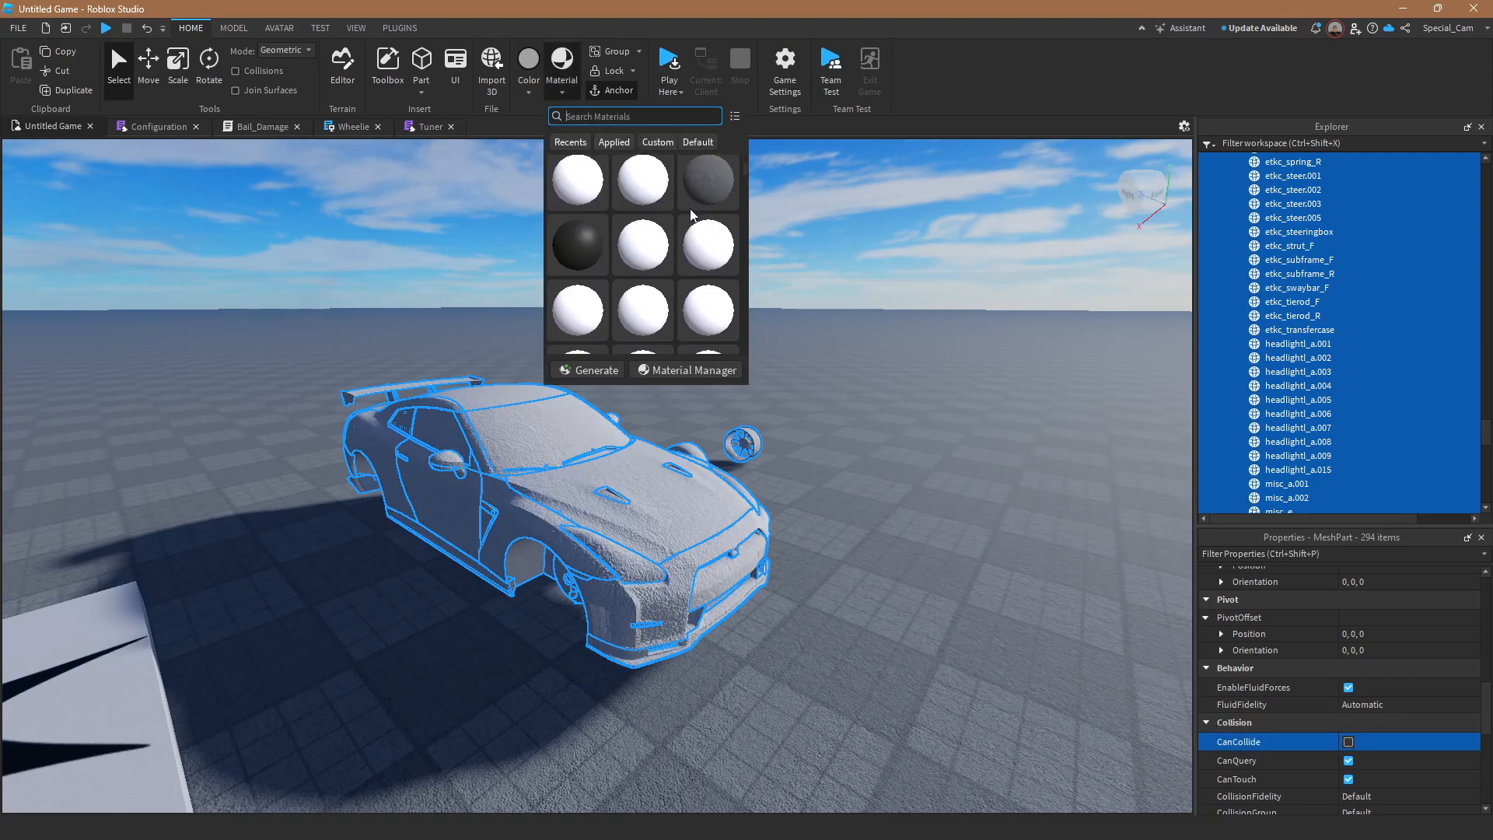
pyautogui.write('smooth')
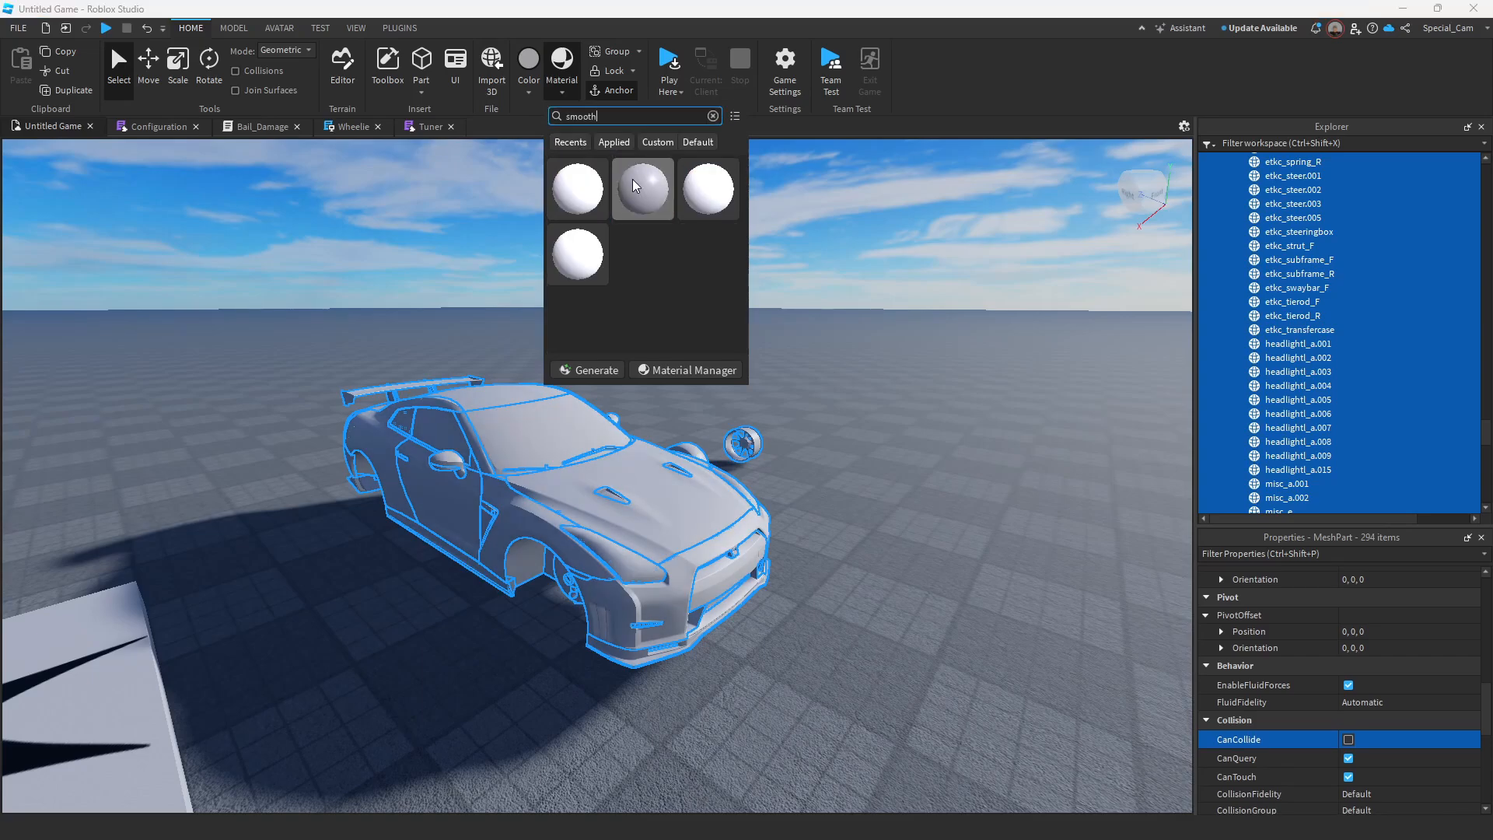